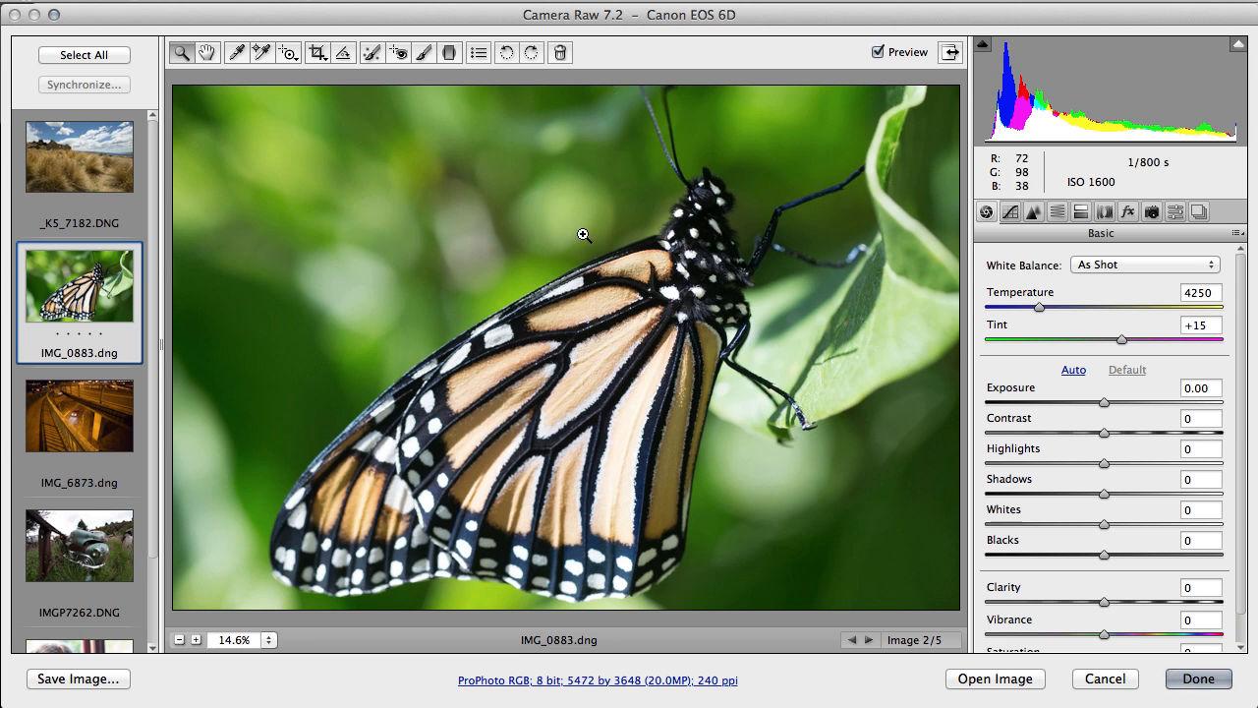
mouse_move(569, 248)
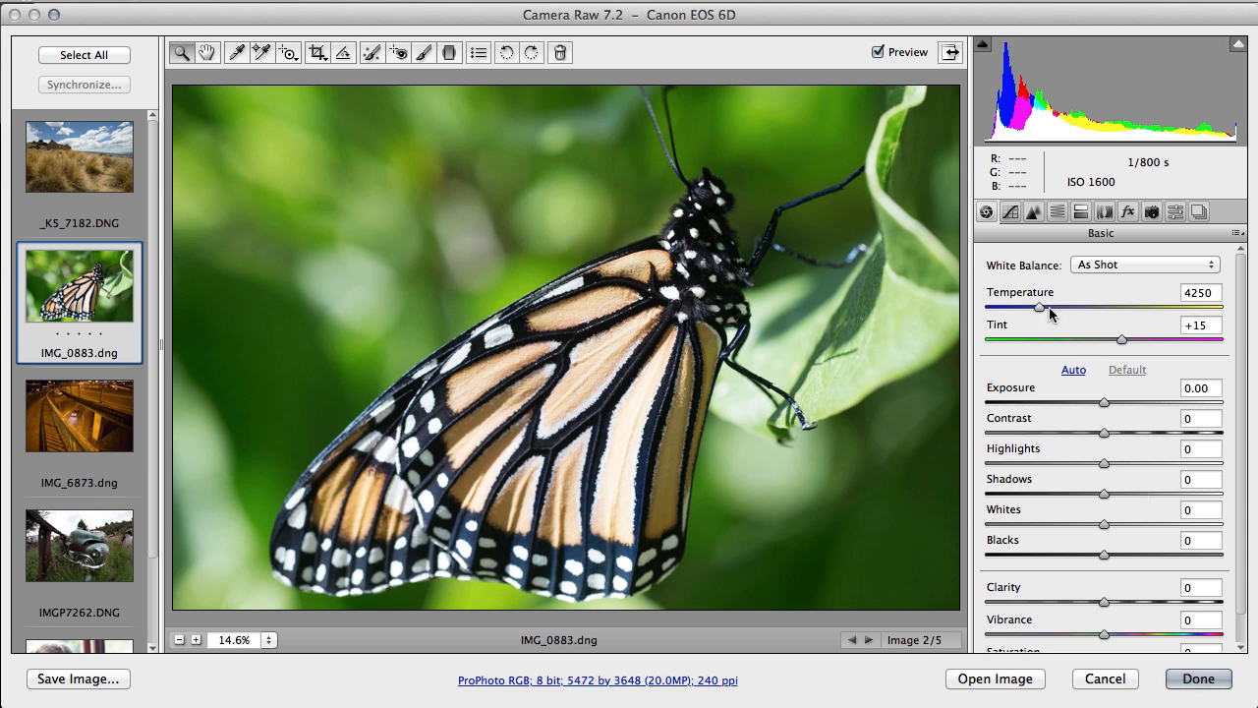
Step: Trial warmer and cooler temperatures, then restore the As Shot white balance
drag(1038, 306, 1070, 306)
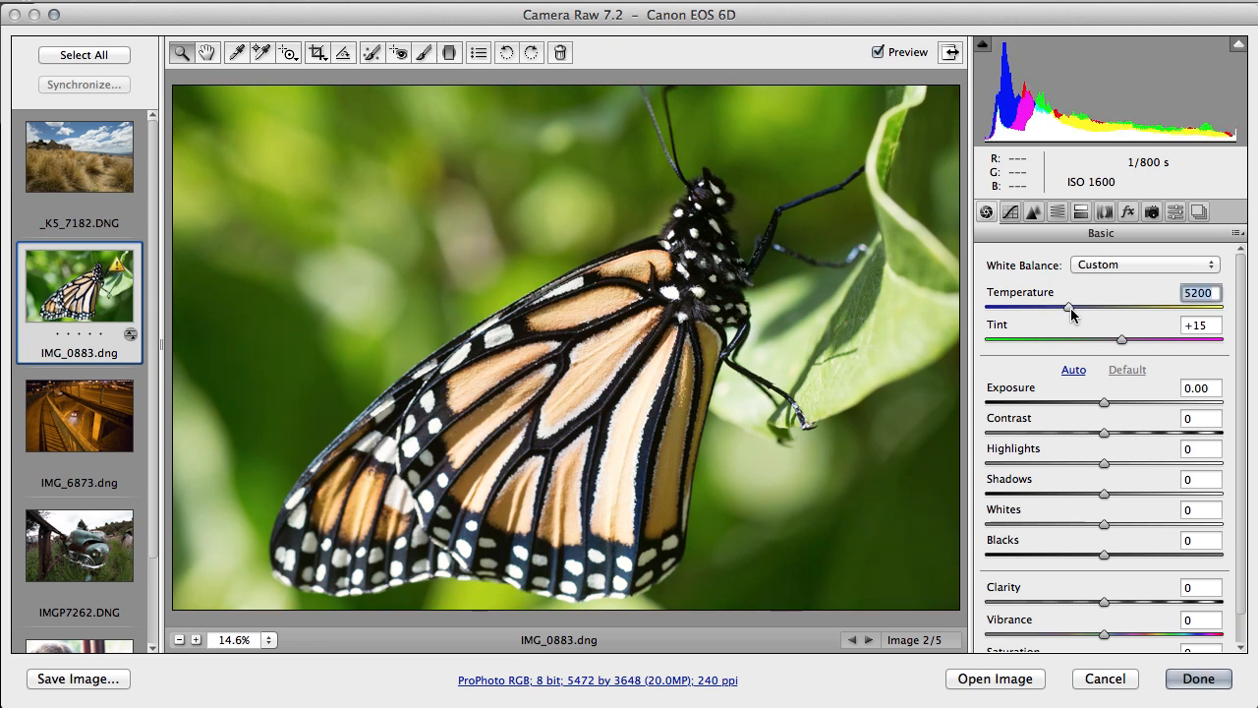
drag(1070, 309, 1026, 308)
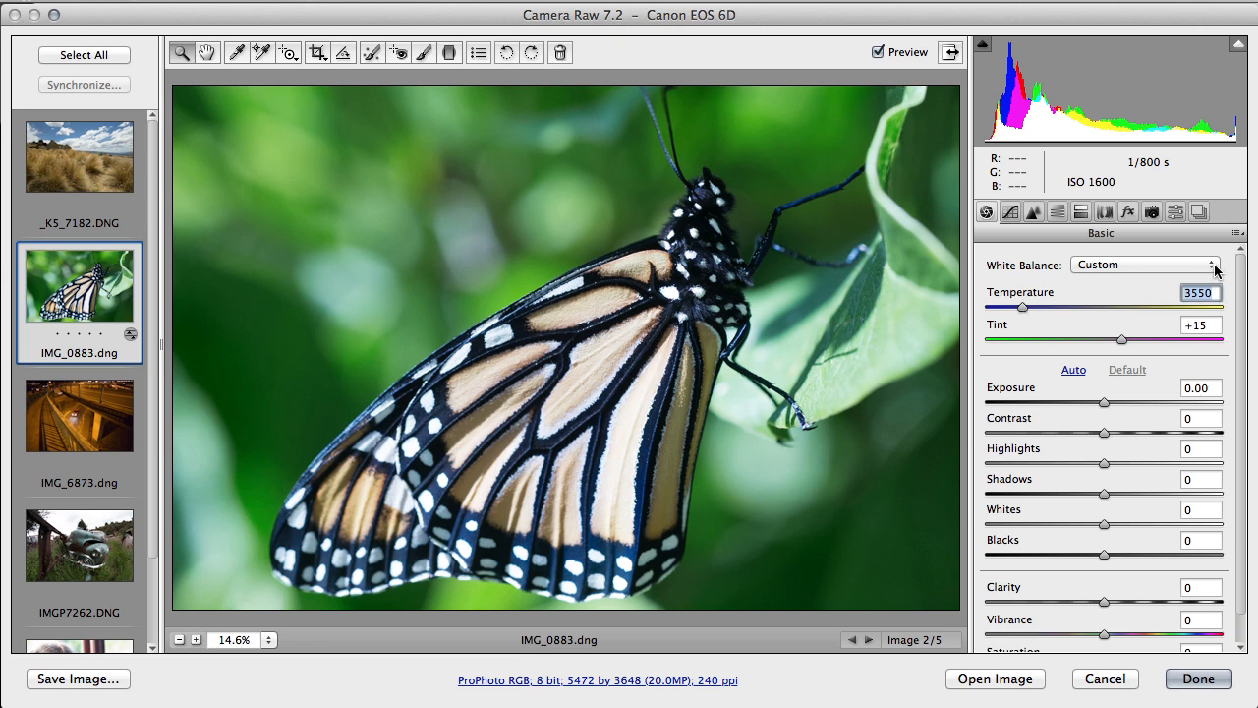
click(1141, 264)
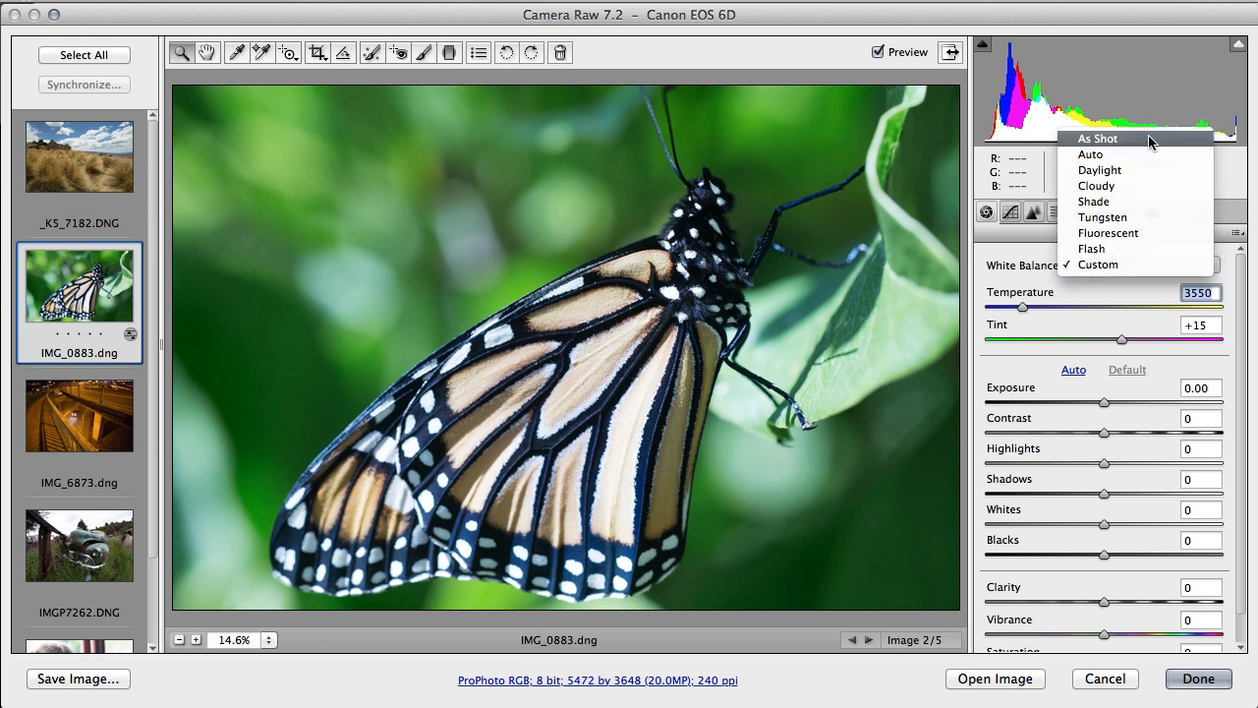
click(1097, 138)
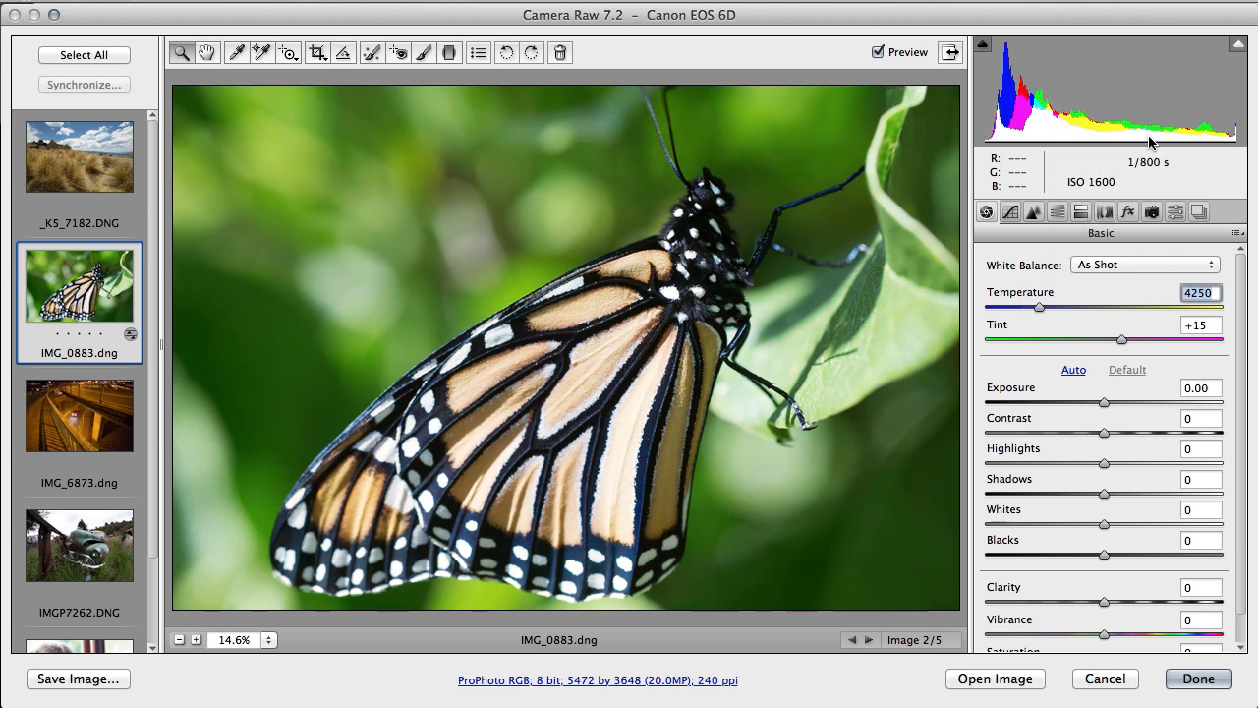
mouse_move(1116, 321)
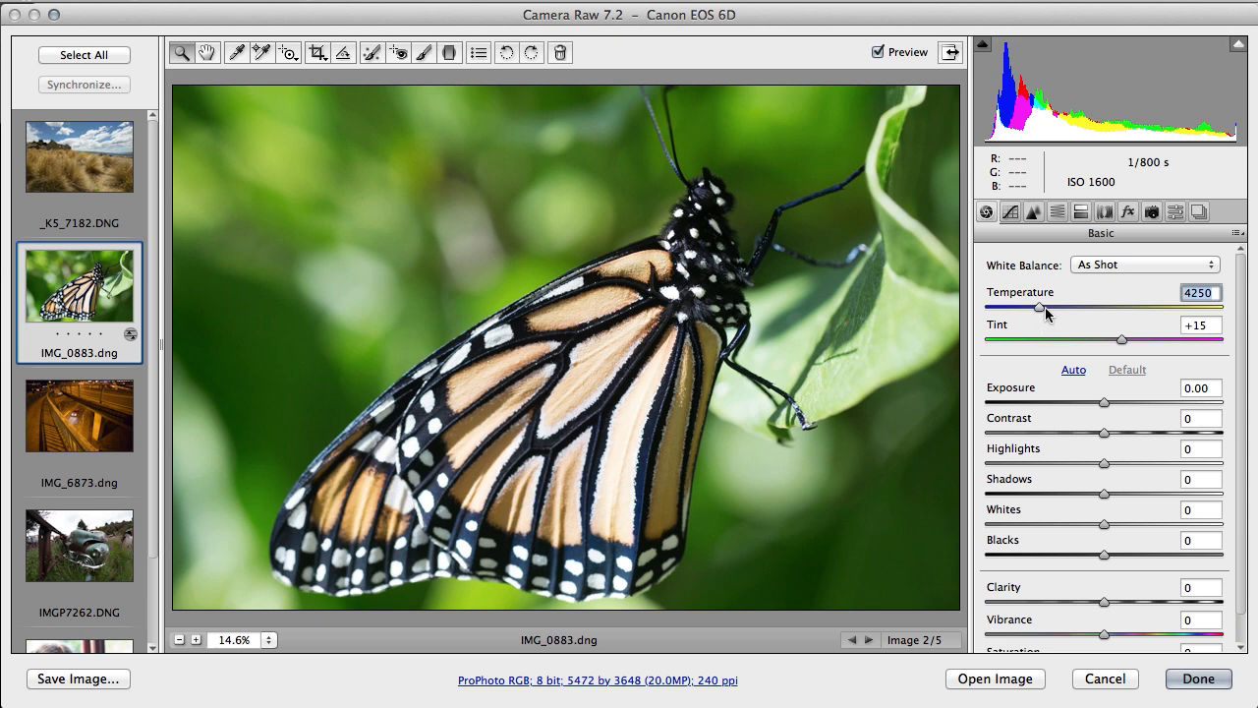
mouse_move(1044, 313)
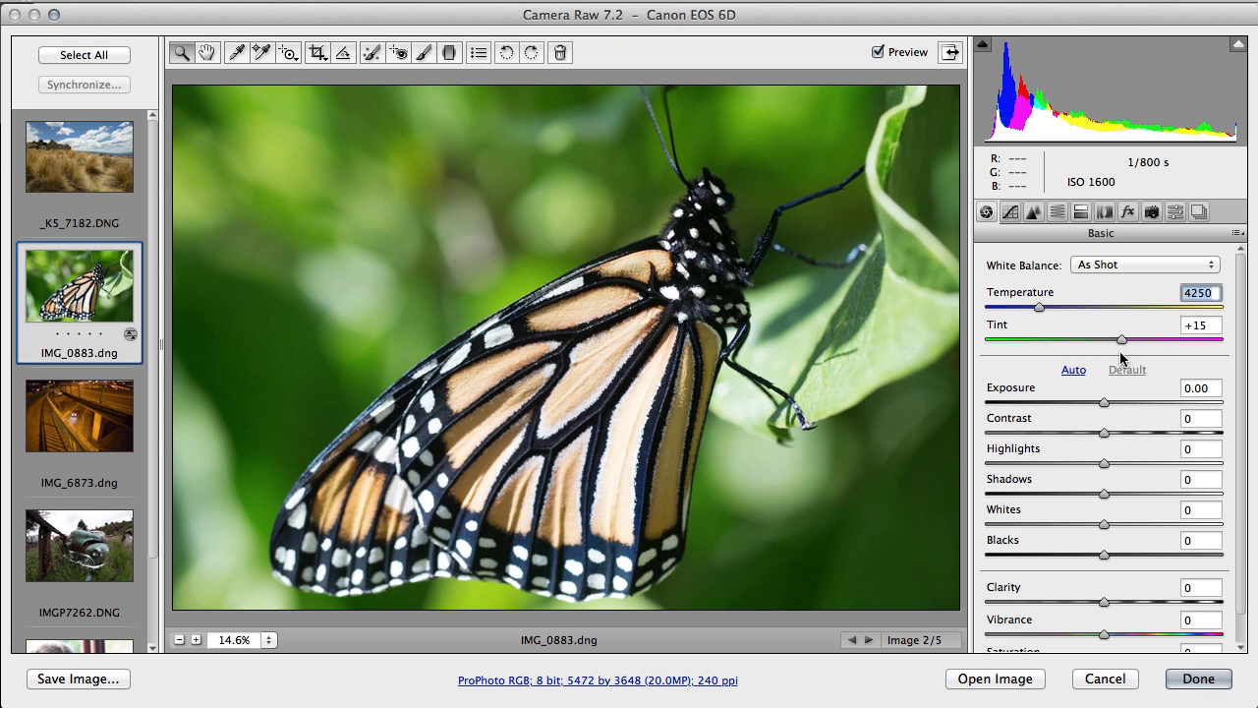
mouse_move(1039, 405)
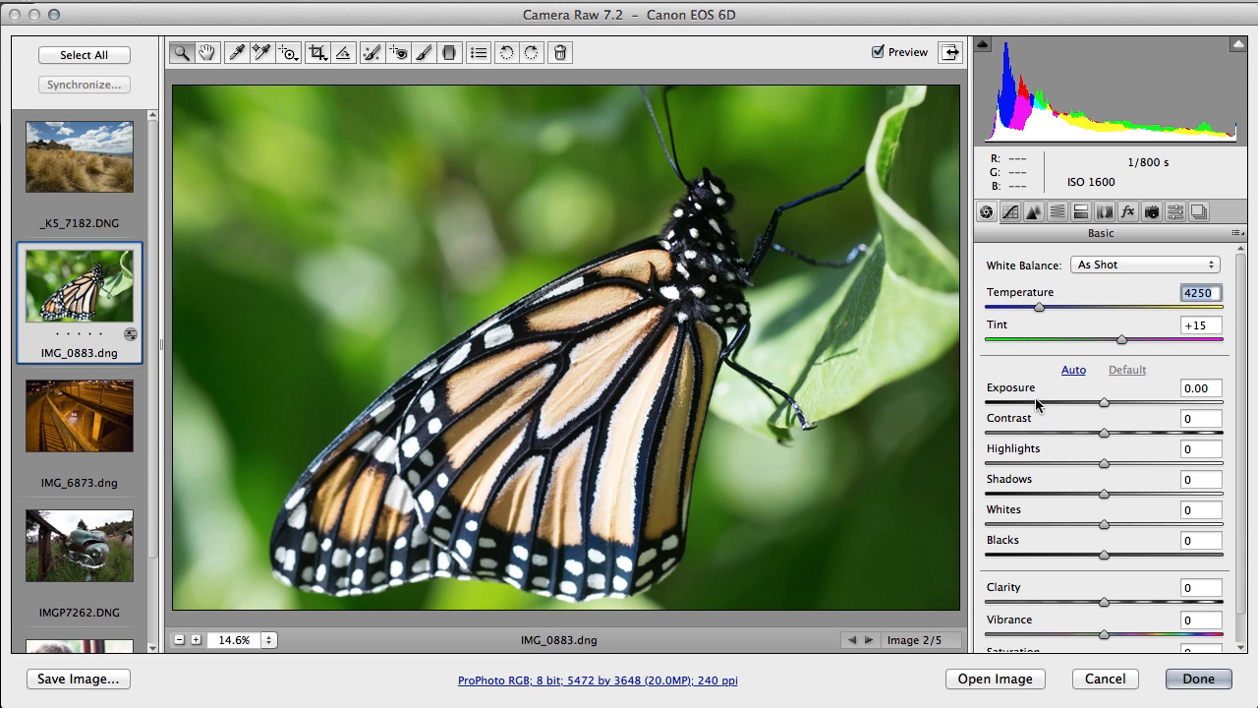
mouse_move(1105, 406)
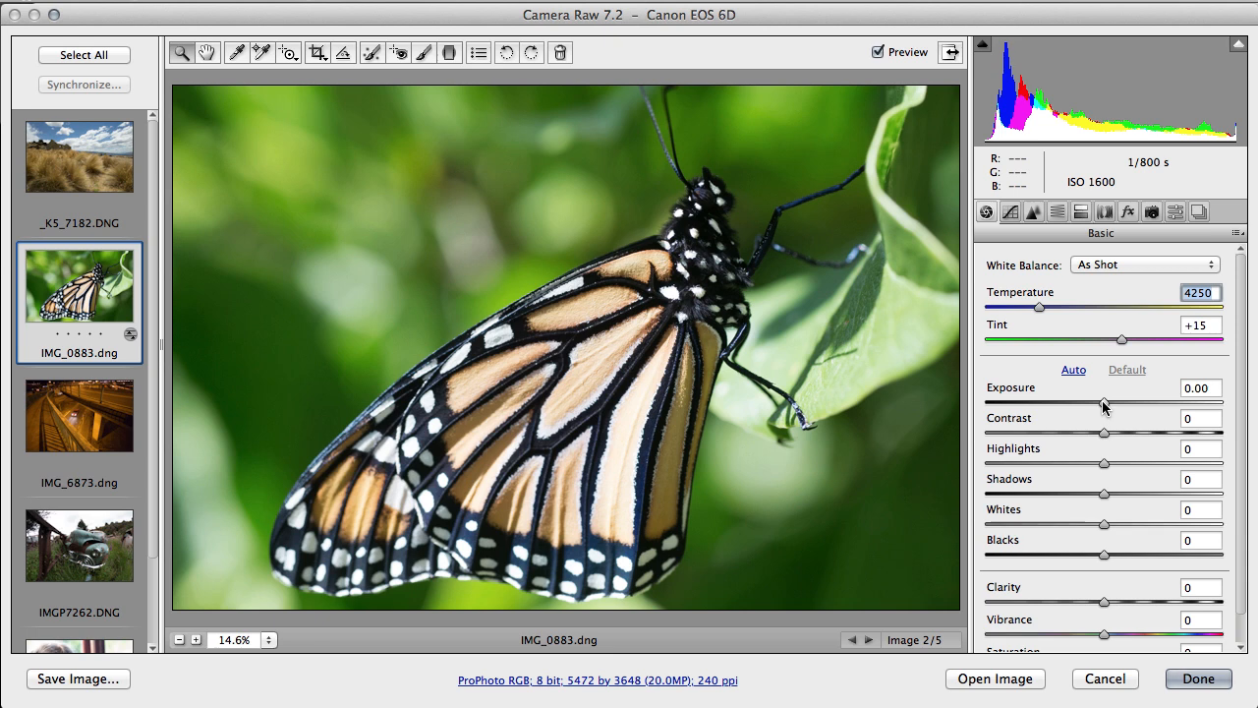
Step: Trial darker and brighter exposure, then reset Exposure to its default
drag(1104, 405, 1081, 405)
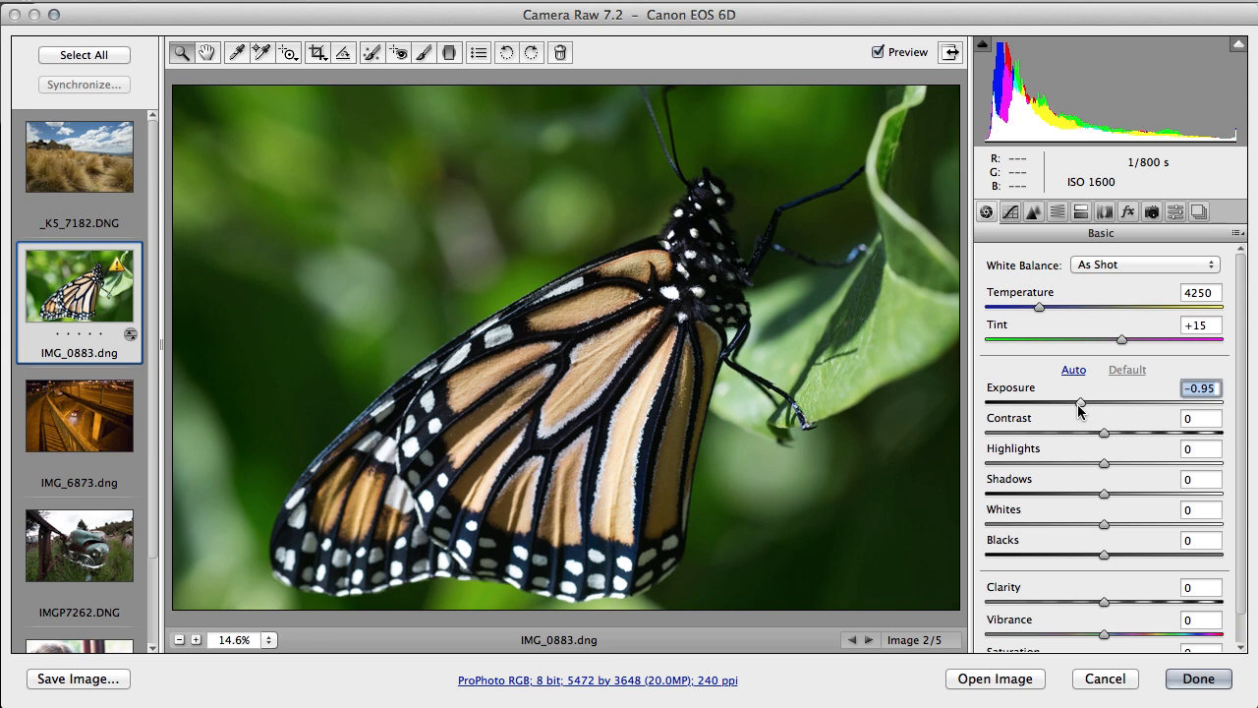
drag(1081, 403, 1132, 403)
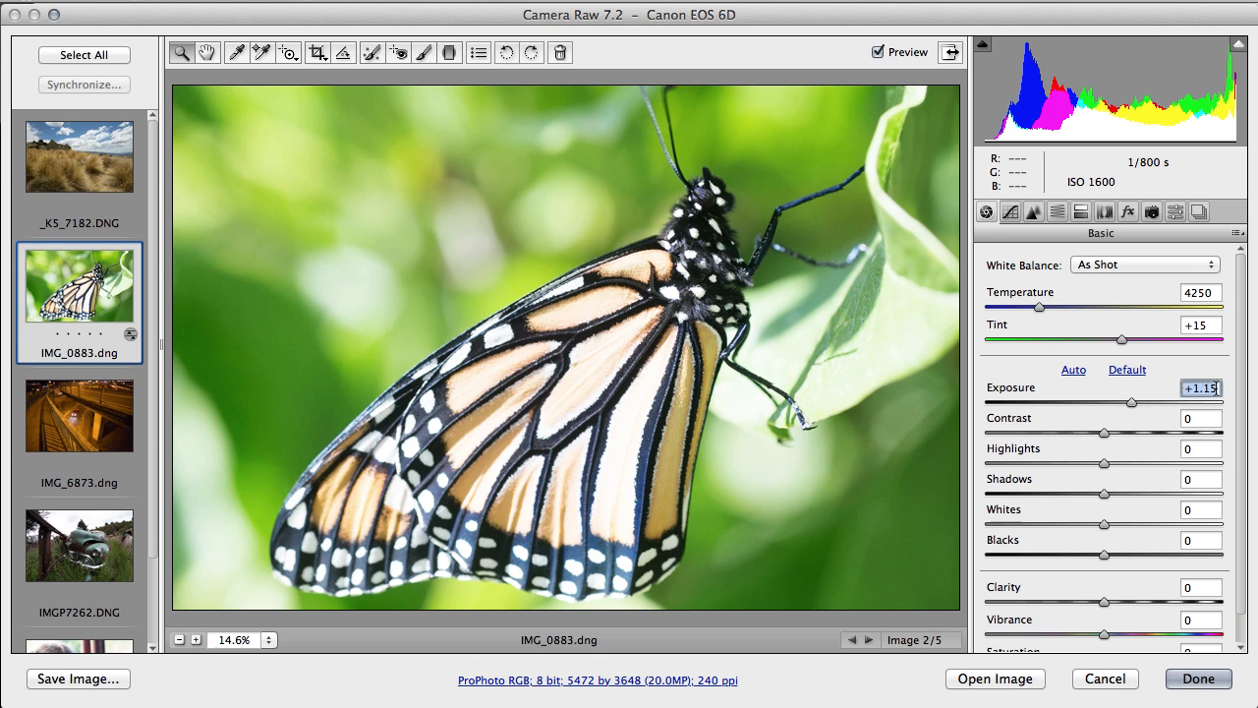
click(1128, 370)
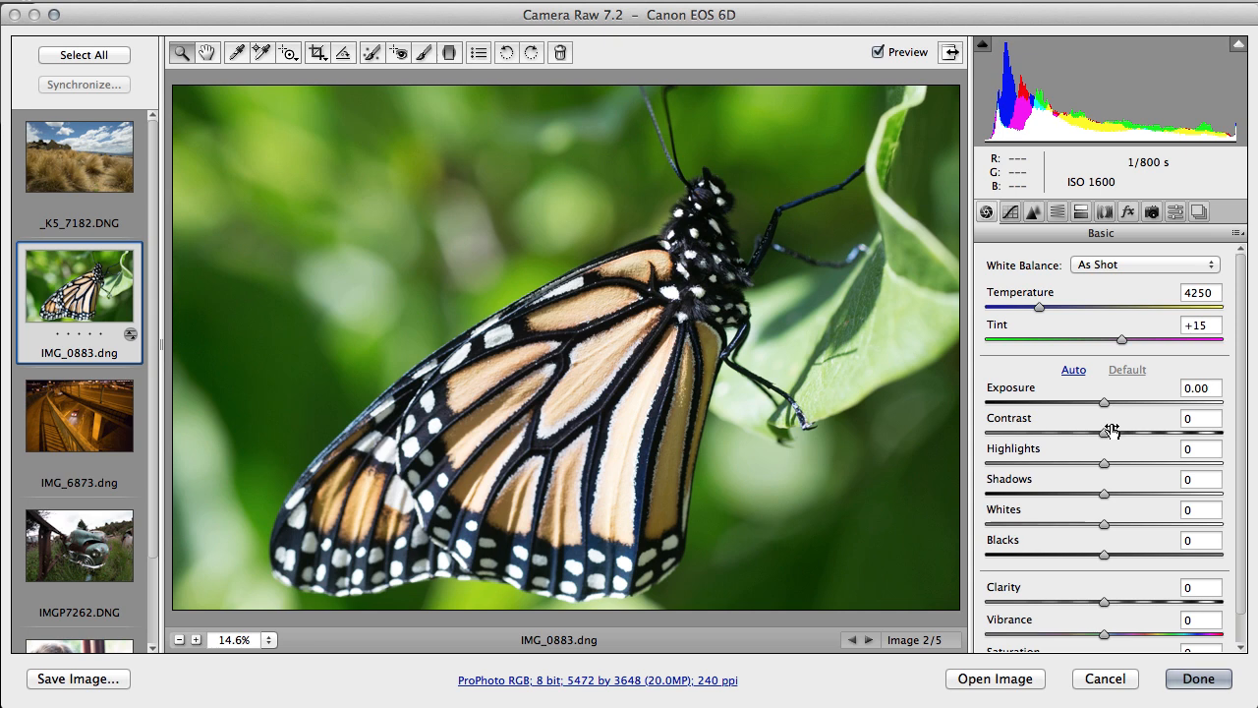
Step: Swing Contrast high and strongly negative, then settle it at +10
drag(1104, 433, 1120, 433)
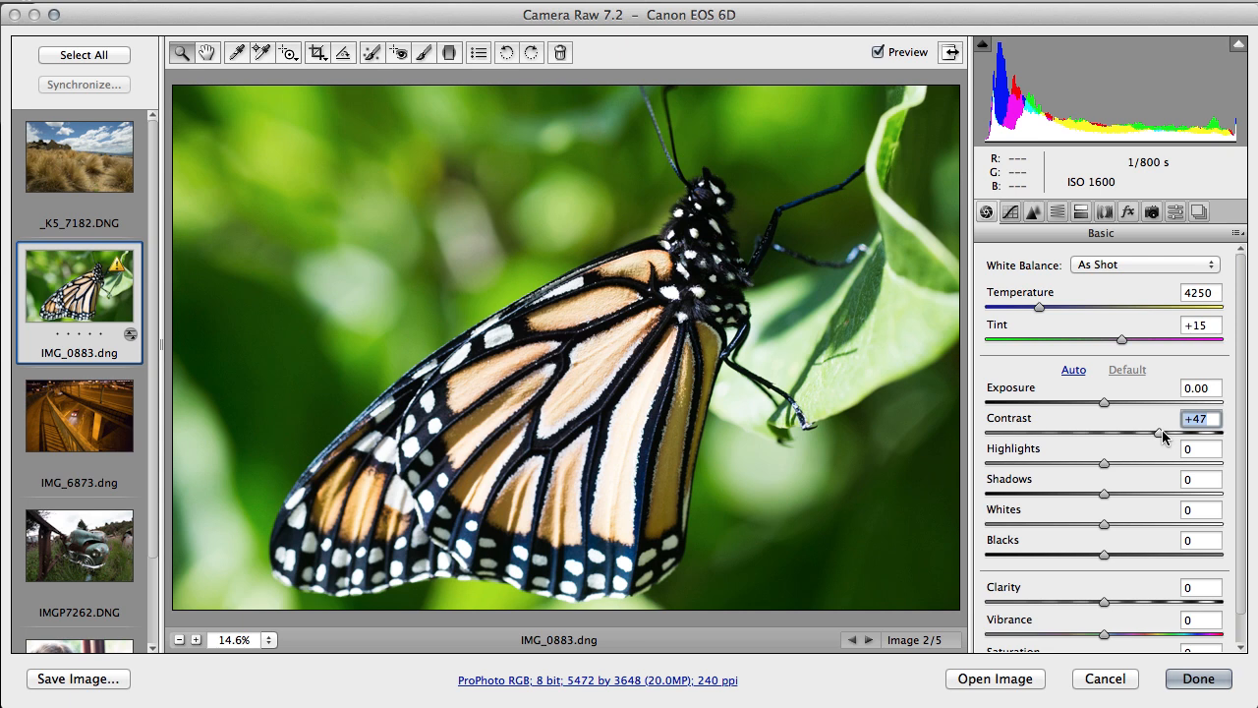
drag(1163, 433, 1049, 432)
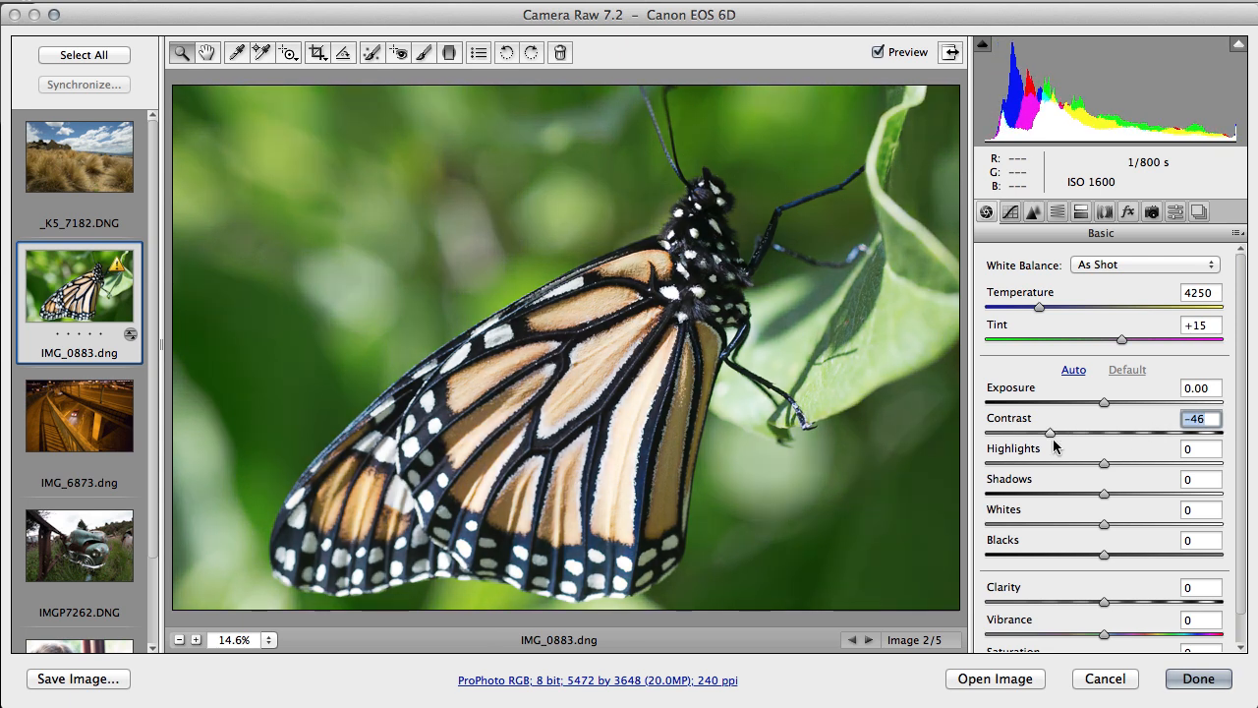
drag(1050, 432, 1076, 433)
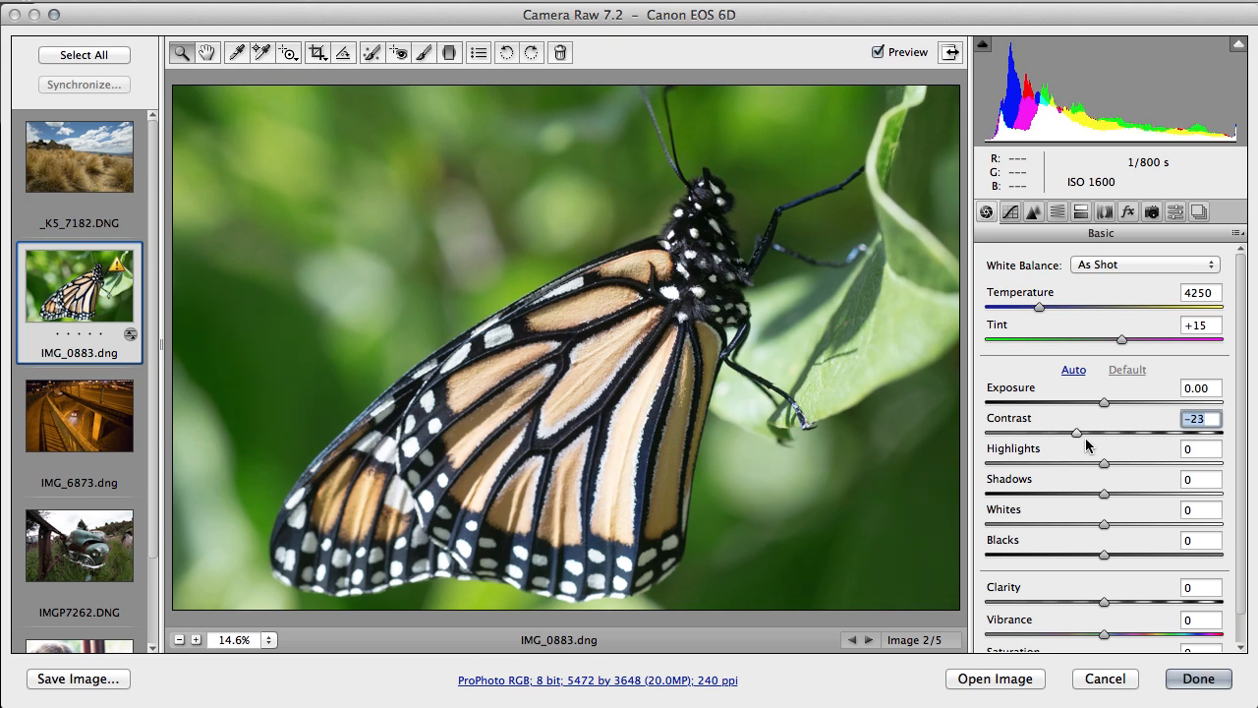
drag(1077, 432, 1115, 432)
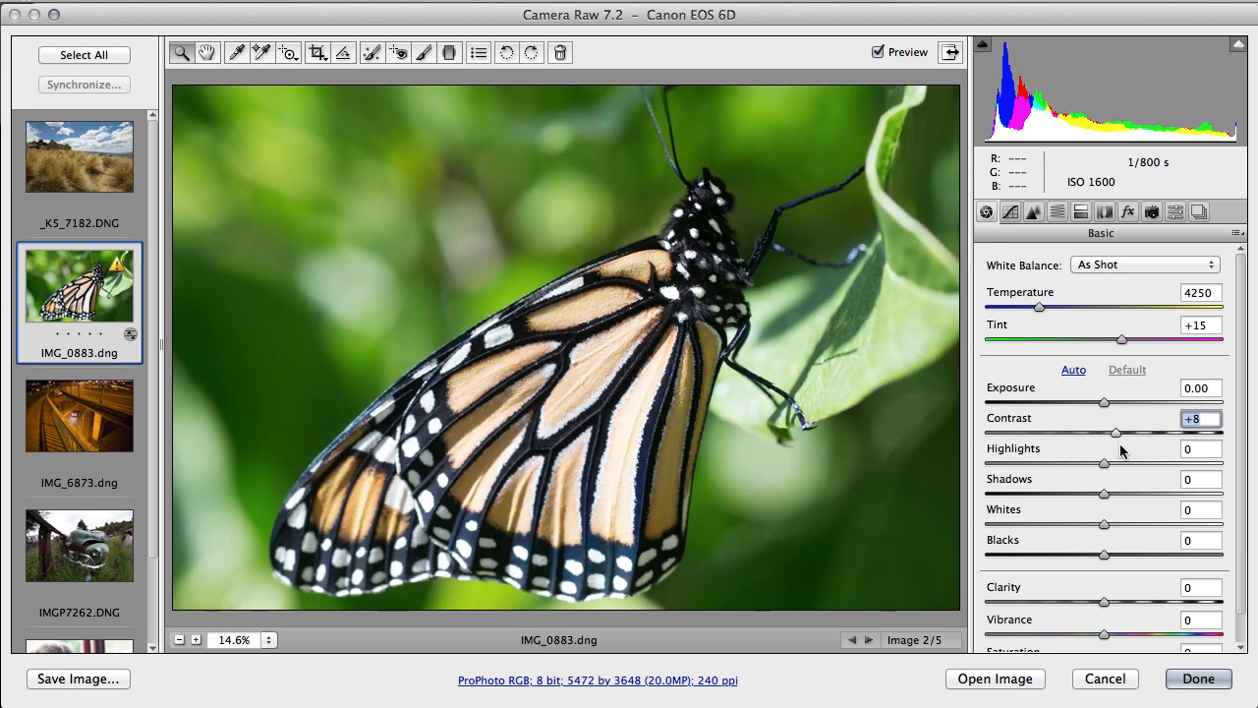
drag(1116, 432, 1119, 432)
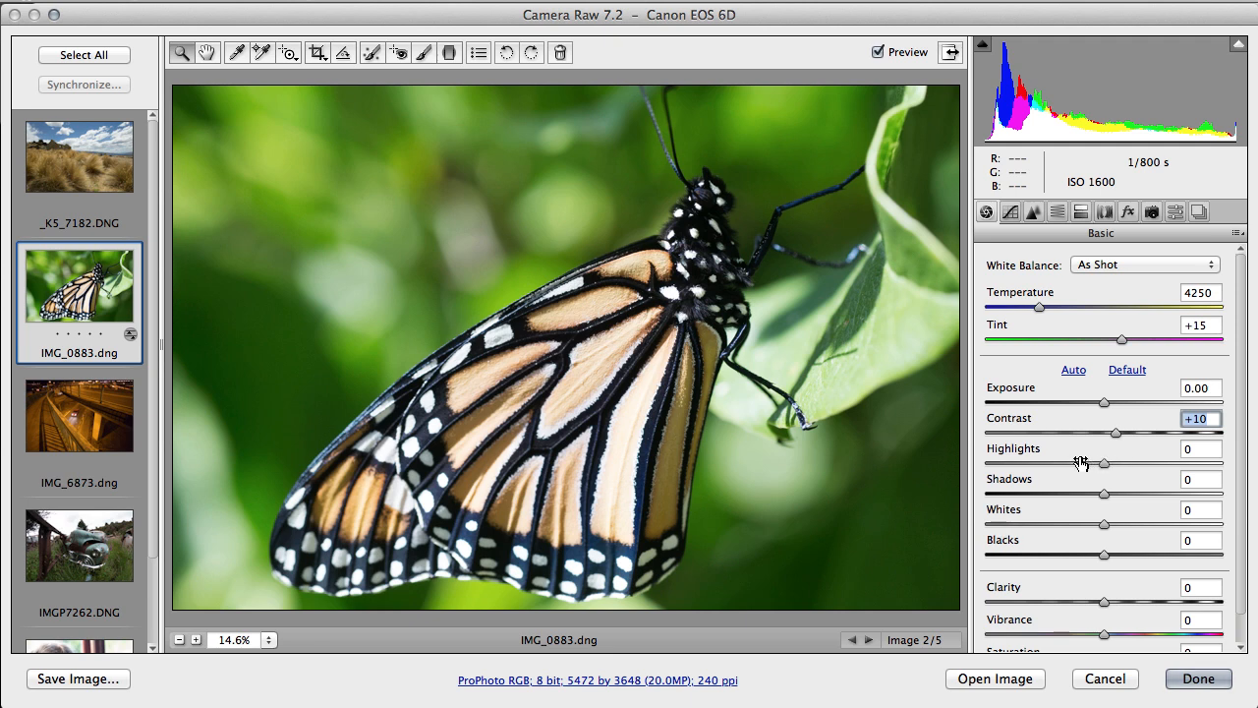
mouse_move(1041, 558)
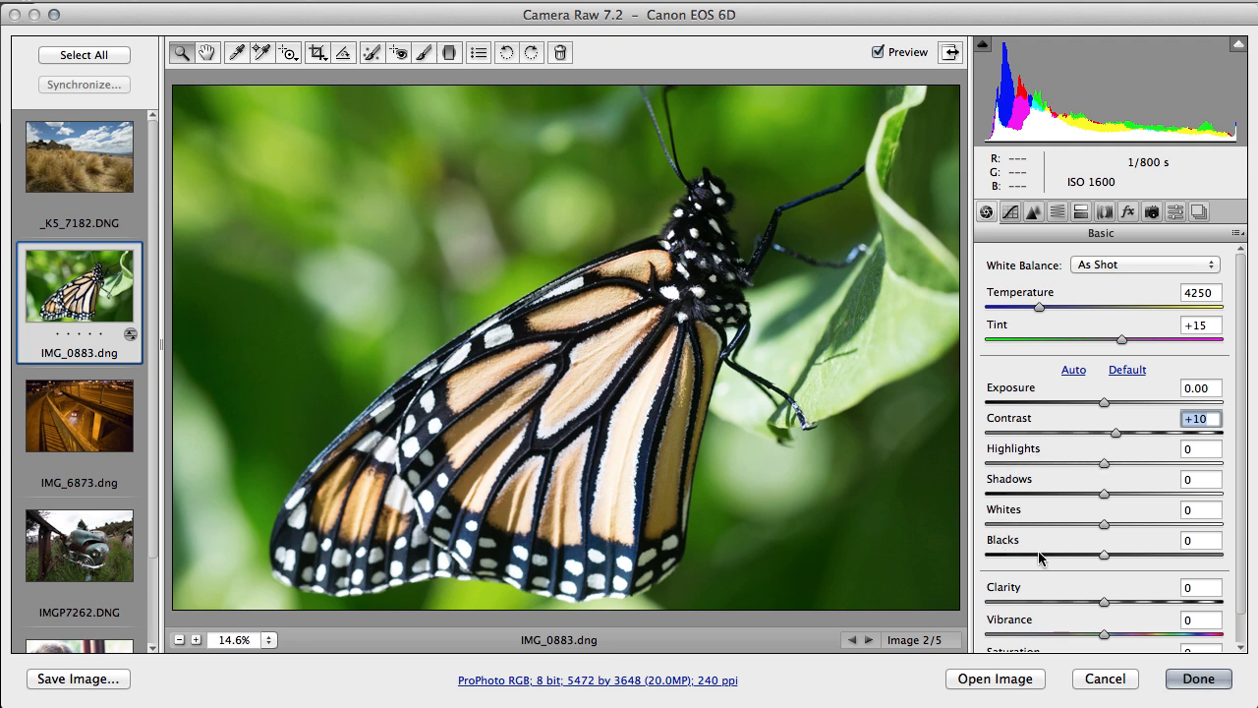
mouse_move(1018, 528)
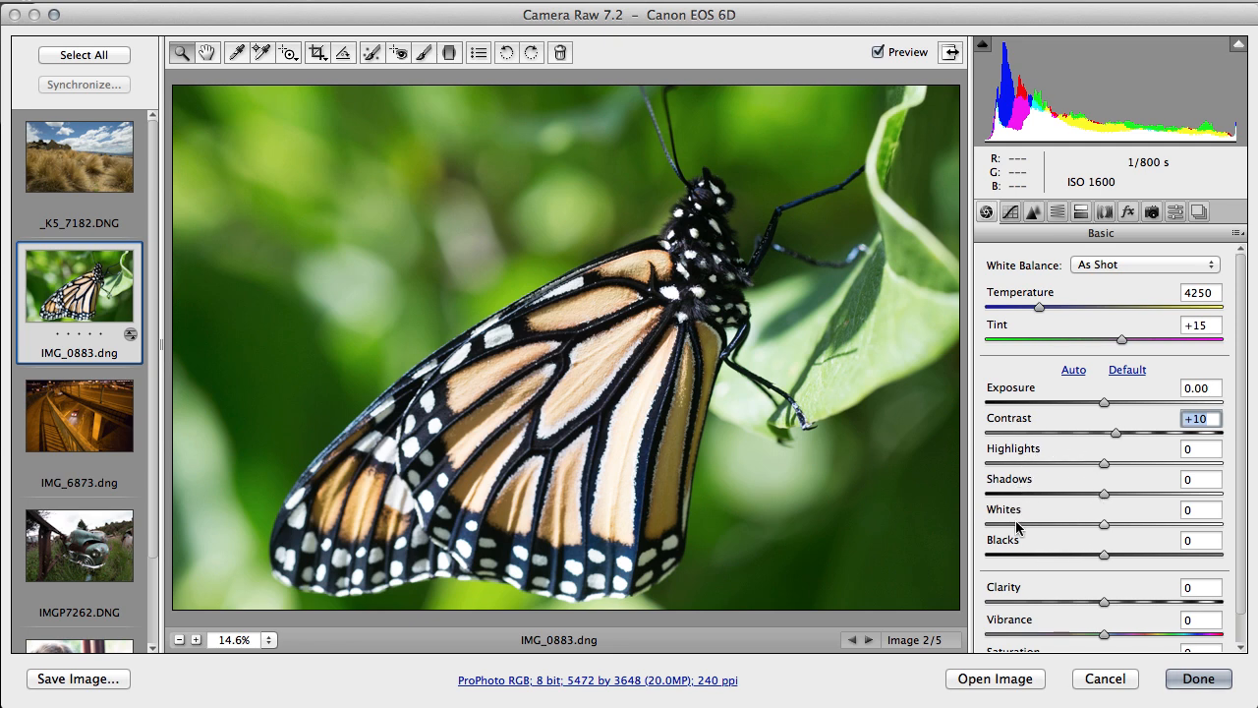
mouse_move(1020, 543)
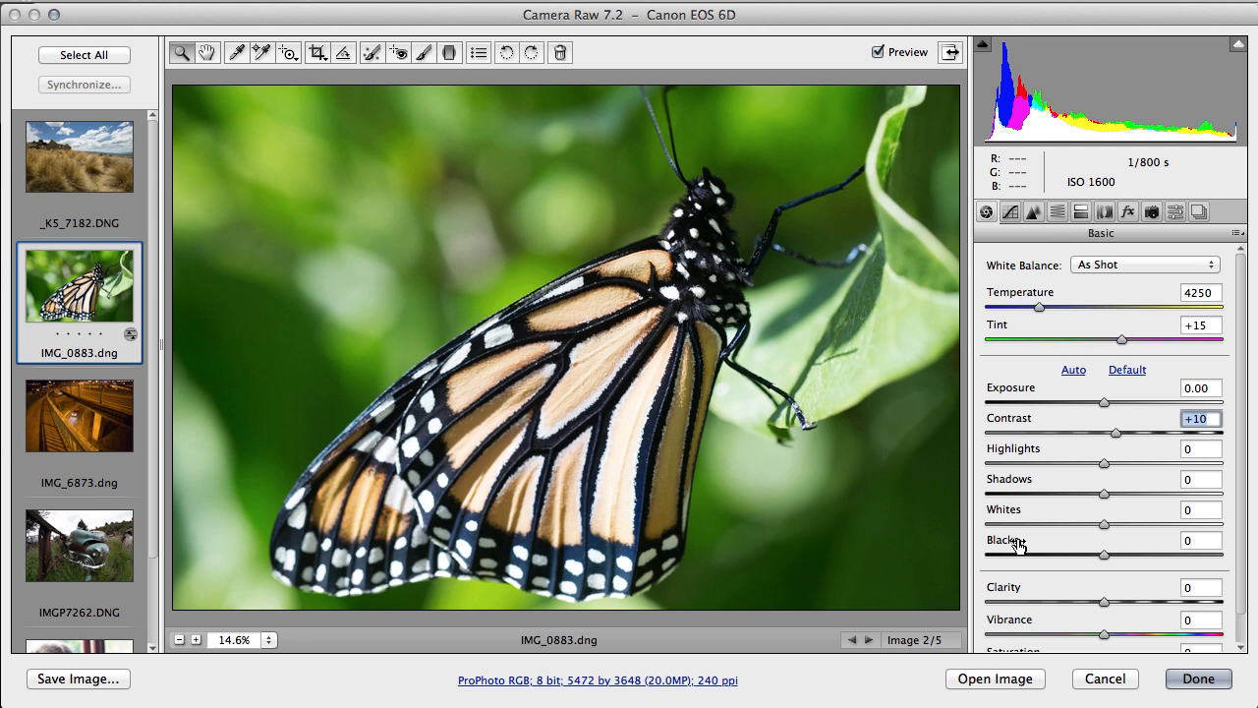
mouse_move(1019, 457)
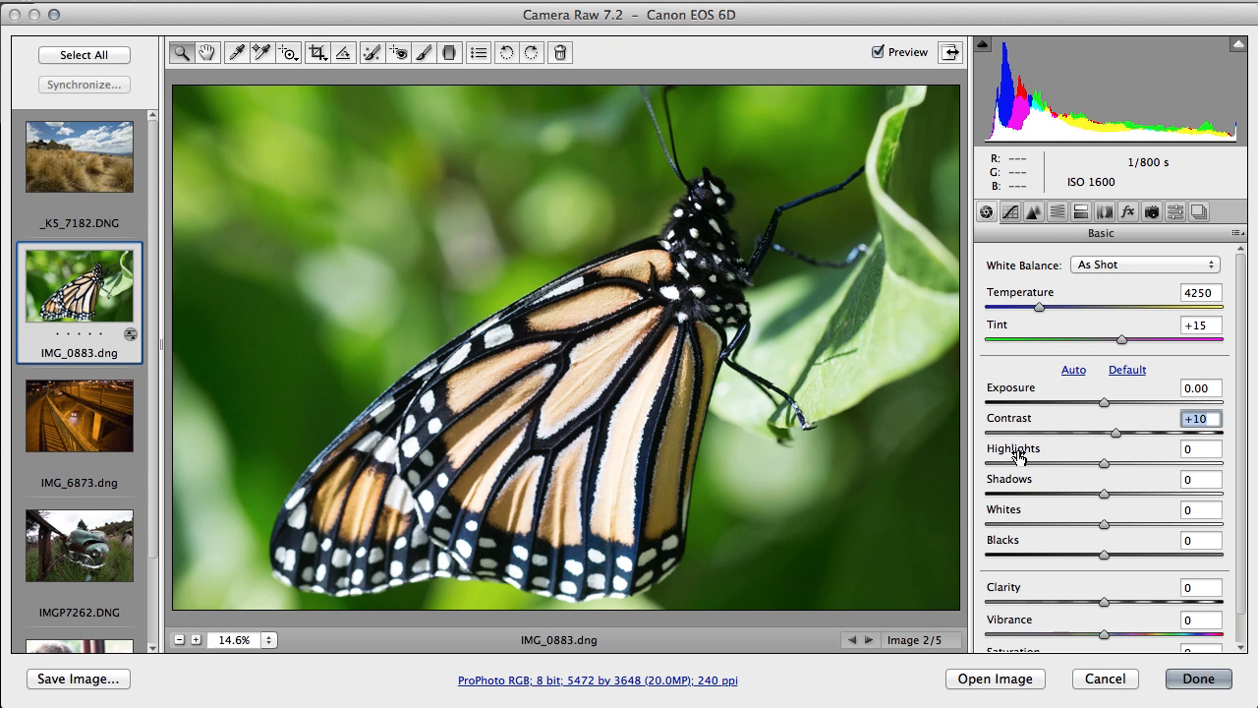
mouse_move(1015, 486)
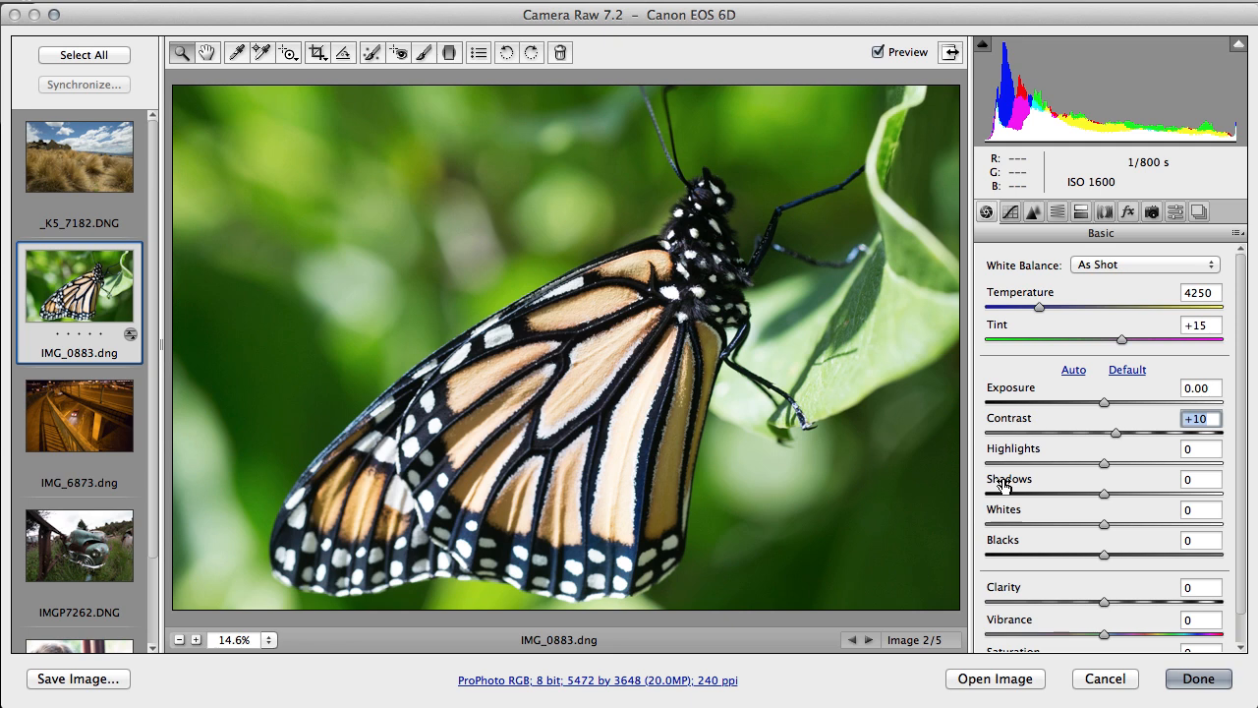
mouse_move(1004, 516)
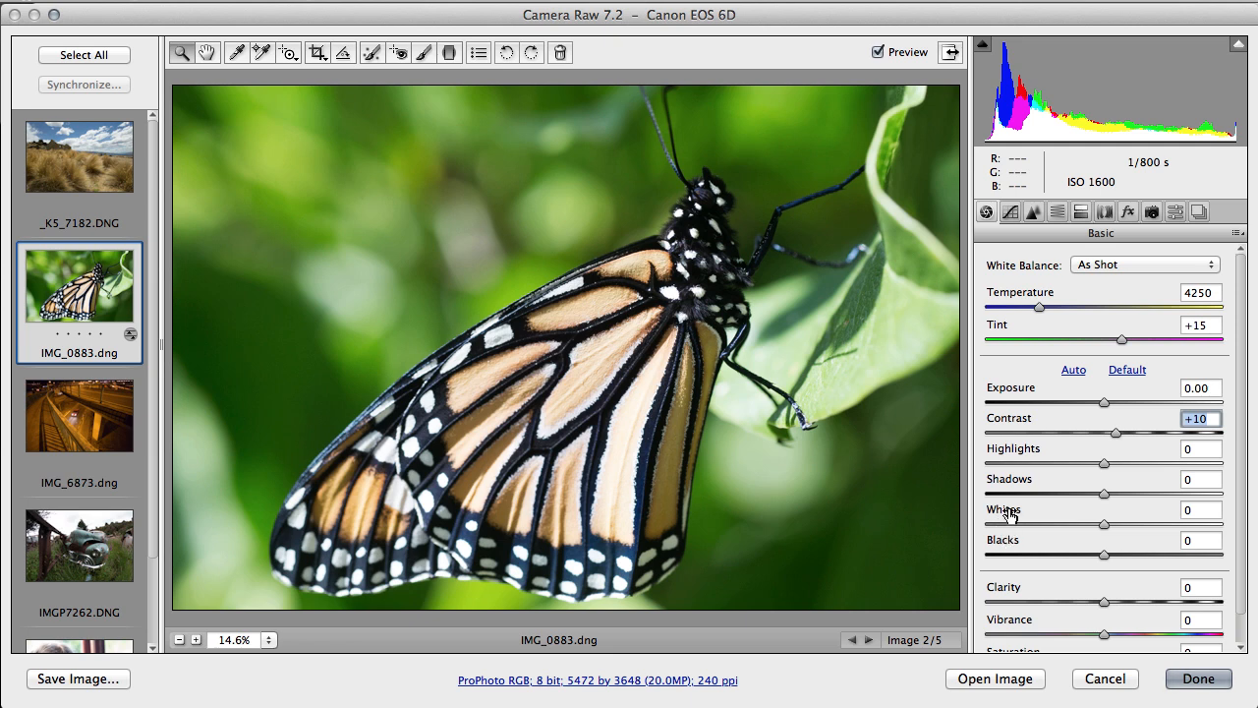
mouse_move(1011, 482)
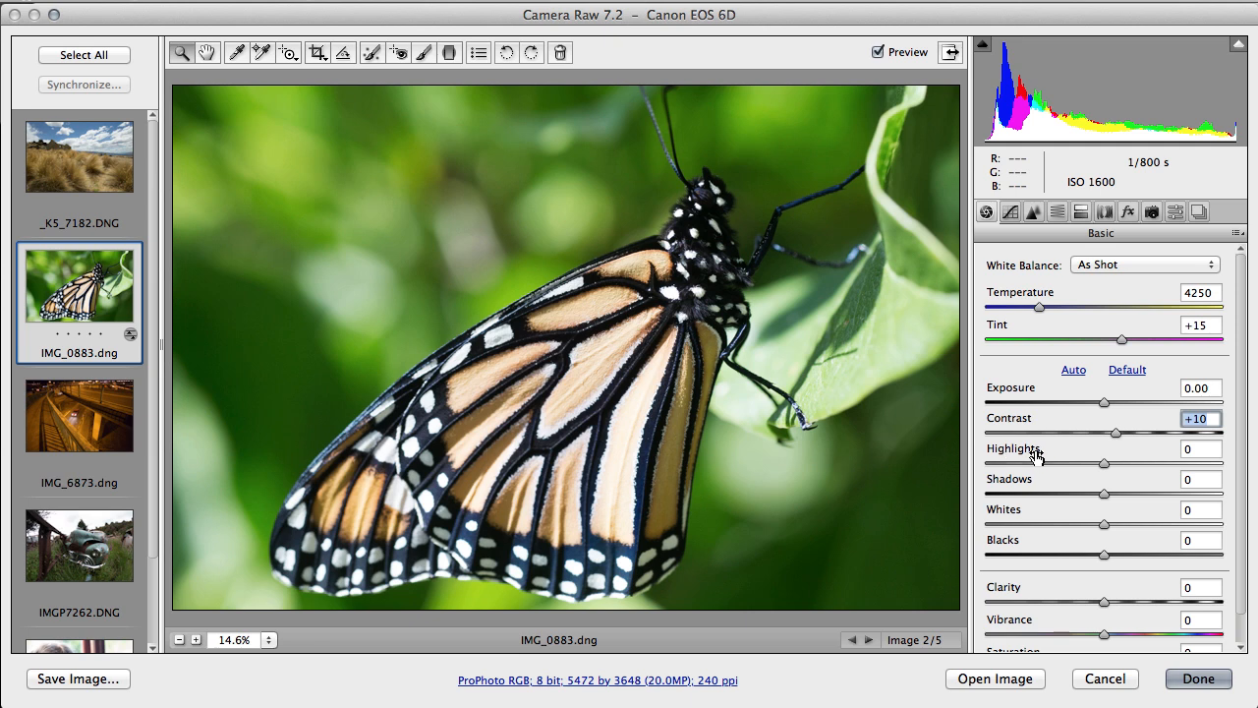
mouse_move(1105, 466)
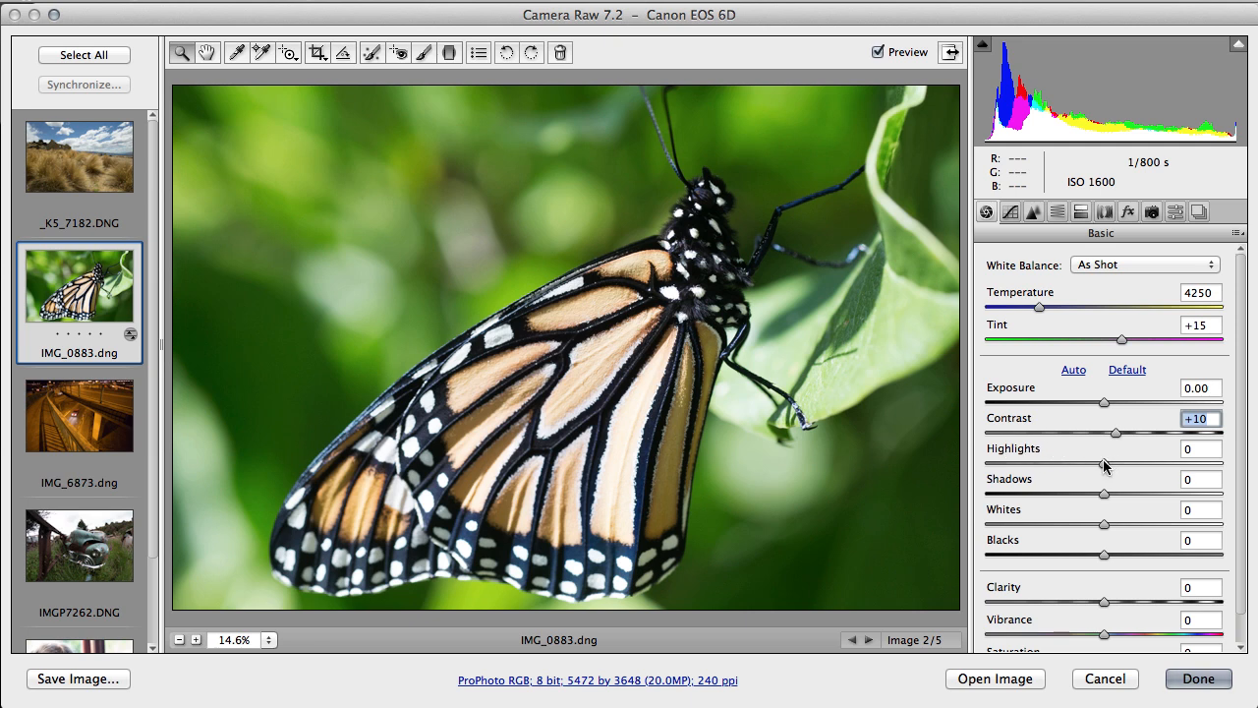
Step: Trial lowering Highlights and return them to 0, then darken Shadows to -37
drag(1103, 462, 1055, 461)
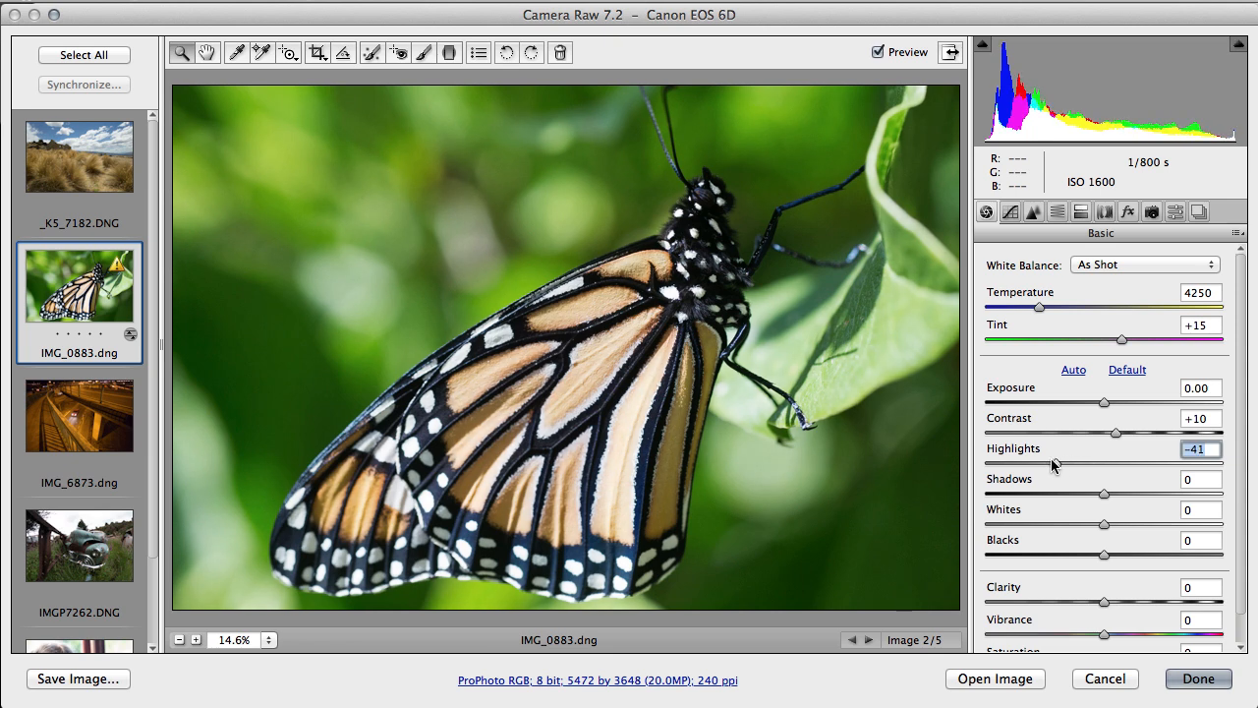
drag(1074, 462, 1054, 462)
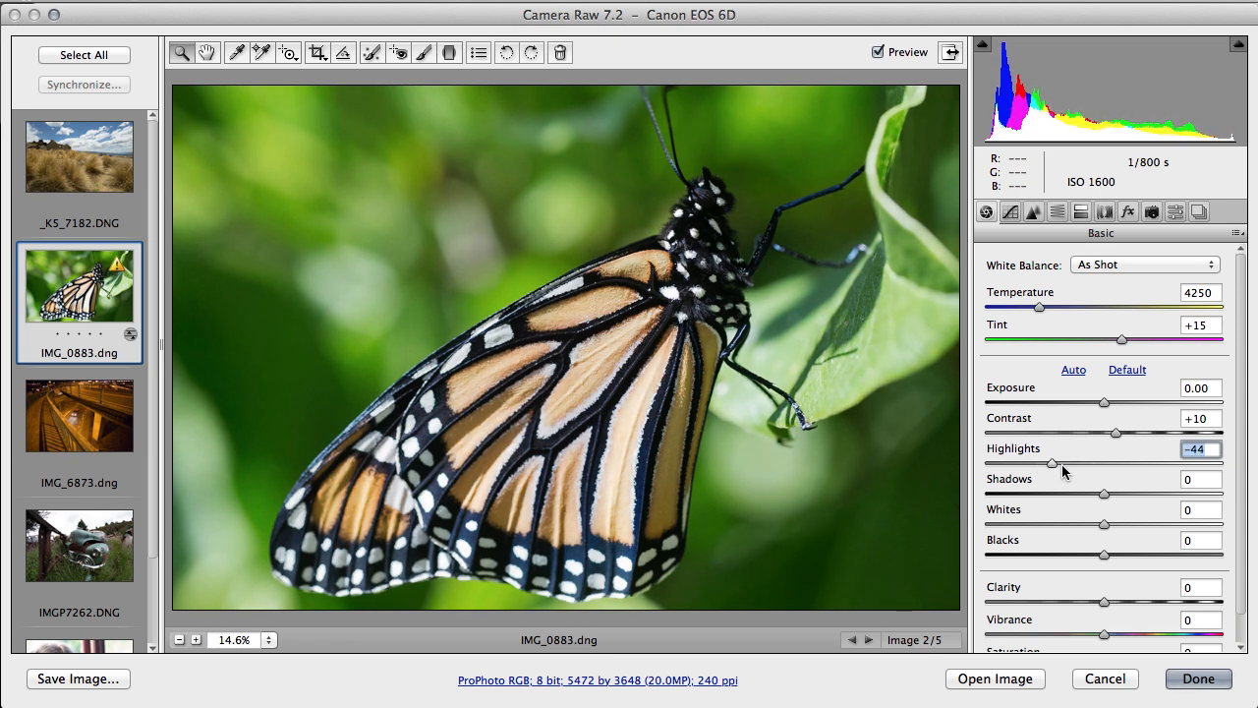
drag(1054, 462, 1099, 463)
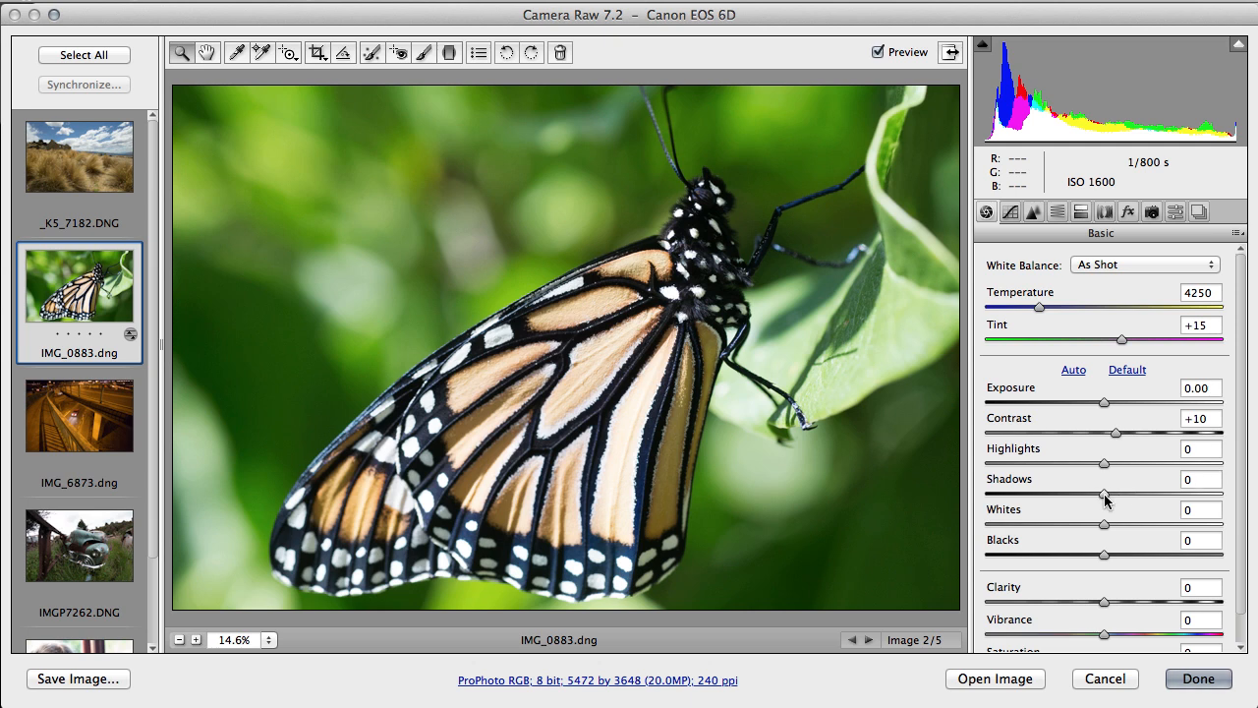
mouse_move(1130, 504)
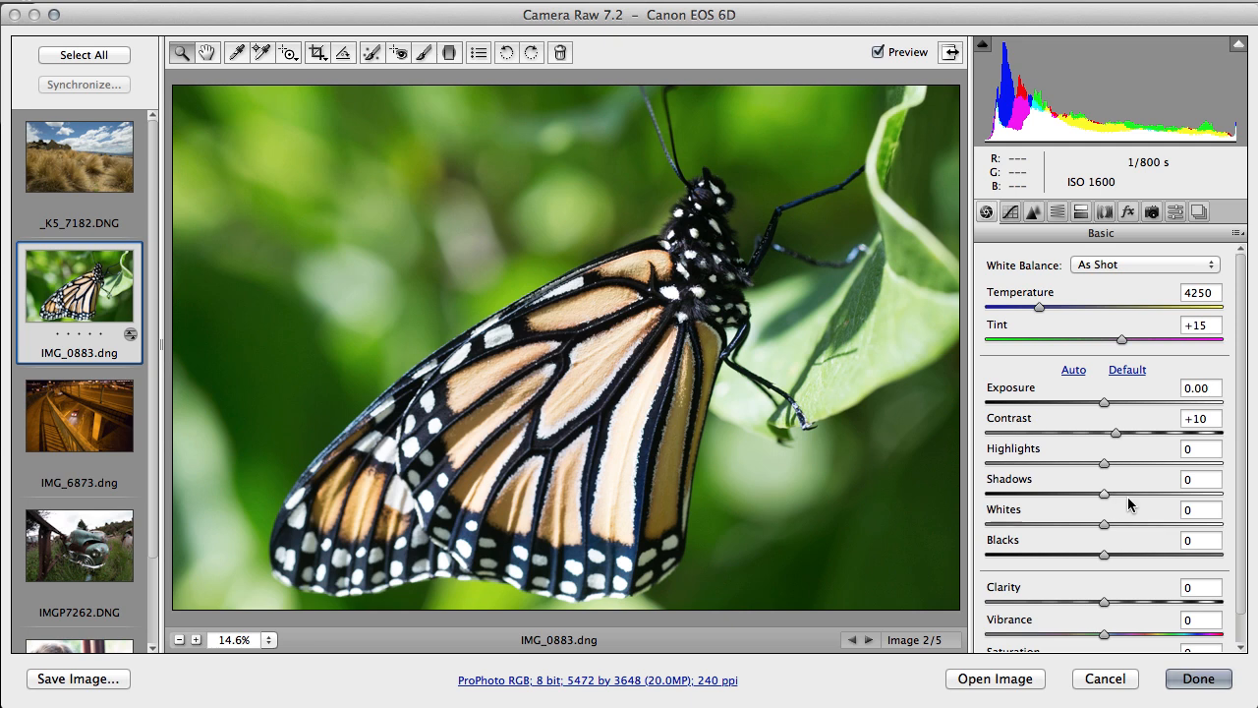
mouse_move(1140, 505)
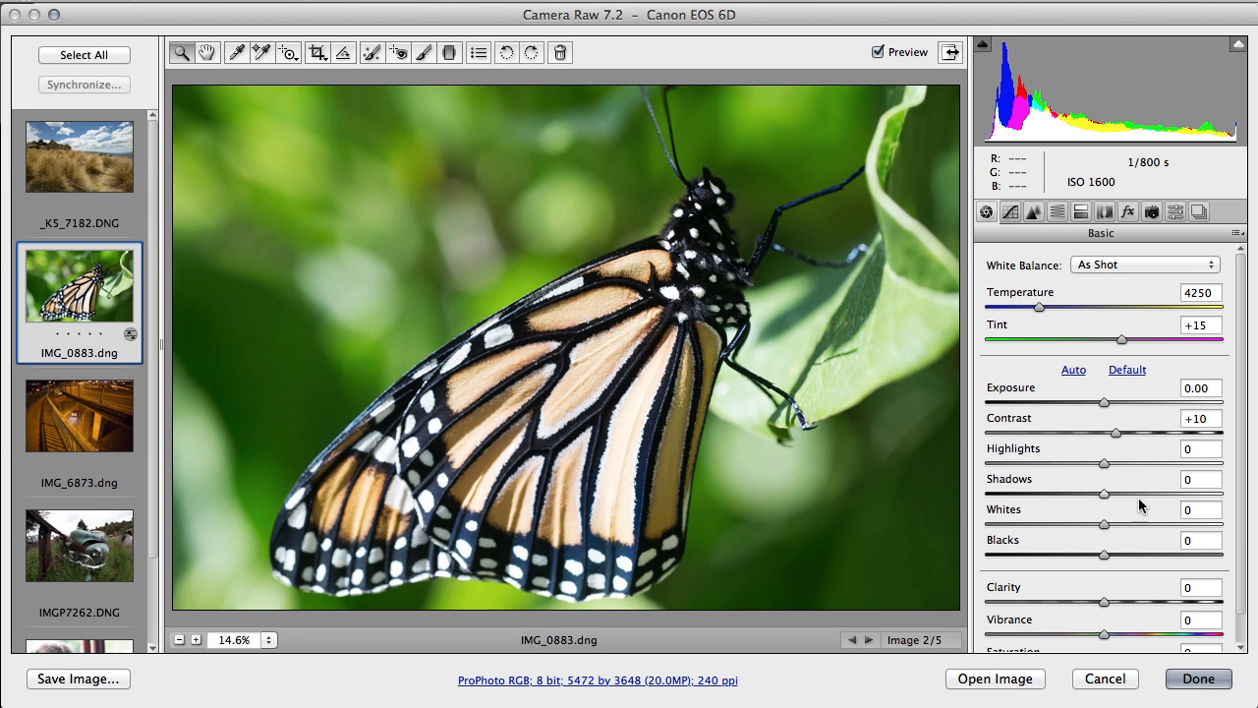
mouse_move(1108, 505)
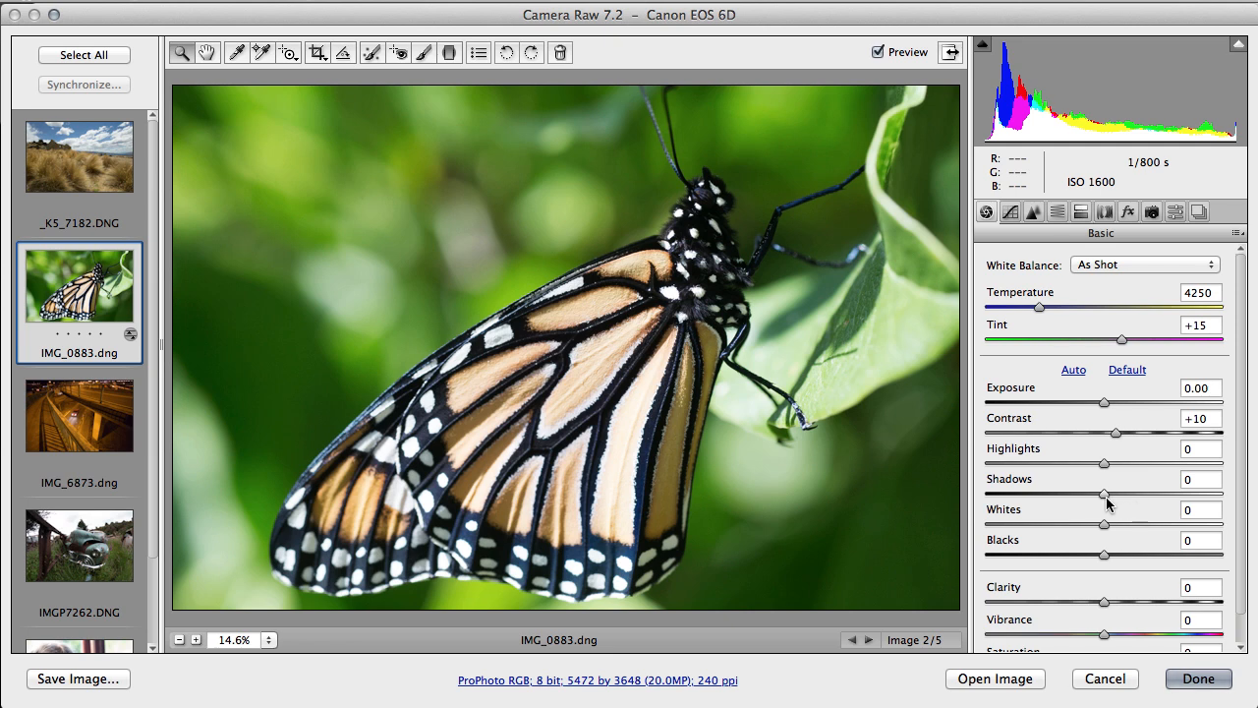
mouse_move(1106, 503)
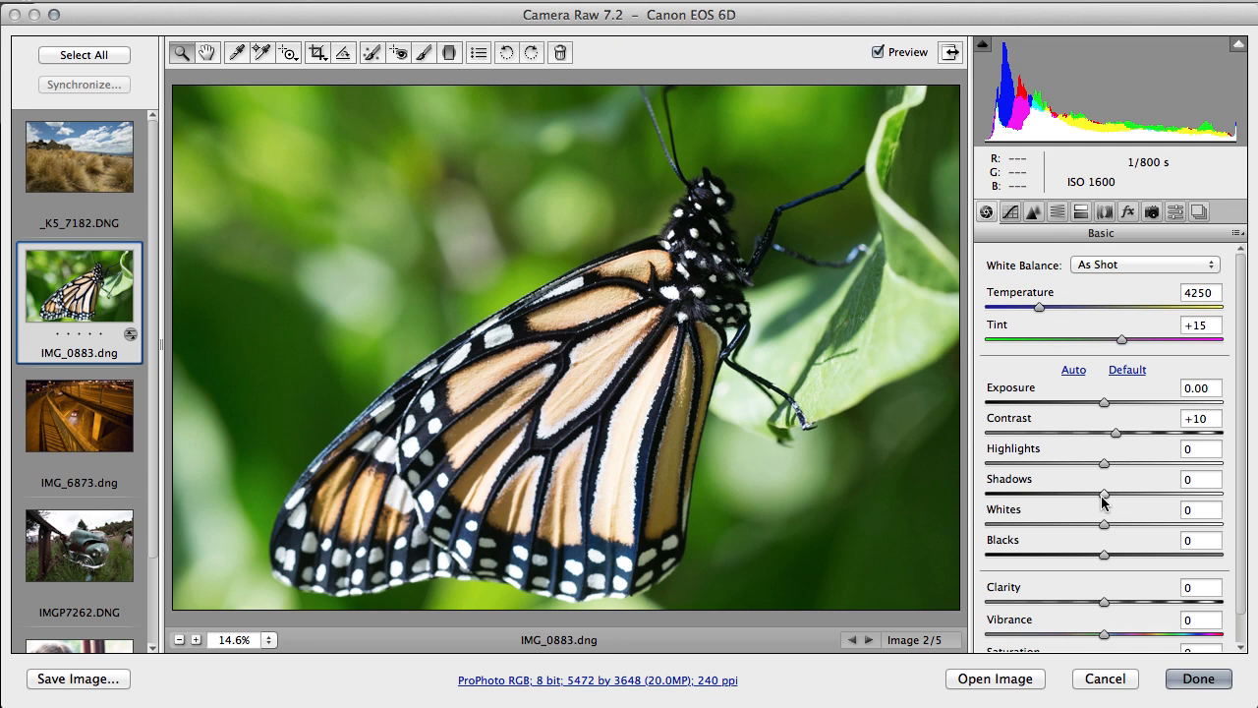
drag(1103, 492, 1079, 492)
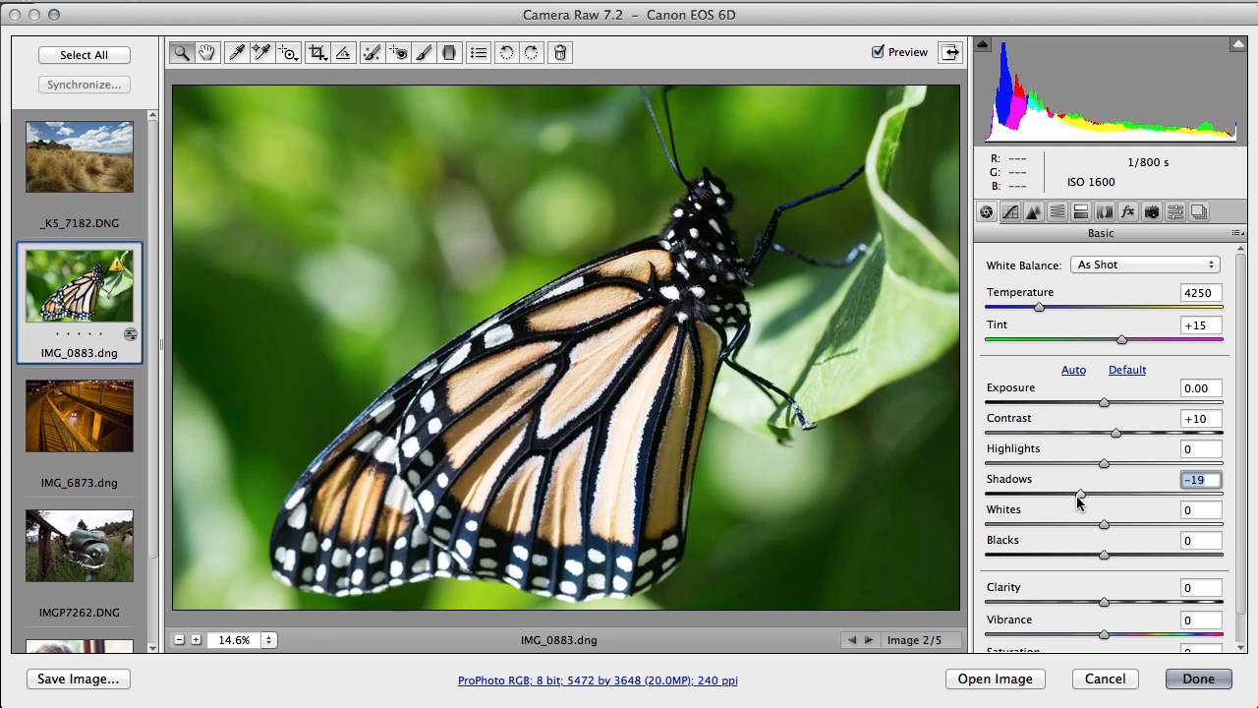
drag(1081, 493, 1061, 494)
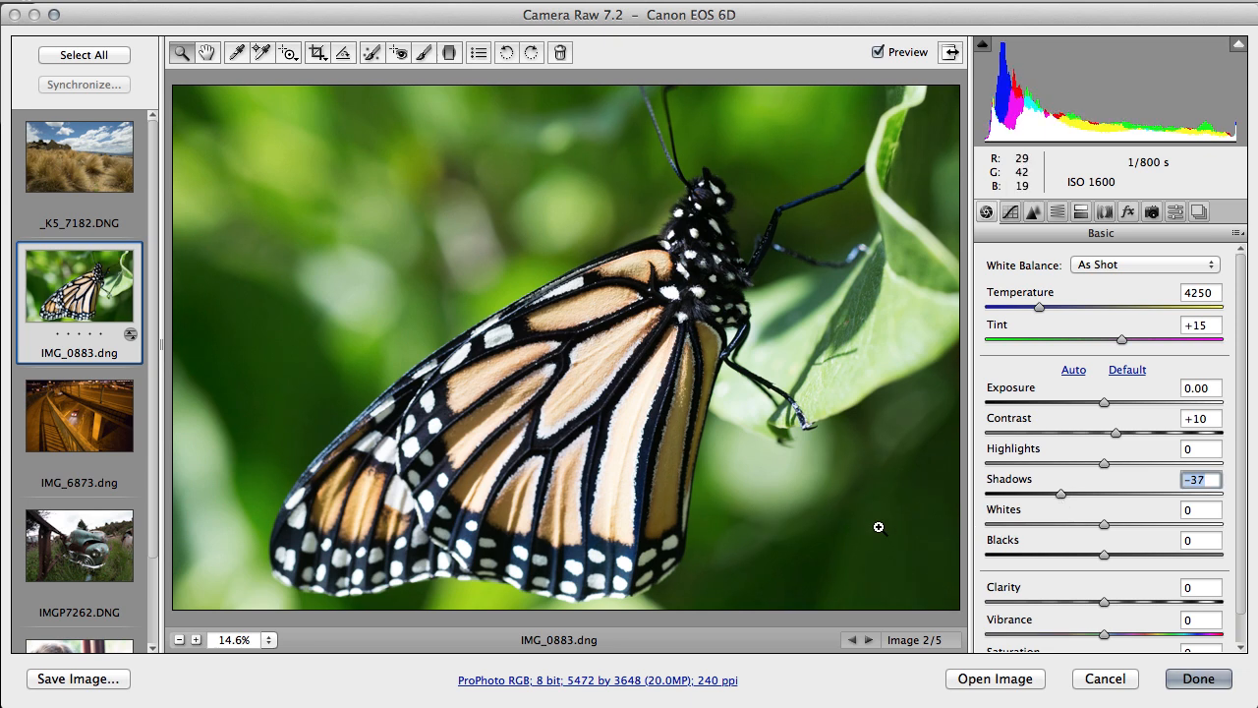
mouse_move(297, 338)
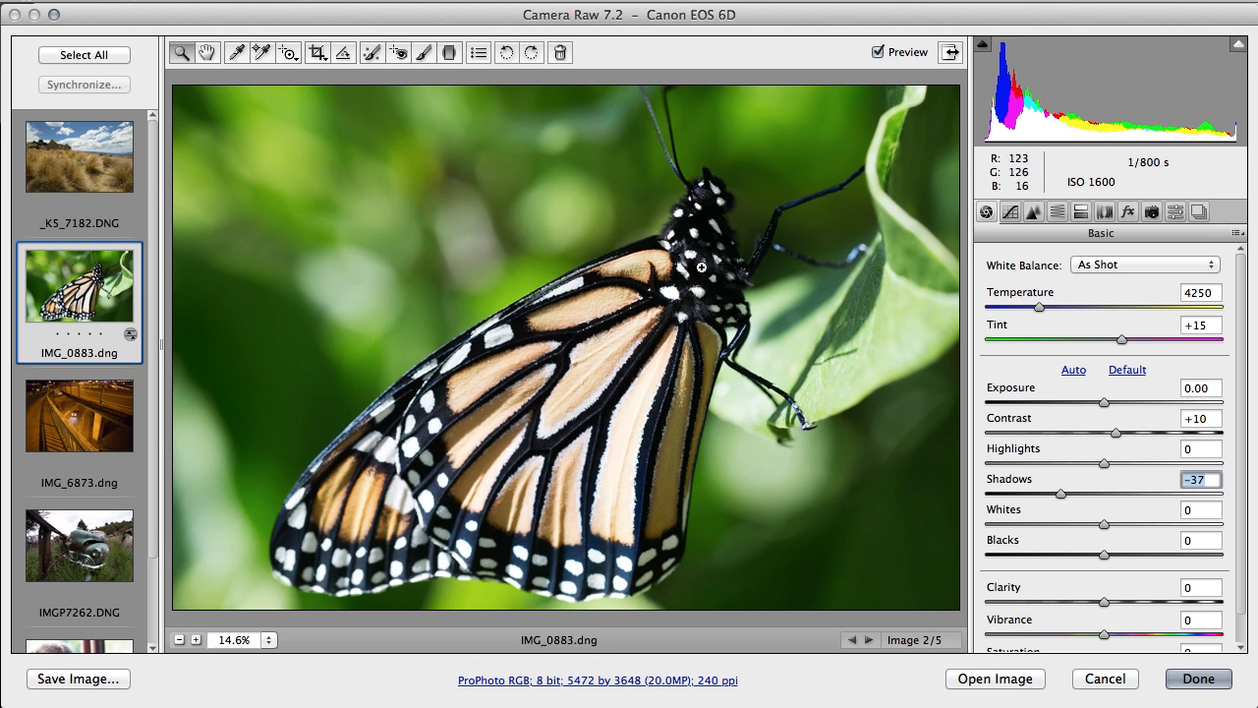
mouse_move(698, 308)
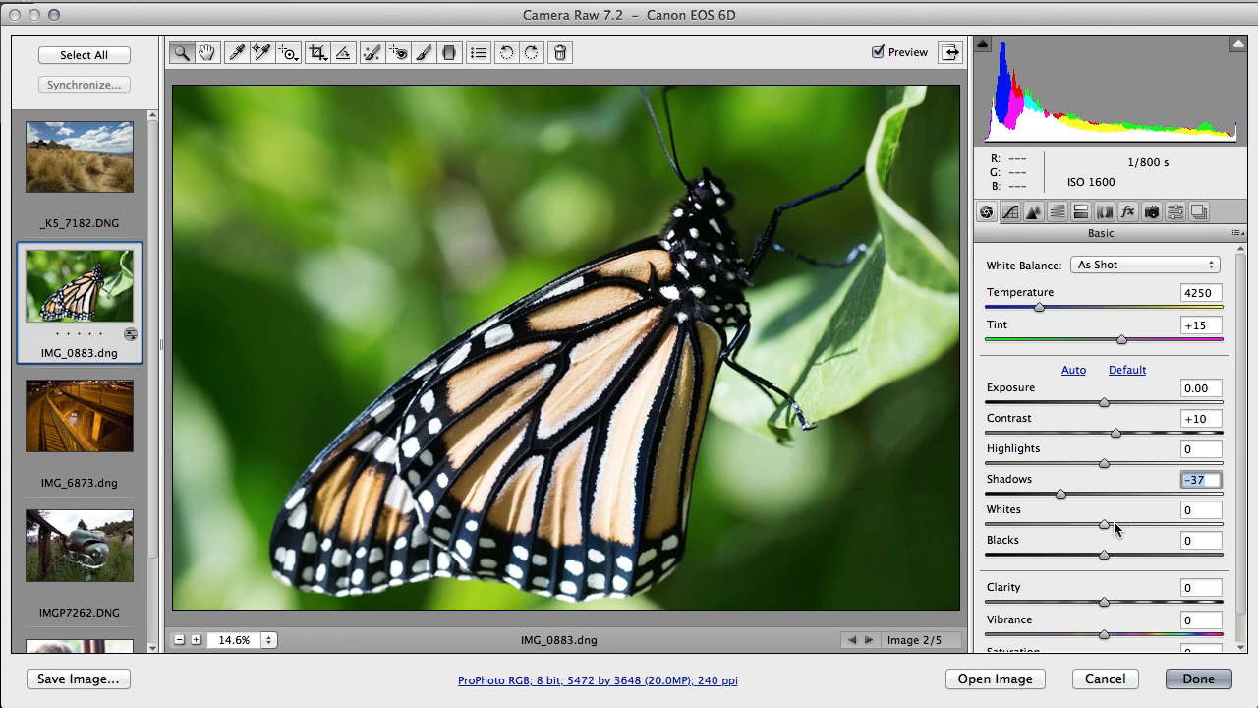
drag(1103, 524, 1045, 524)
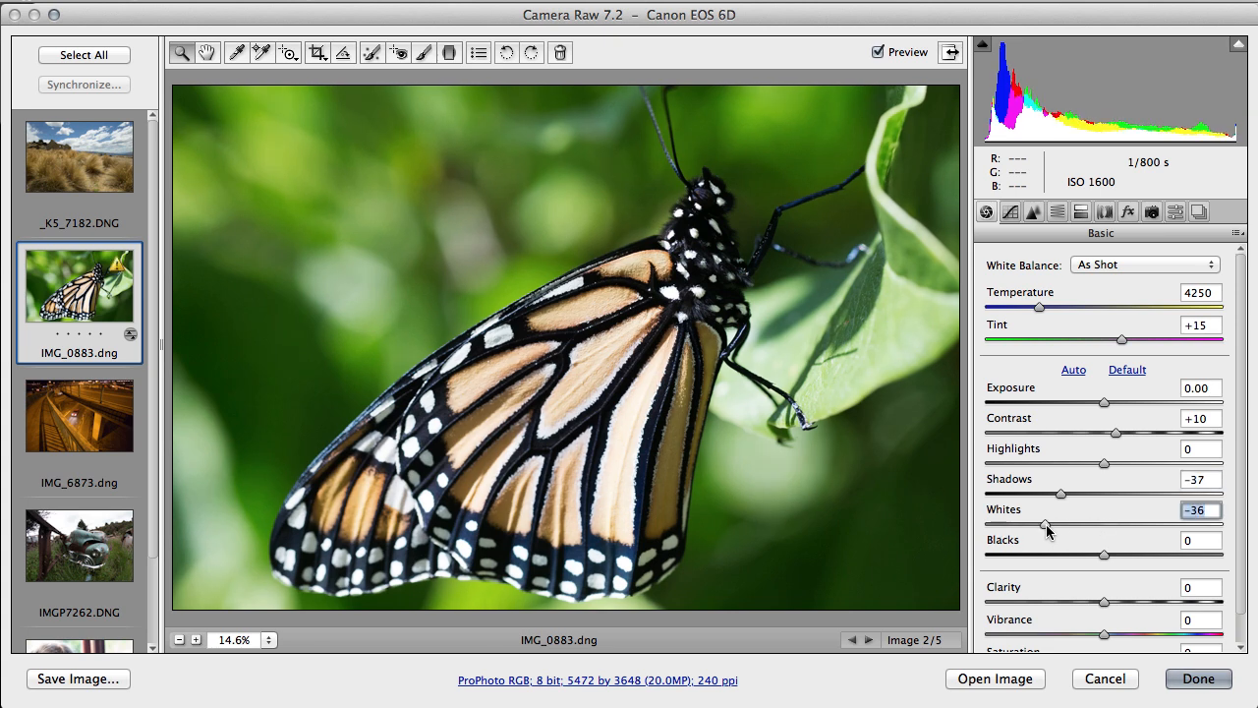
drag(1046, 526, 1143, 525)
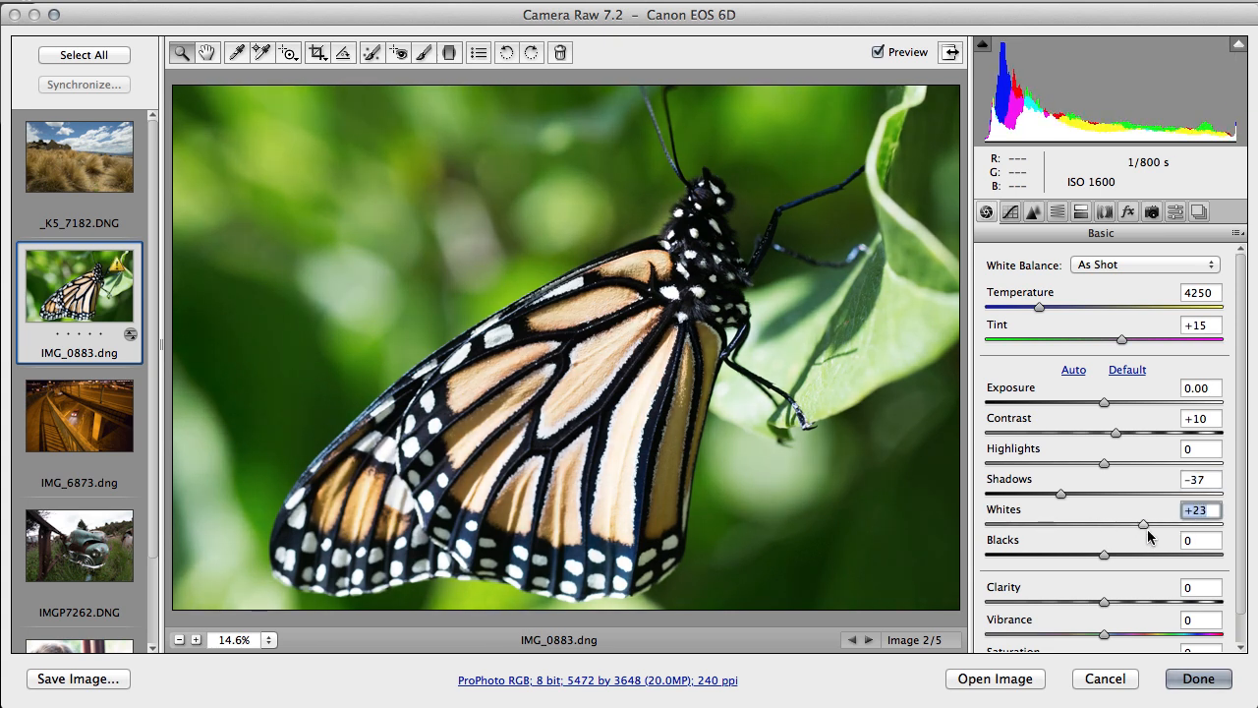
drag(1143, 524, 1123, 524)
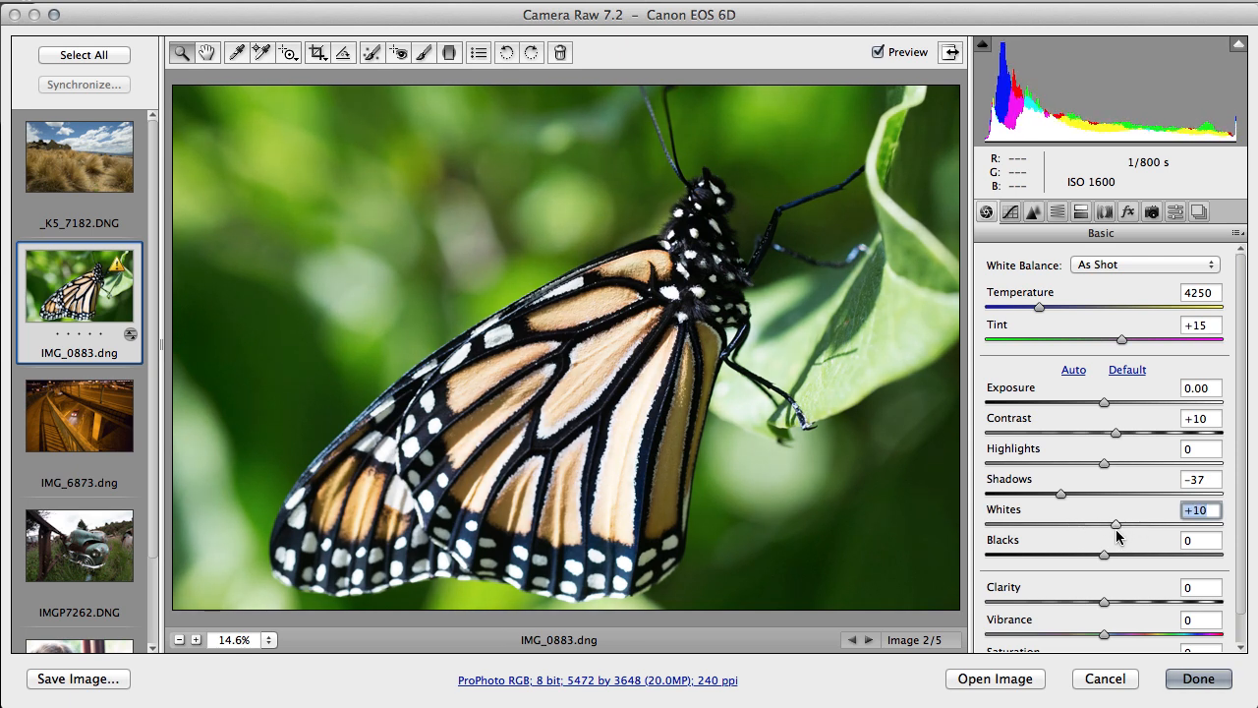
drag(1116, 524, 1104, 524)
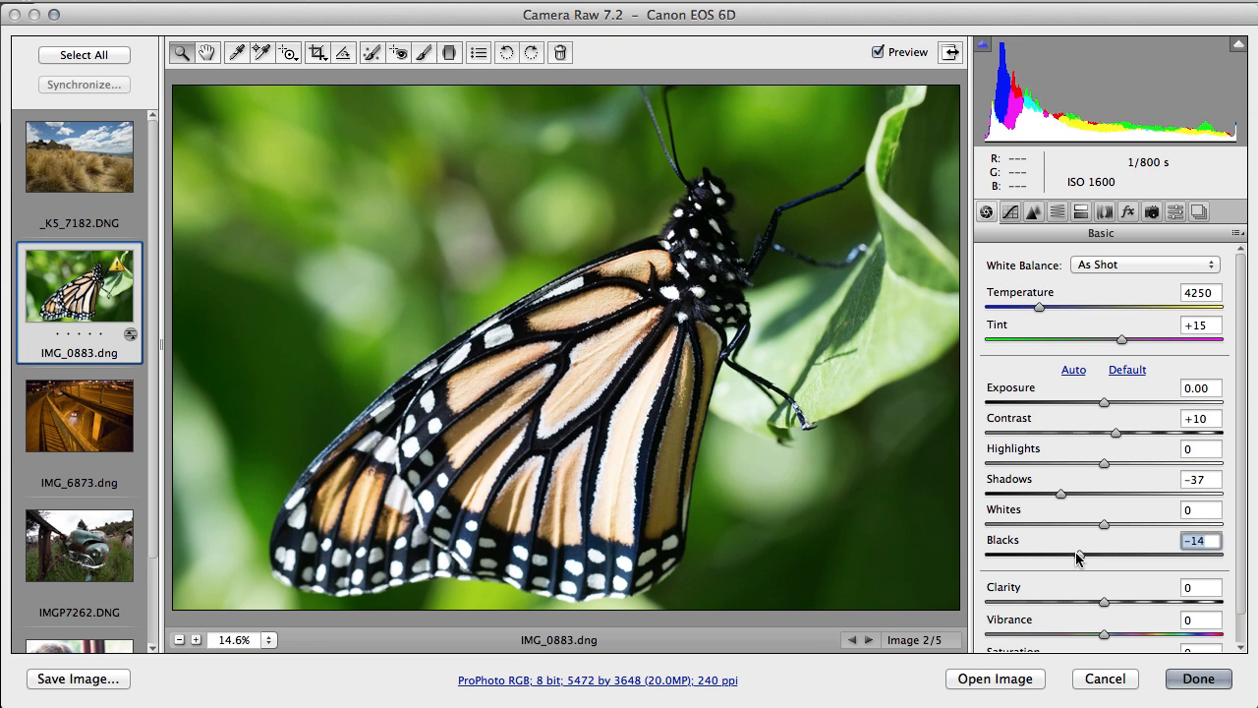
drag(1078, 557, 1046, 557)
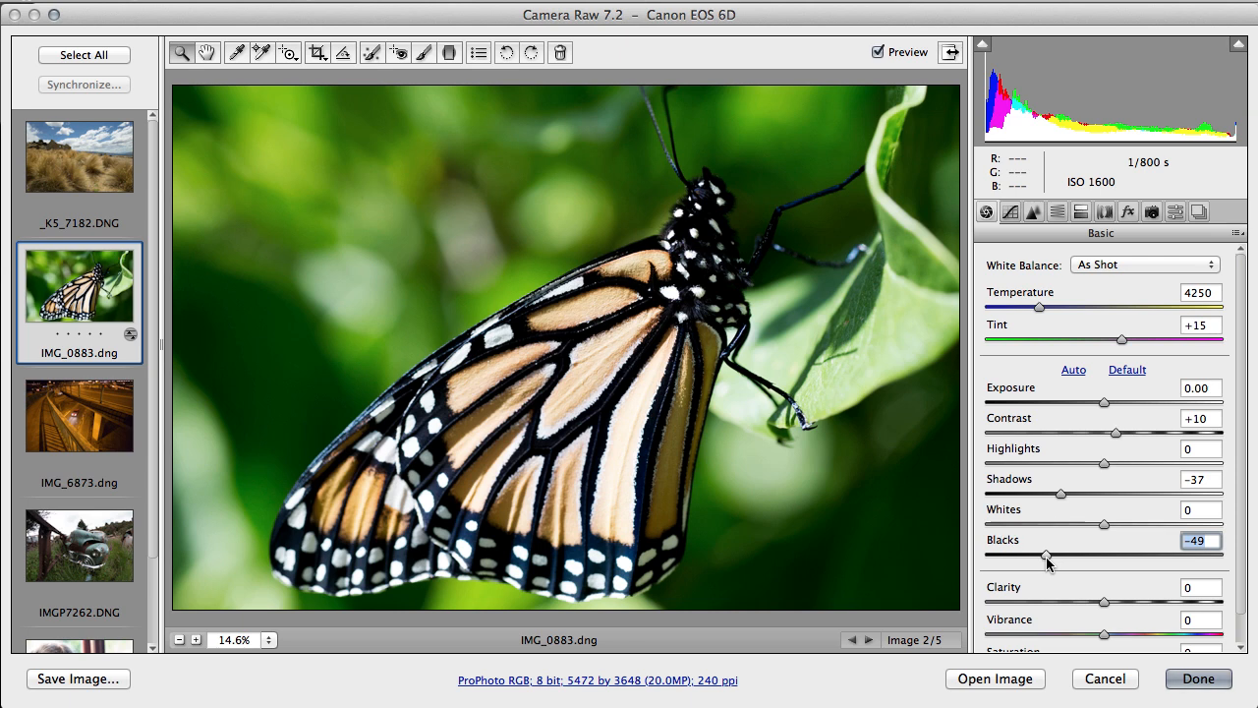
drag(1047, 556, 1104, 556)
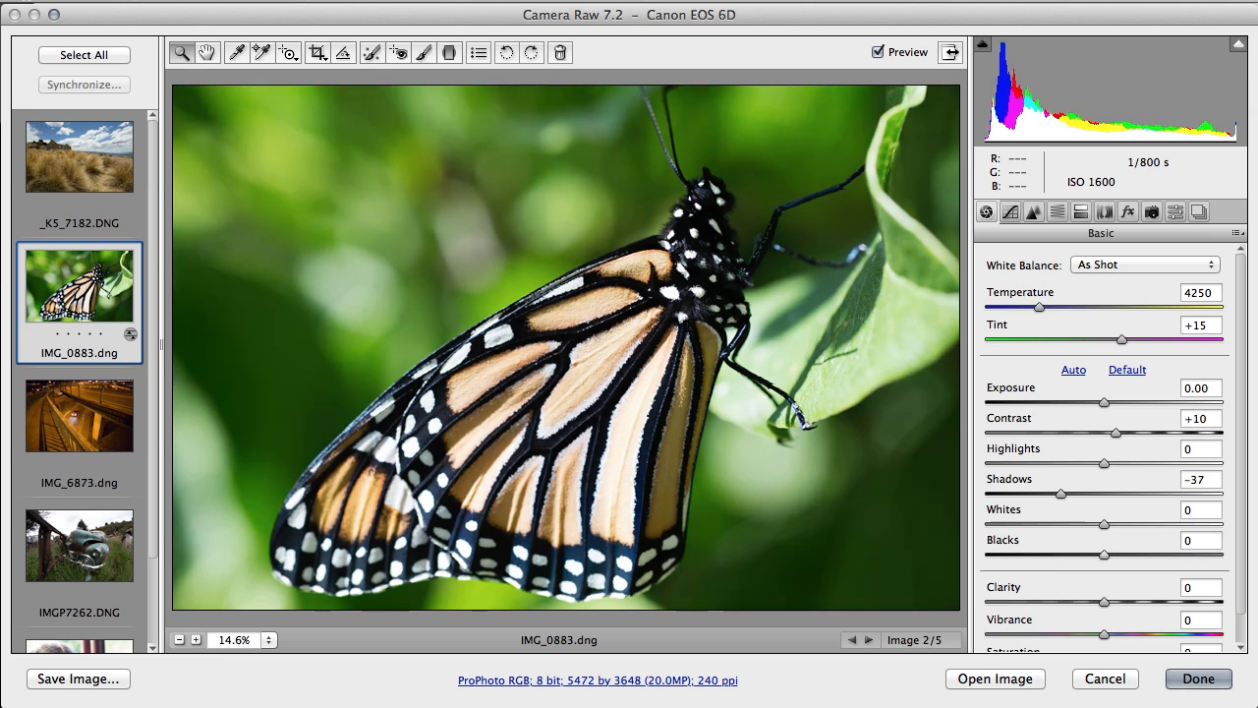
mouse_move(1106, 609)
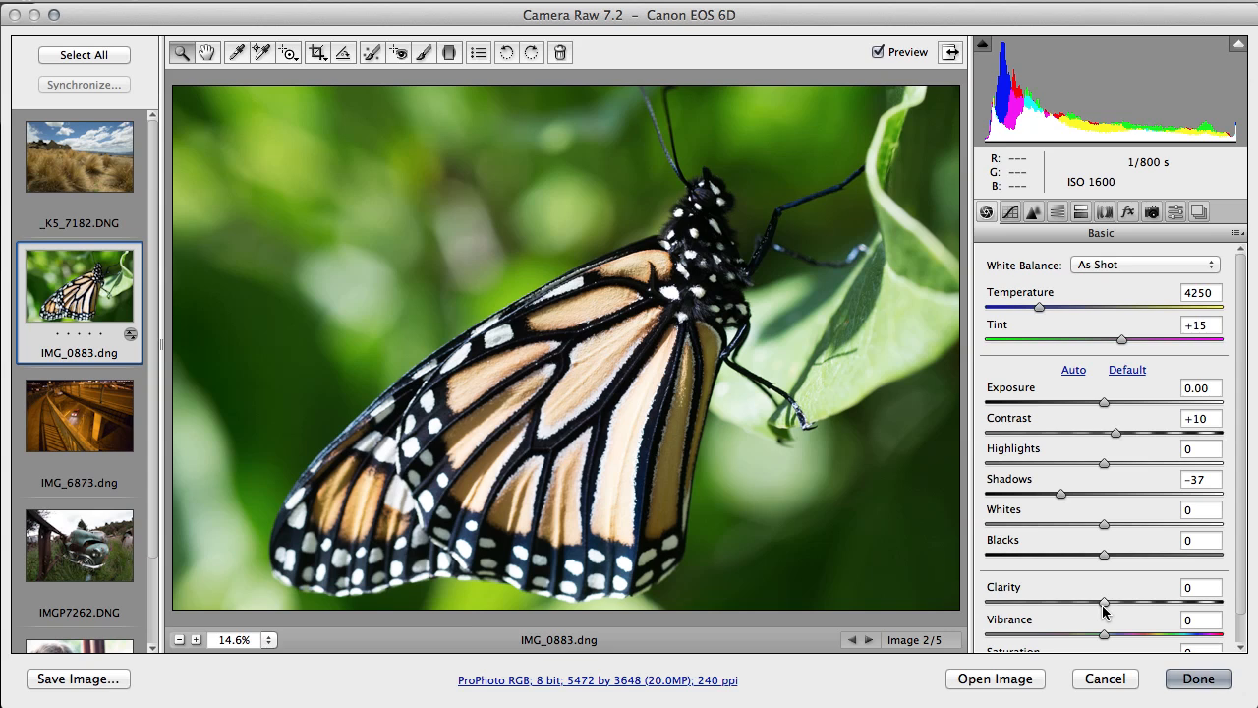
mouse_move(1105, 609)
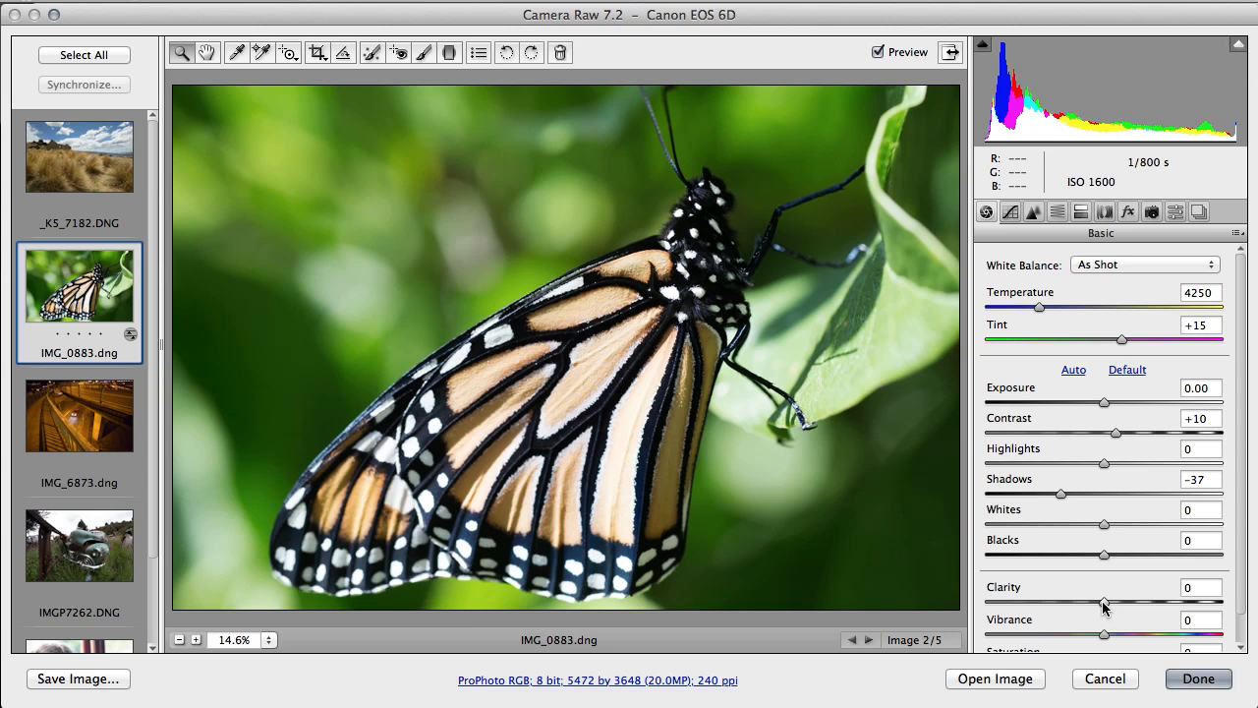
Step: Compare Clarity at +100 and -100, then settle it at +11
drag(1104, 602, 1224, 602)
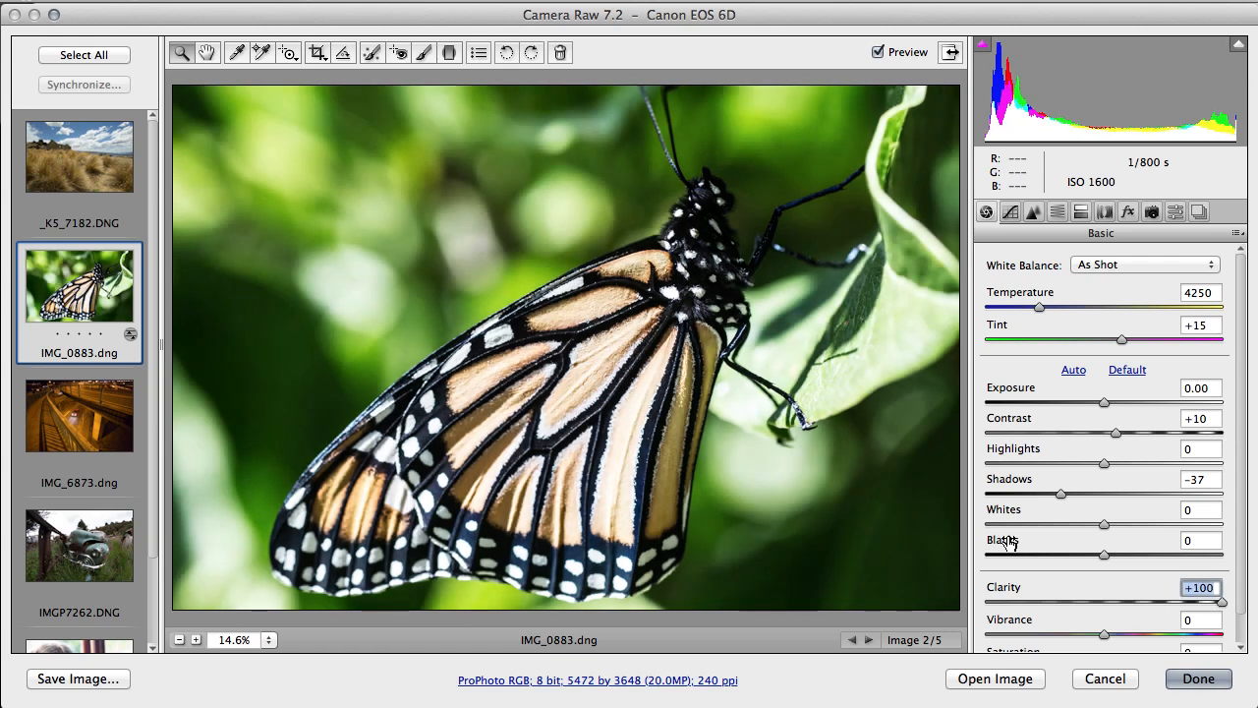
mouse_move(617, 374)
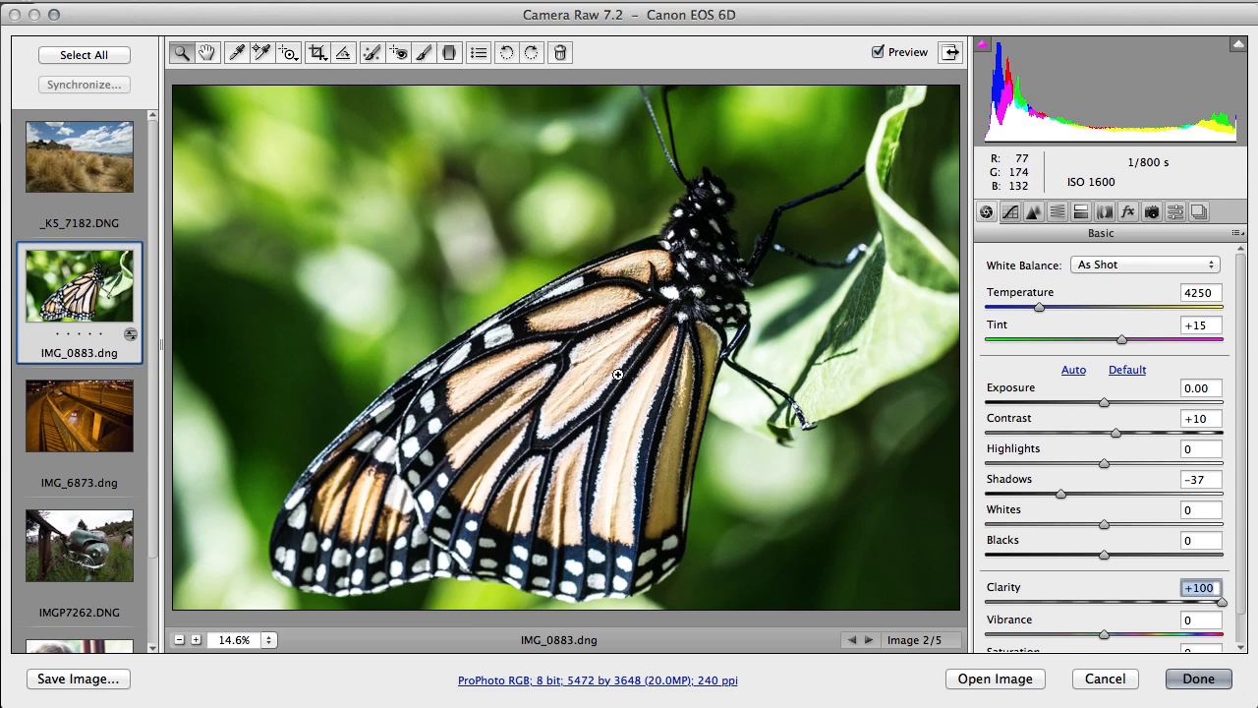
mouse_move(646, 446)
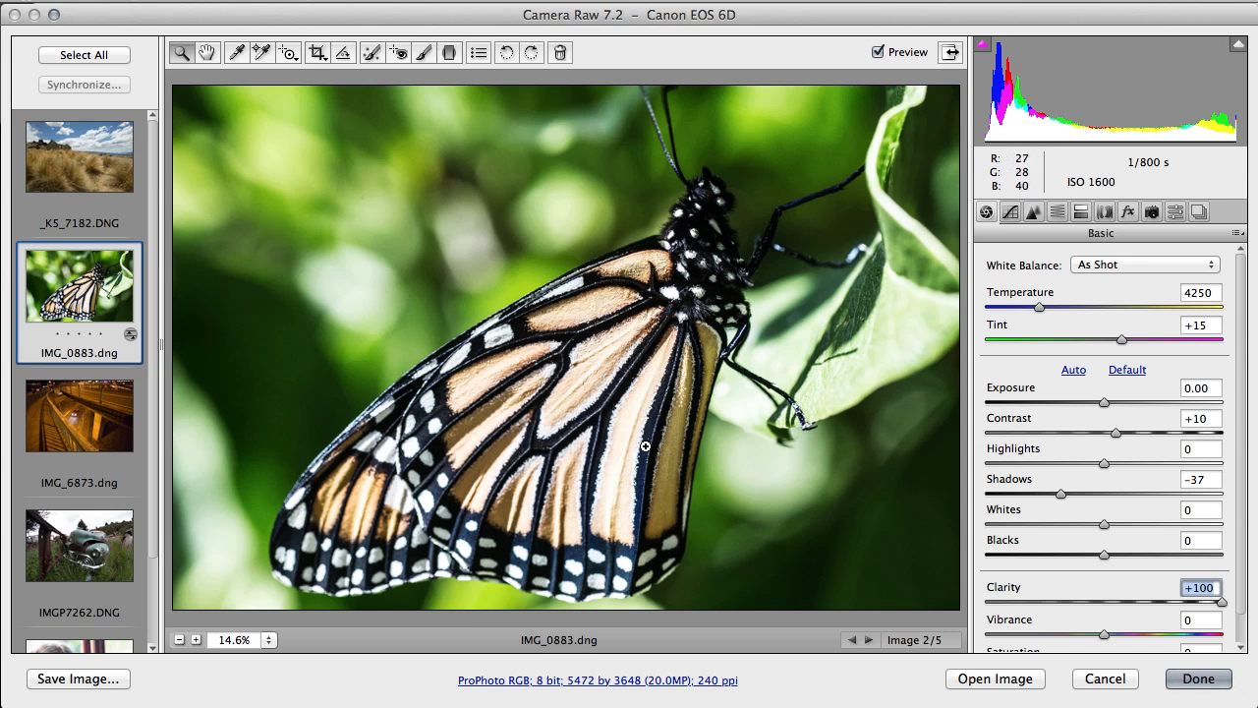
mouse_move(1154, 628)
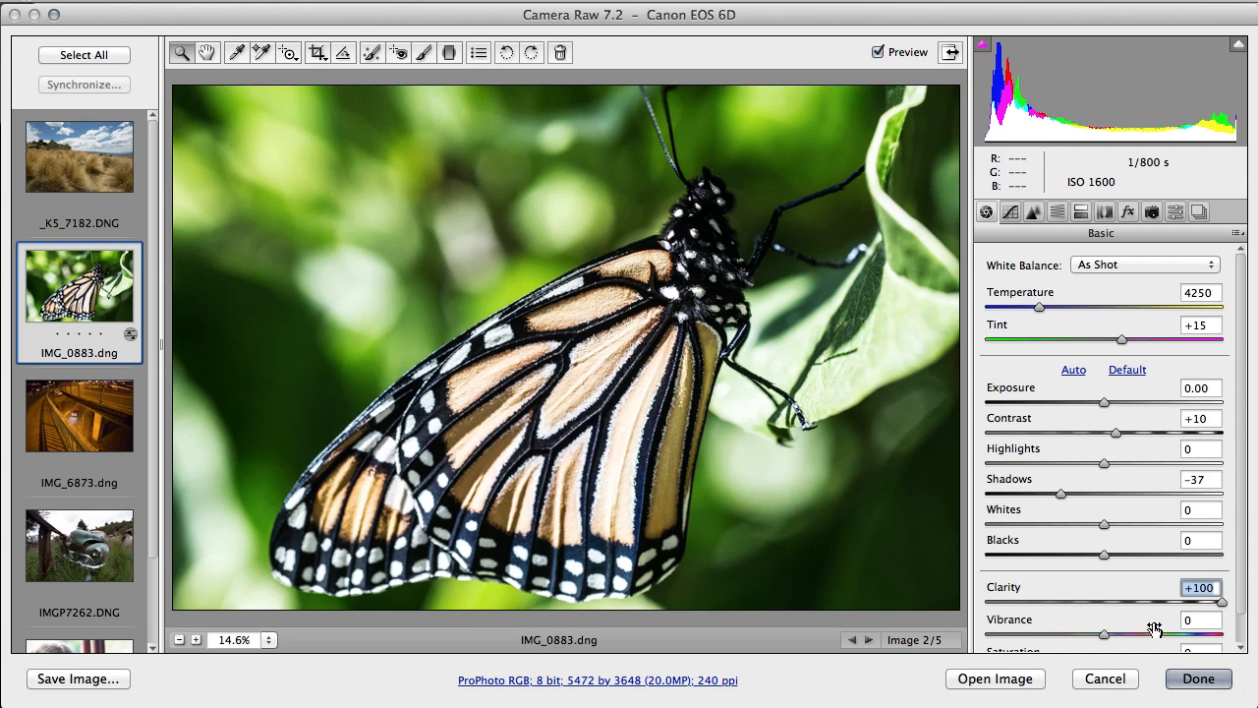
drag(1224, 597, 983, 597)
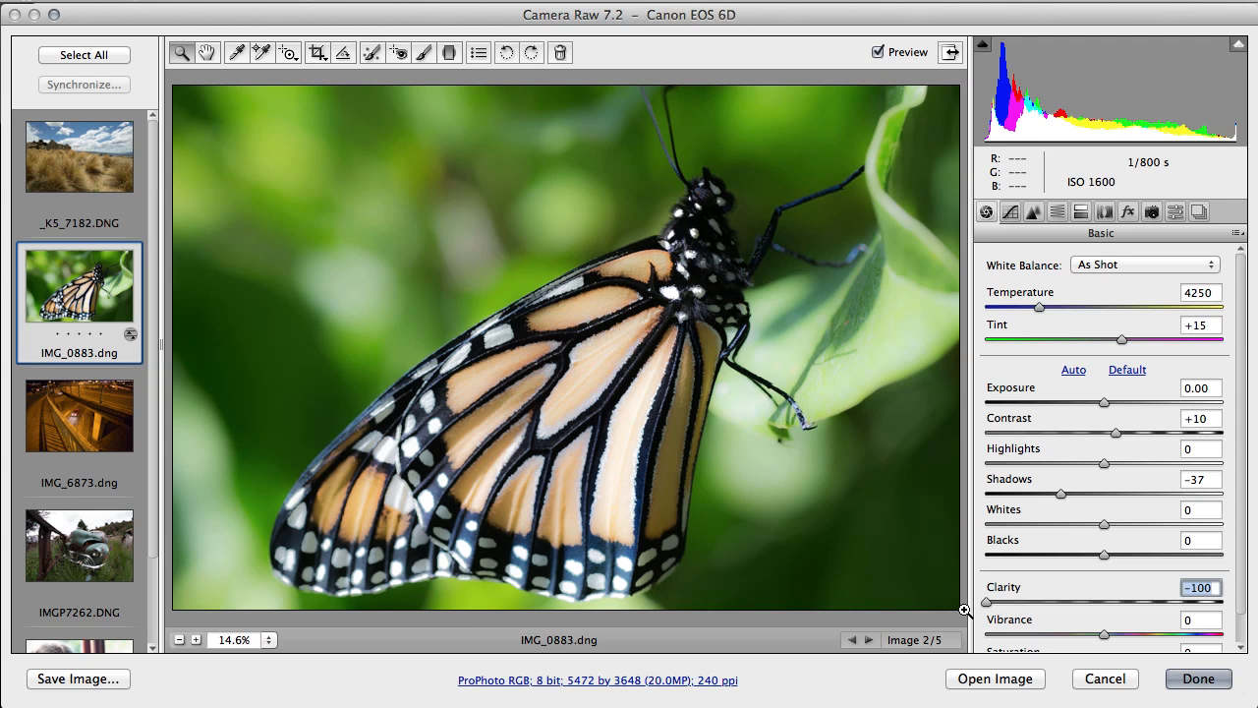
drag(986, 602, 1106, 603)
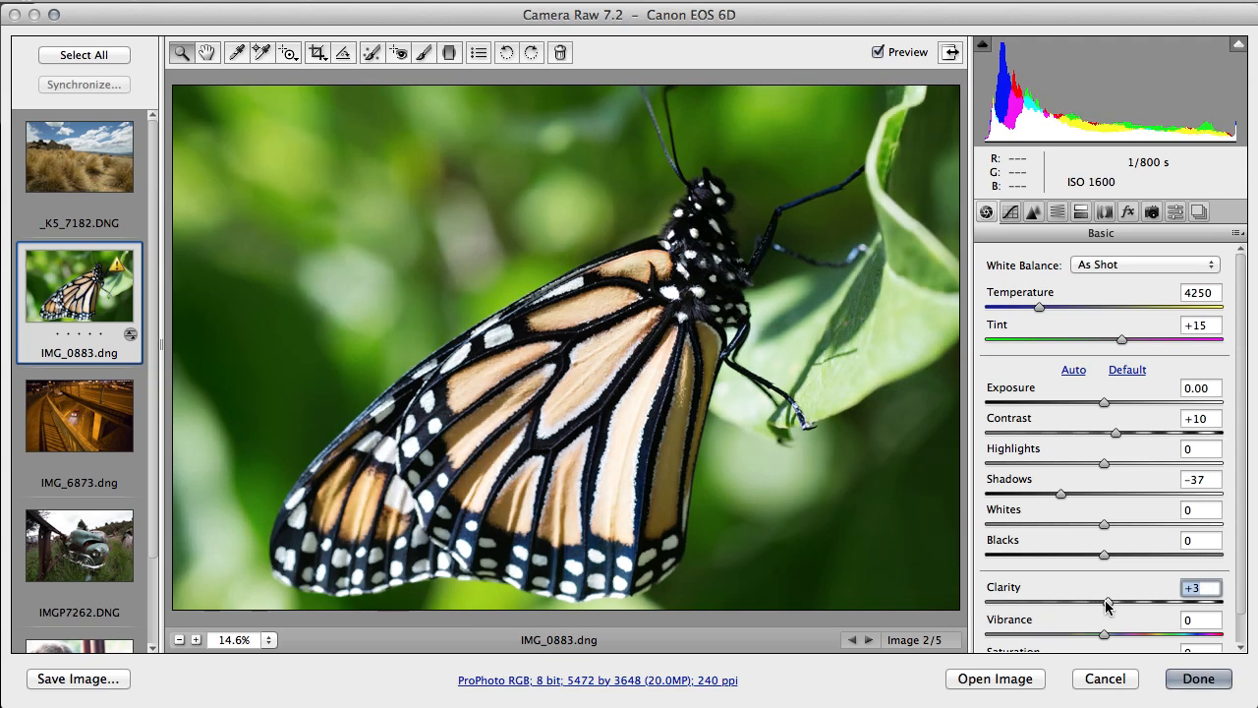
drag(1106, 604, 1116, 605)
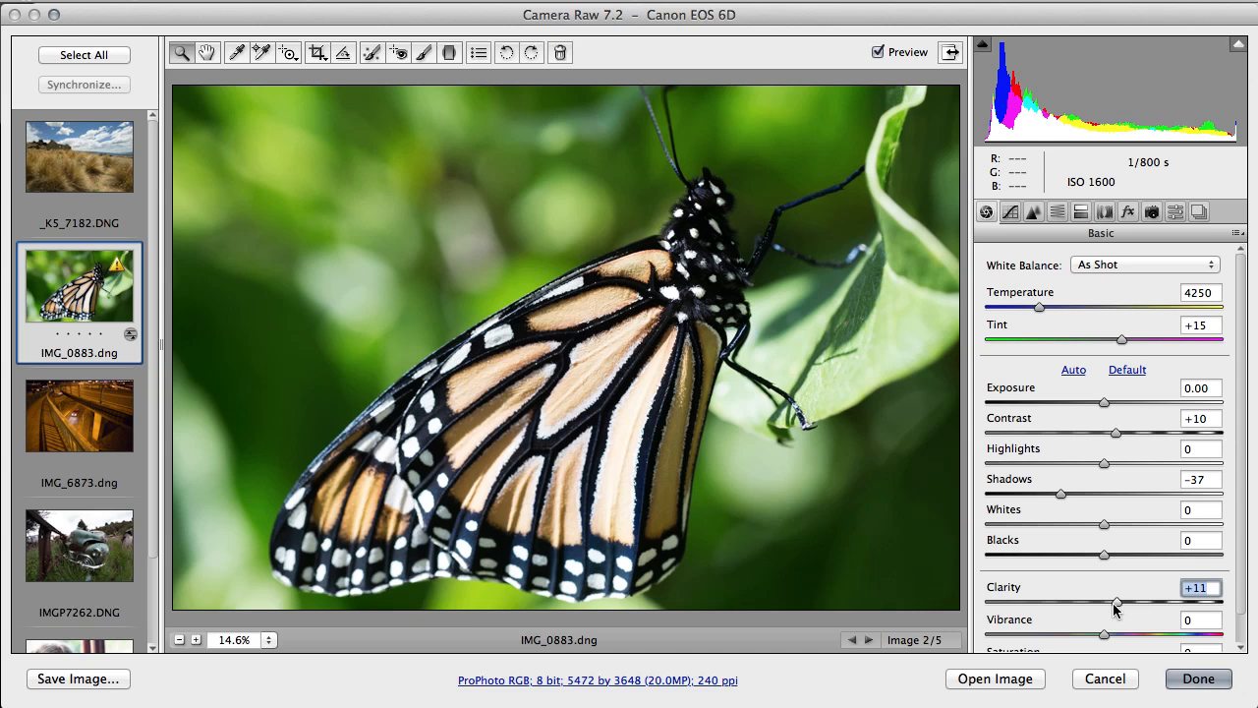
mouse_move(1209, 512)
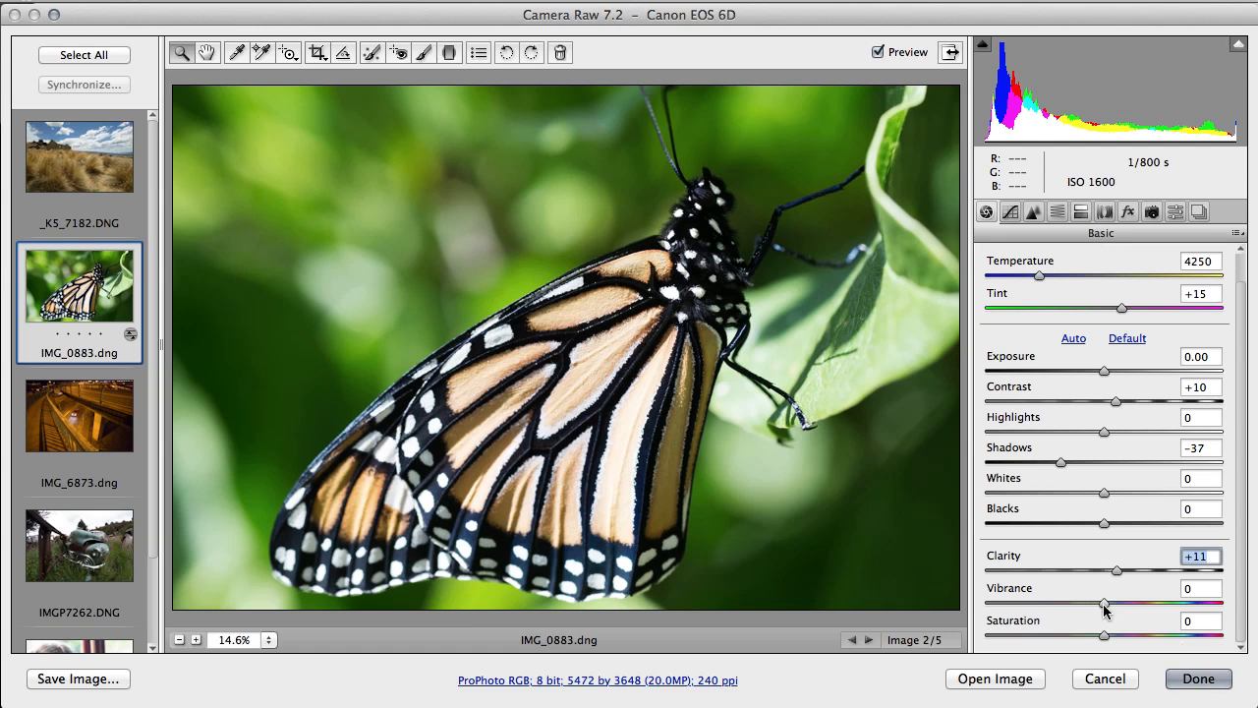
mouse_move(1105, 612)
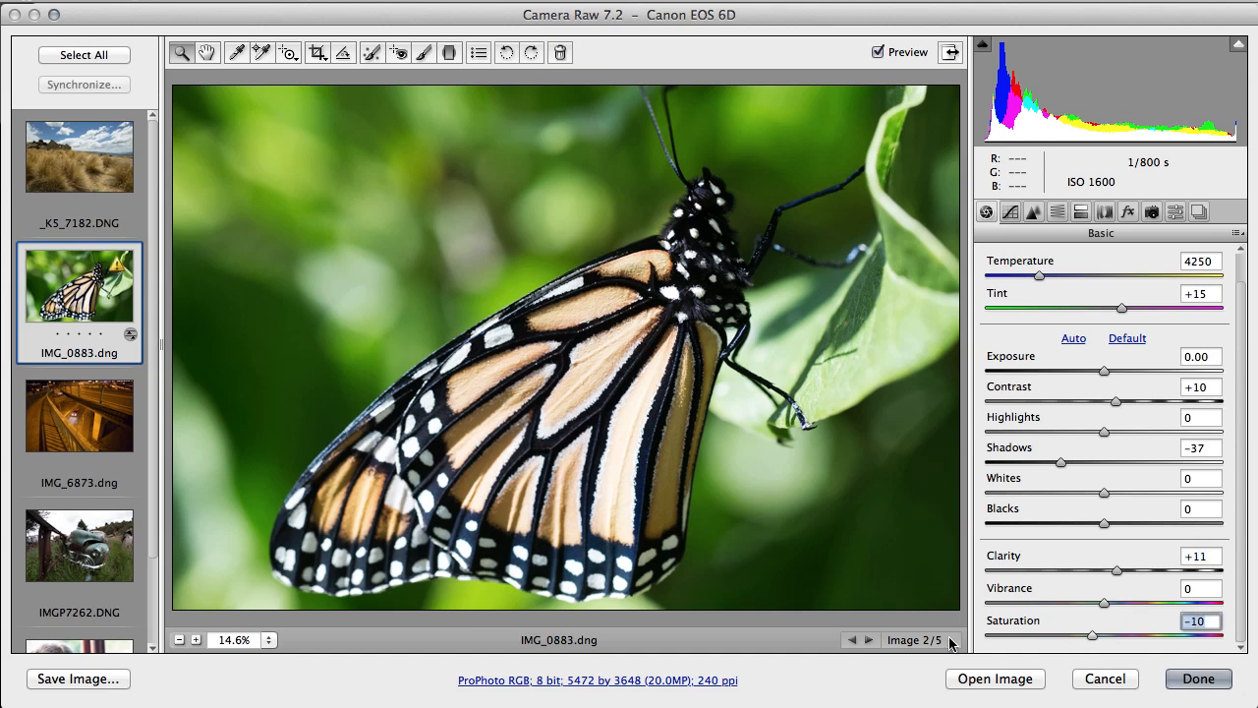
Step: Trial Saturation and leave it at 0, then take Vibrance to +100 and down to +3
drag(1091, 635, 1219, 635)
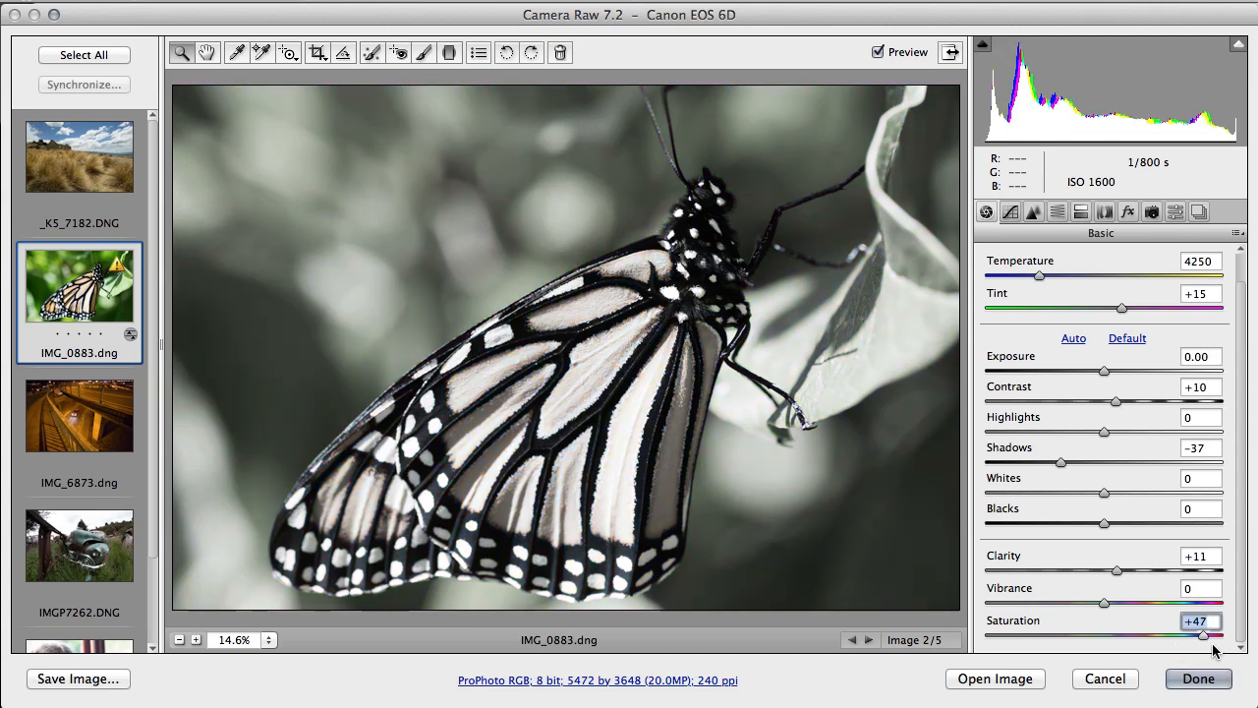
drag(1214, 636, 1221, 637)
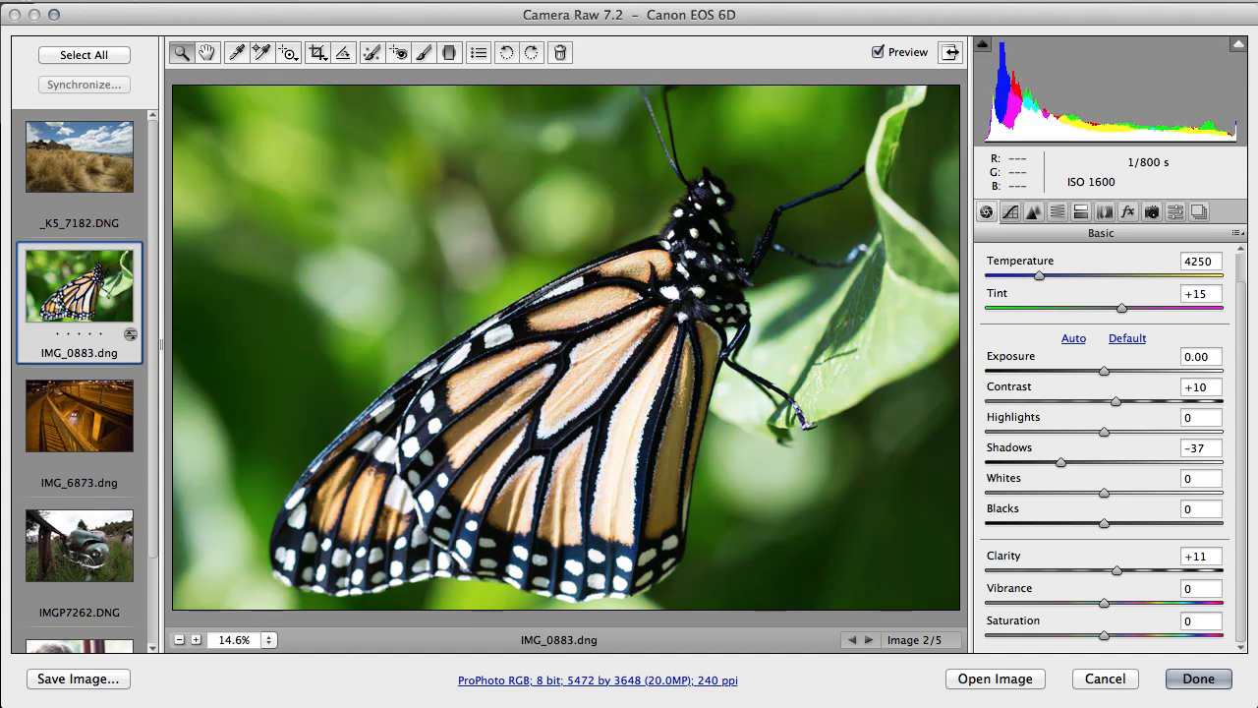
mouse_move(885, 467)
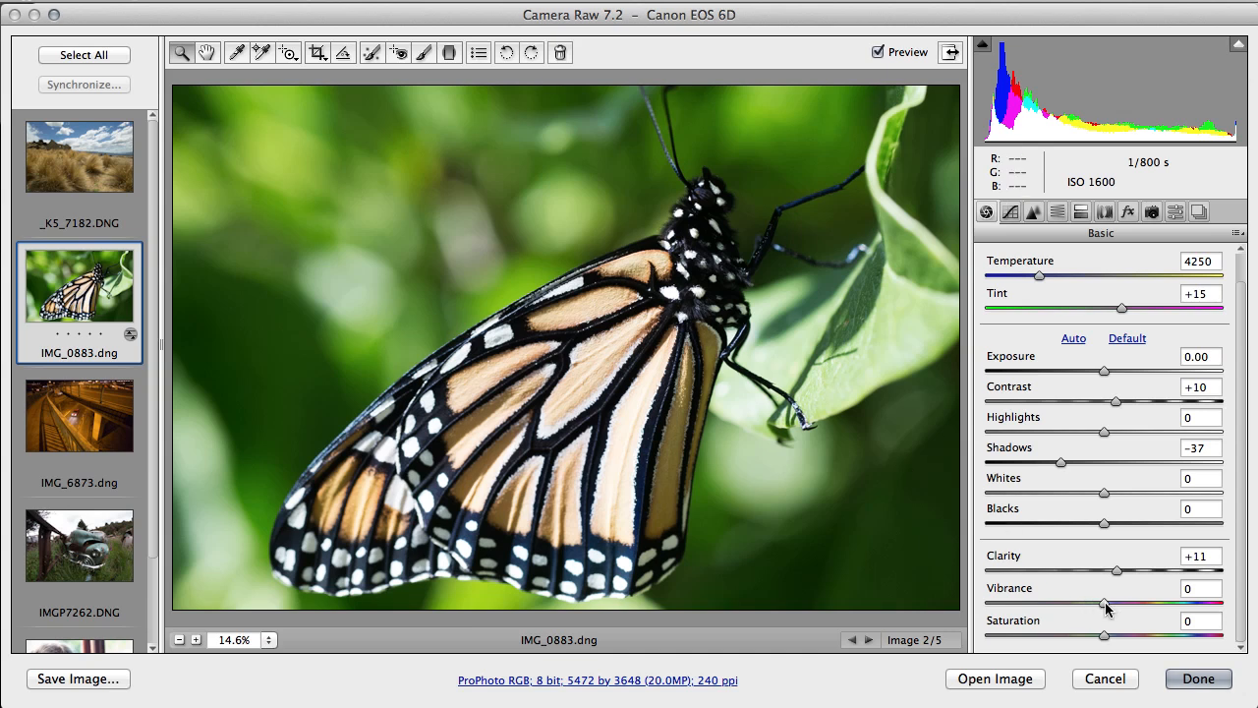
drag(1104, 602, 1224, 603)
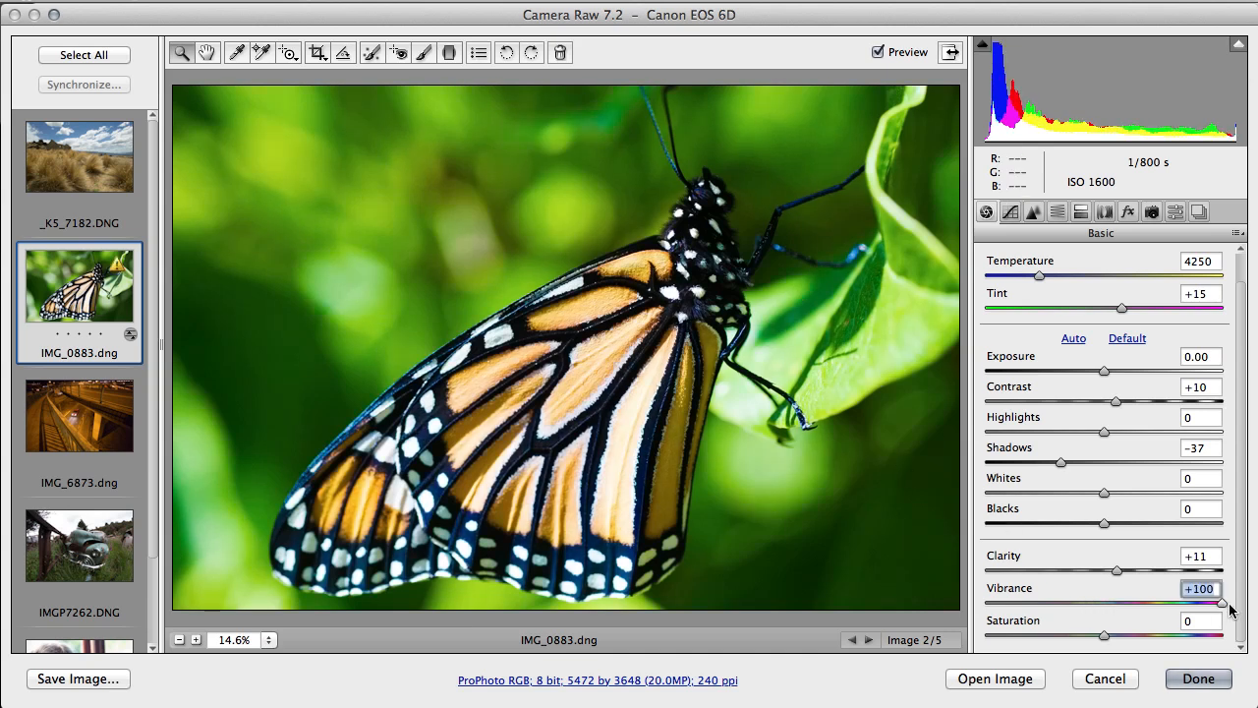
drag(1224, 603, 1135, 603)
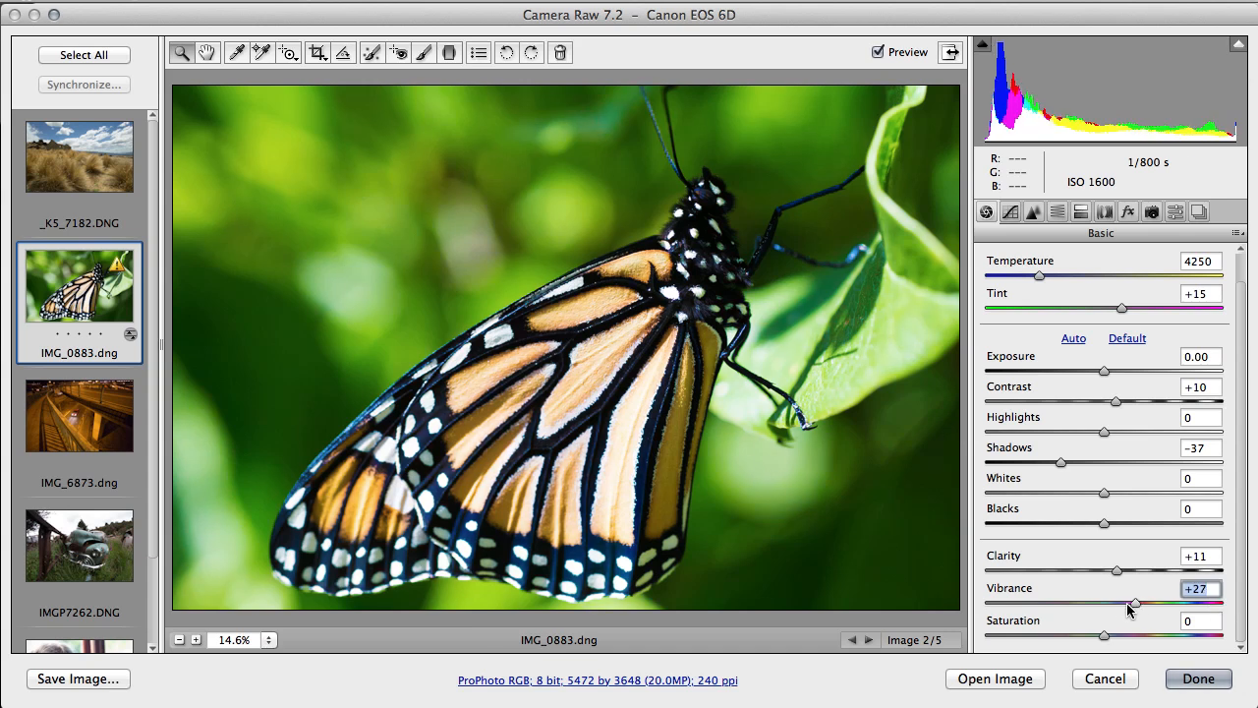
drag(1135, 603, 1109, 604)
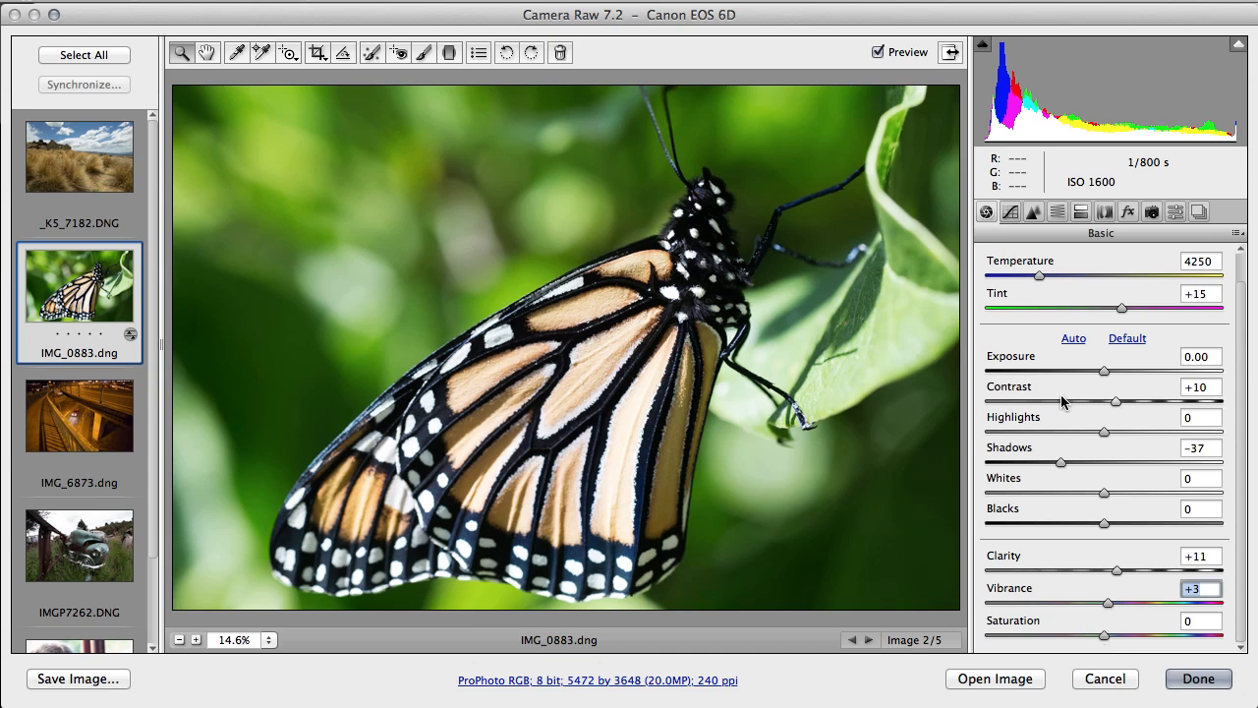
mouse_move(713, 408)
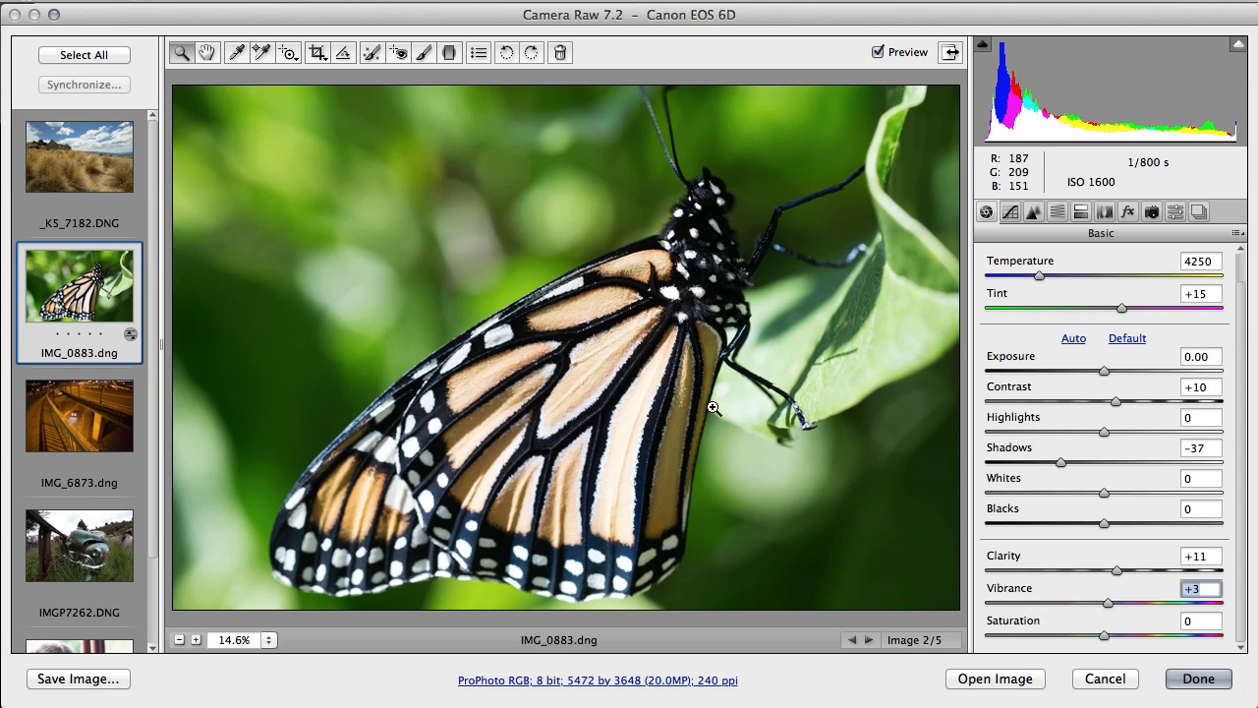
mouse_move(1033, 233)
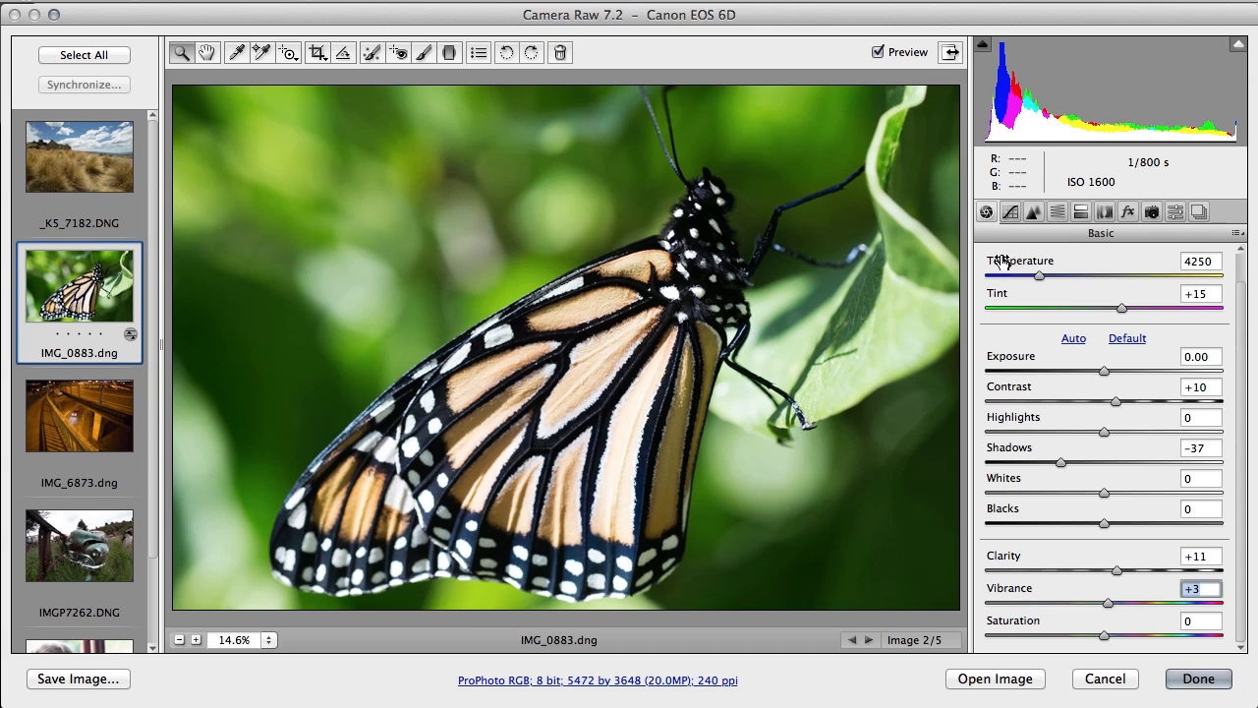
mouse_move(1019, 285)
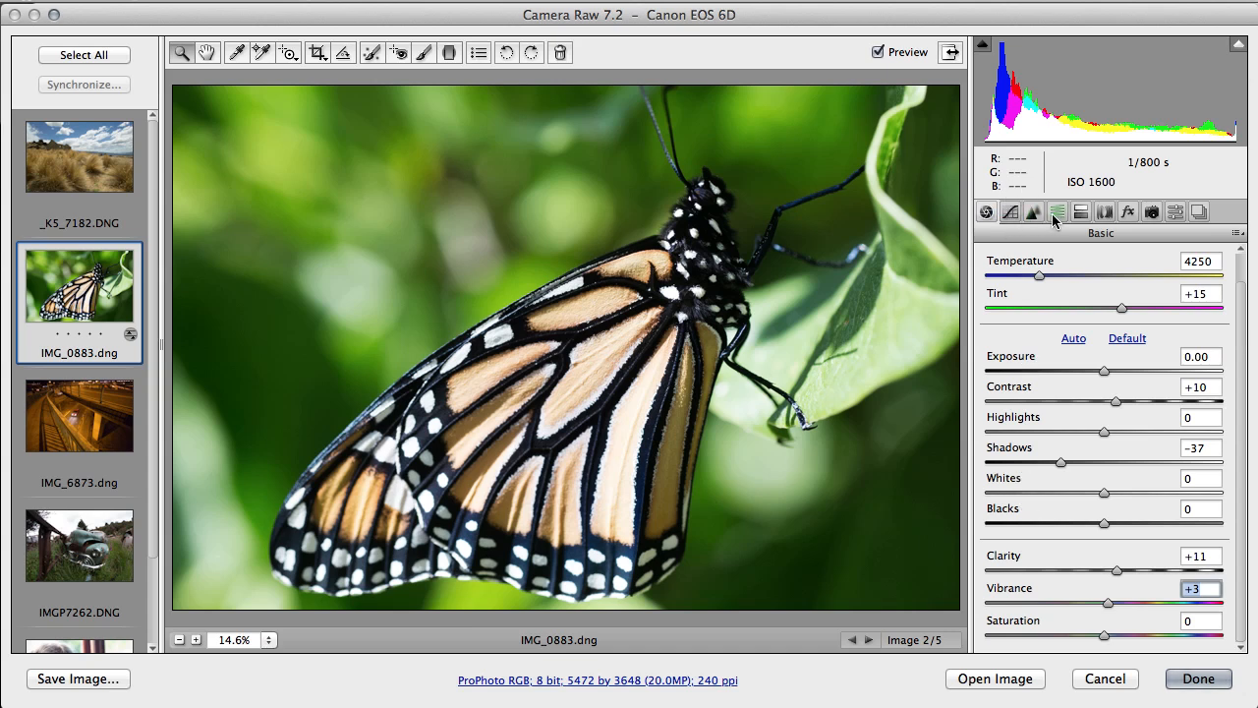
mouse_move(1198, 210)
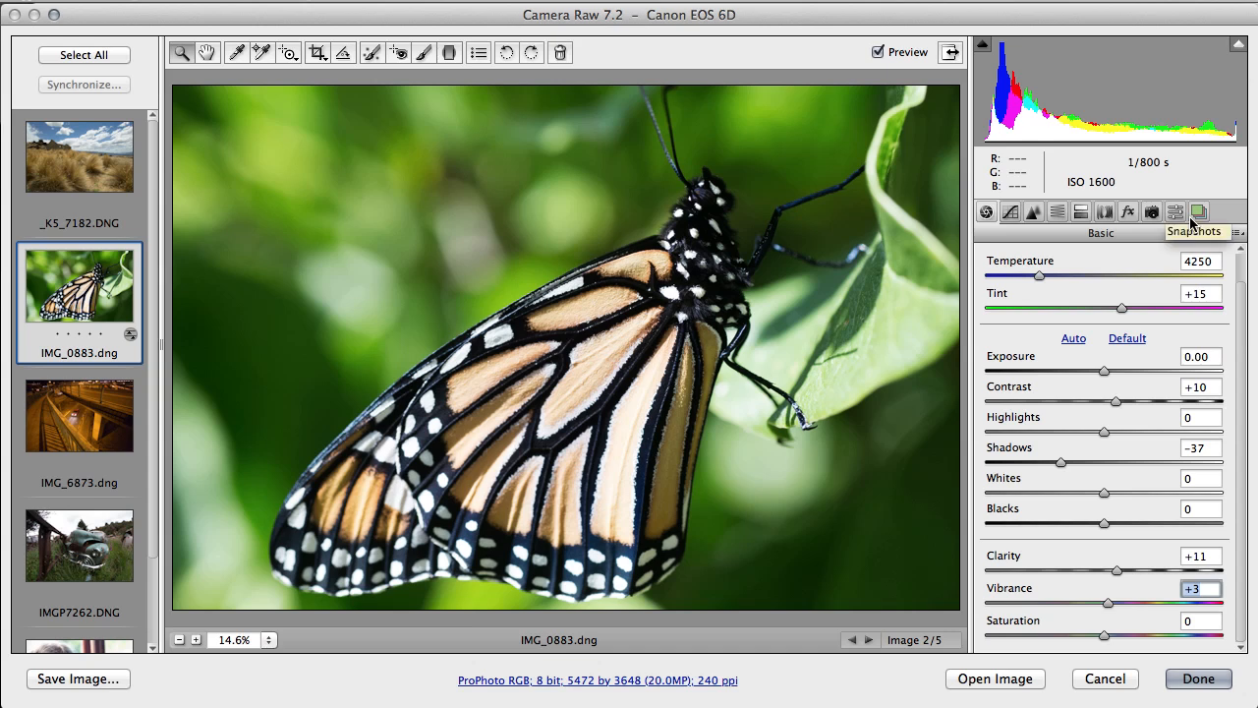
mouse_move(1076, 235)
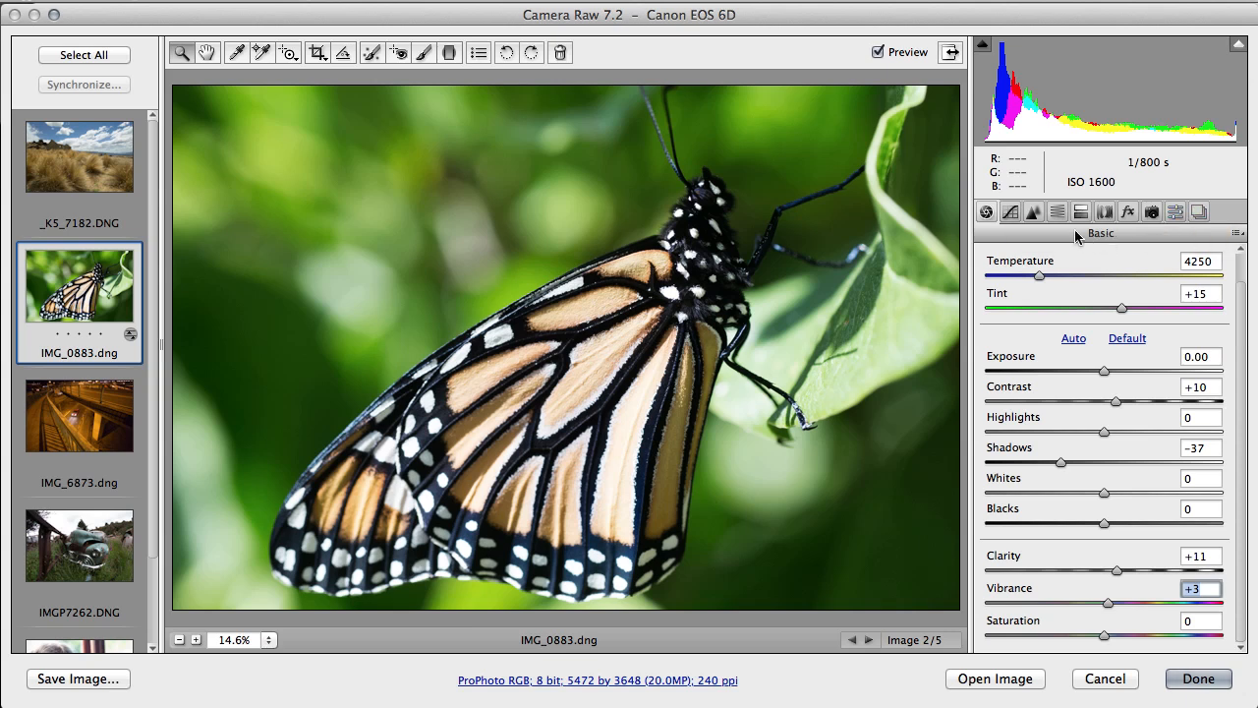
mouse_move(1058, 211)
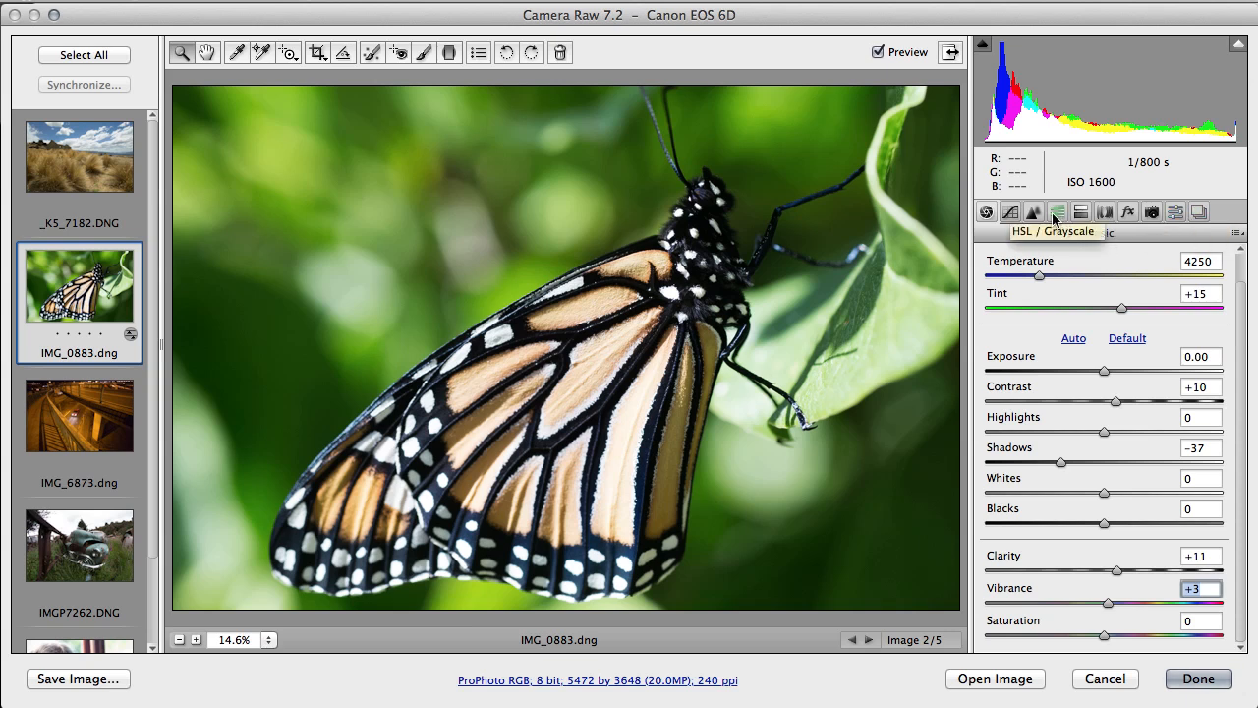
Step: In HSL Saturation, trial-boost Oranges and Yellows to about +68 and +73, then reset both to 0
click(1056, 211)
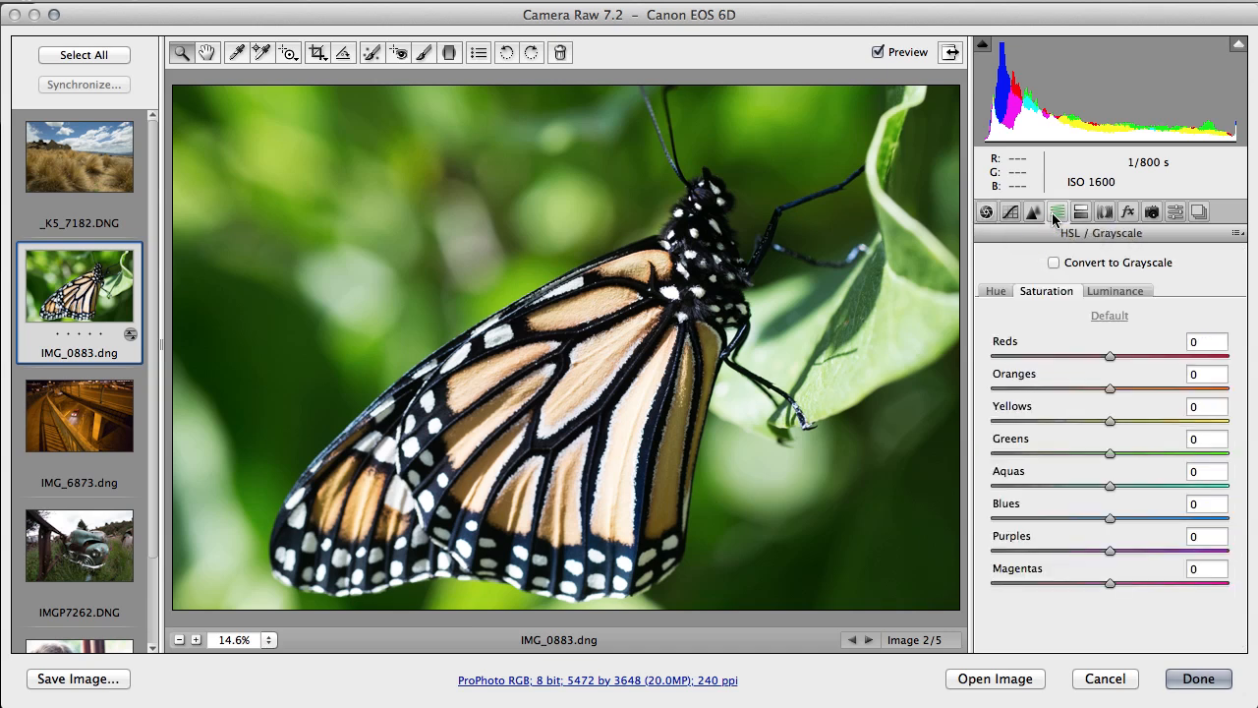
mouse_move(1059, 328)
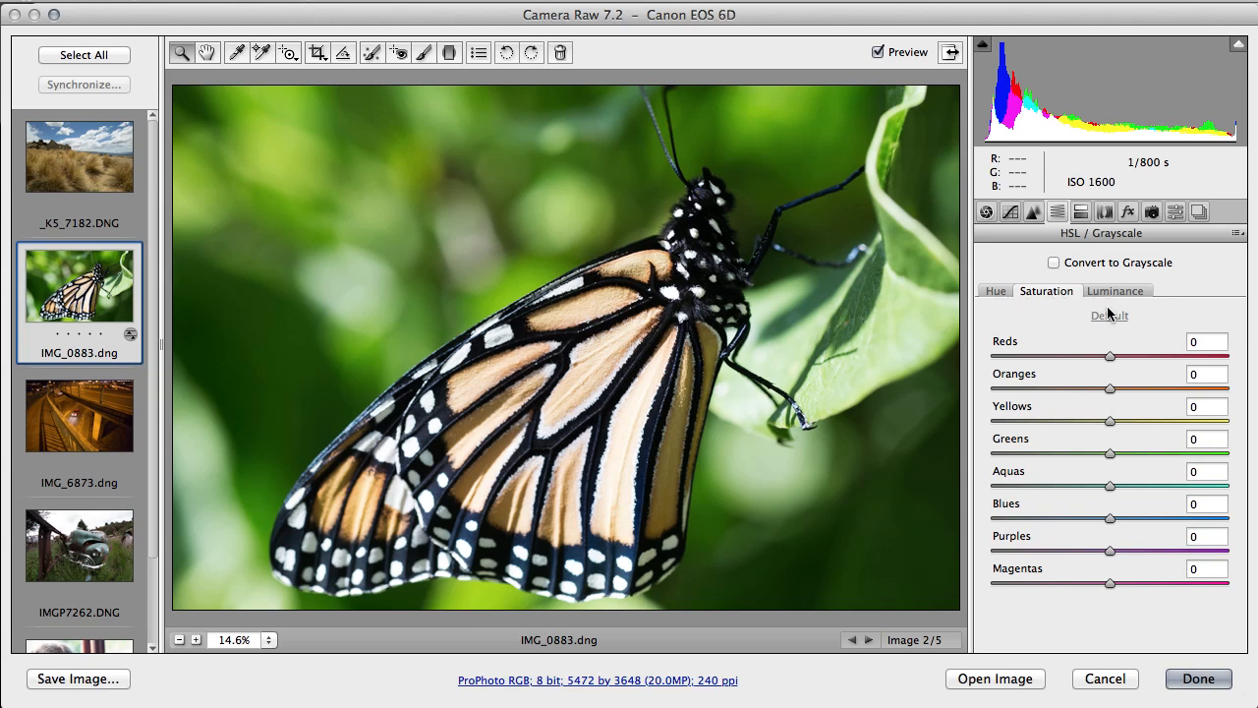
mouse_move(1097, 331)
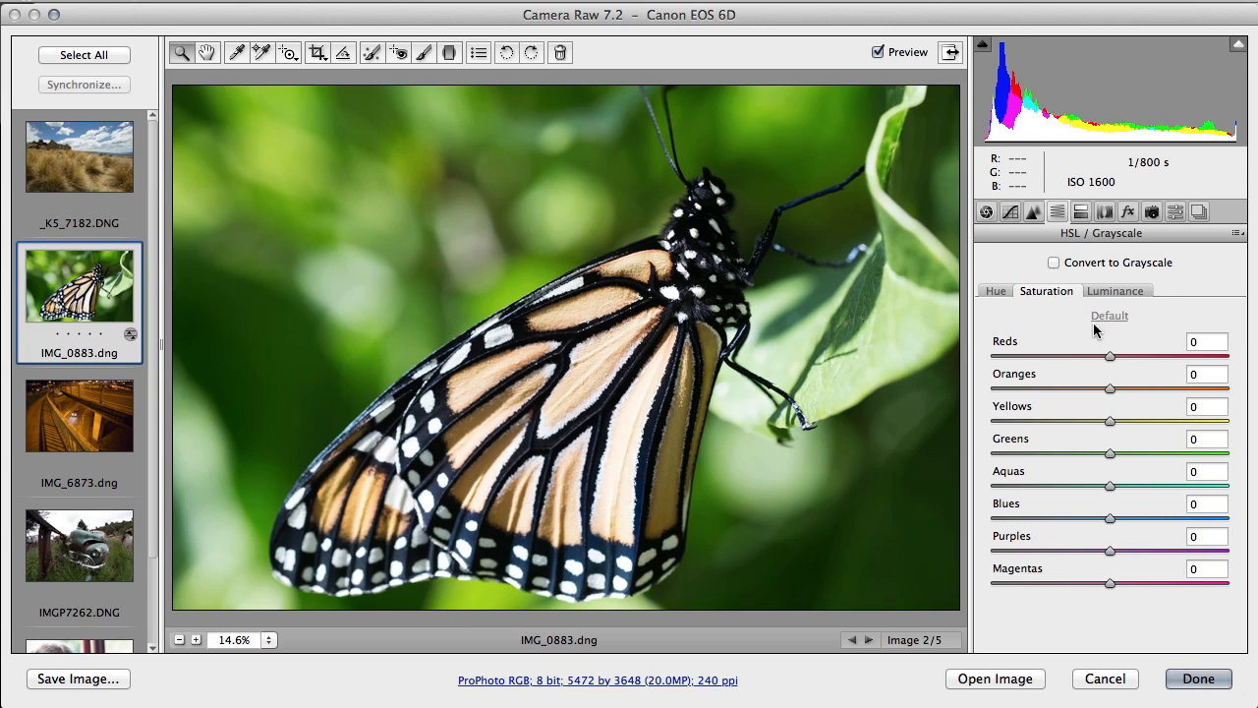
mouse_move(632, 434)
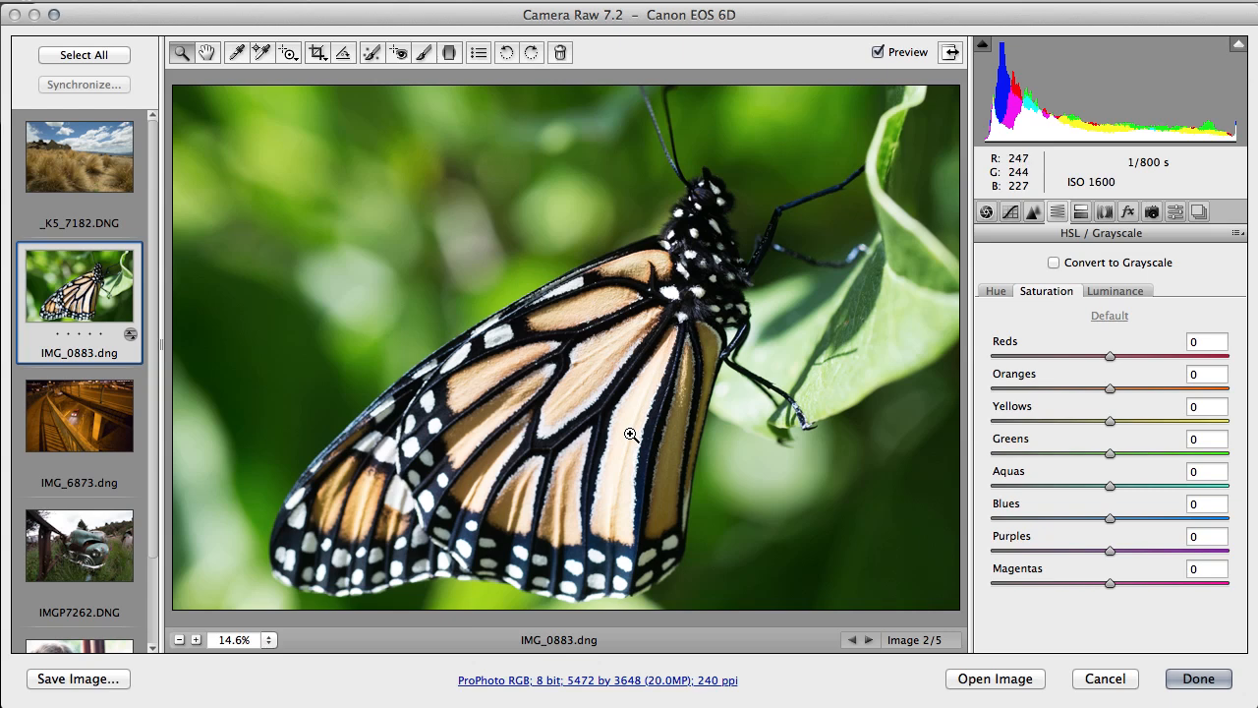
mouse_move(789, 451)
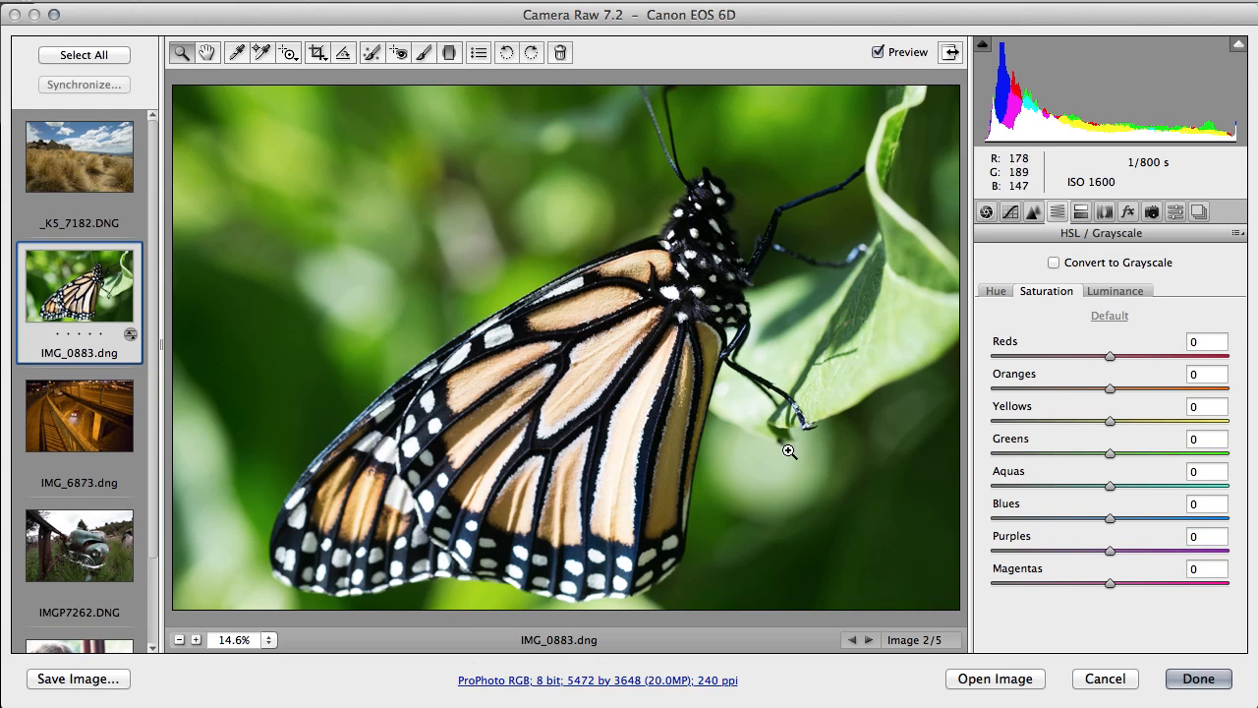
mouse_move(637, 428)
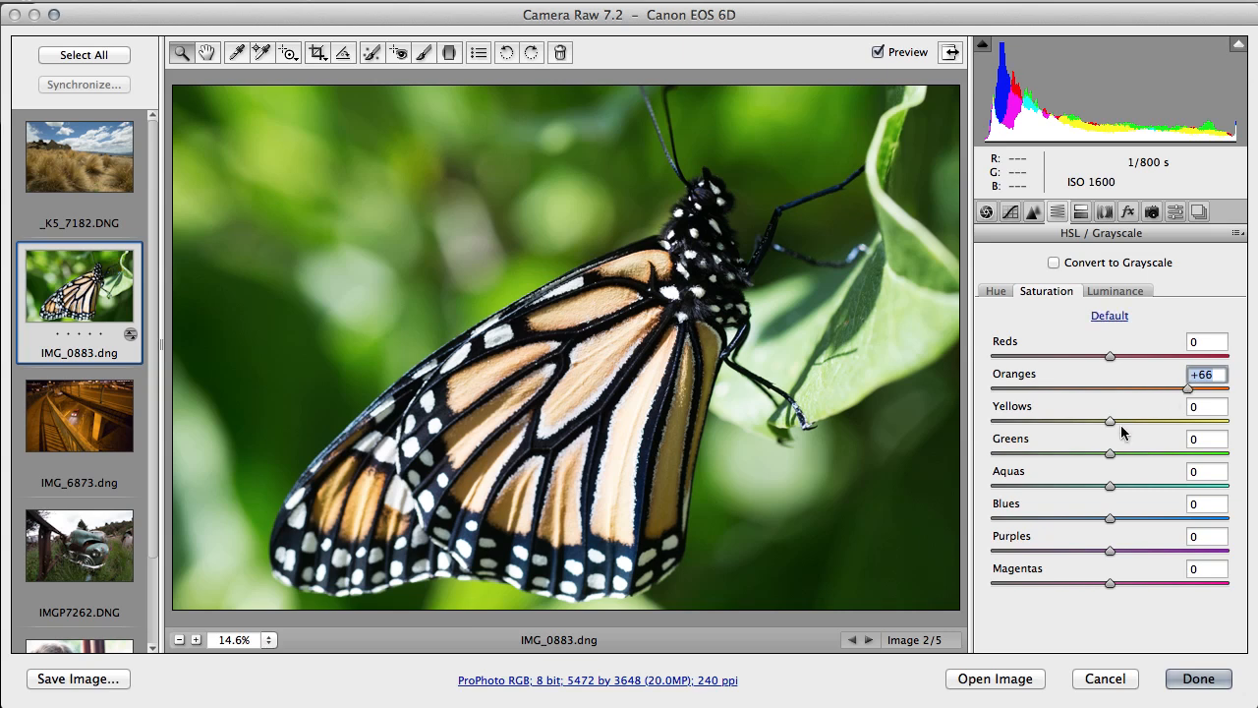
drag(1109, 422, 1189, 423)
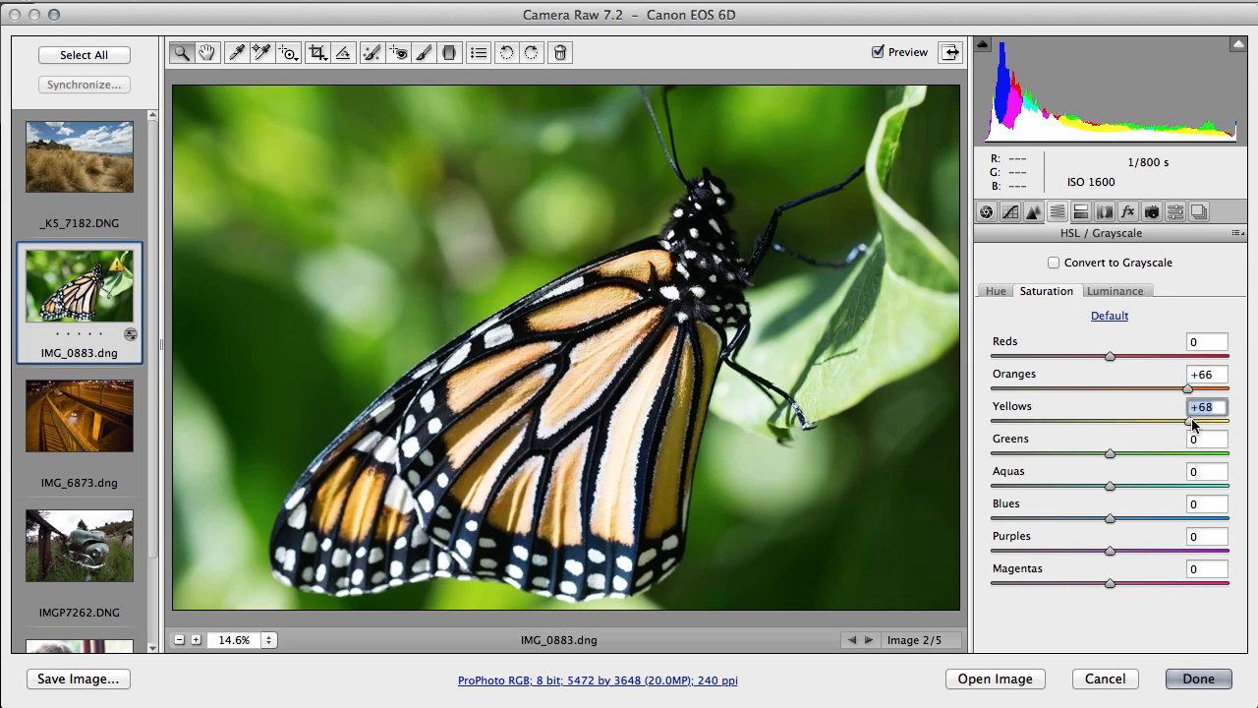
drag(1187, 424, 1192, 424)
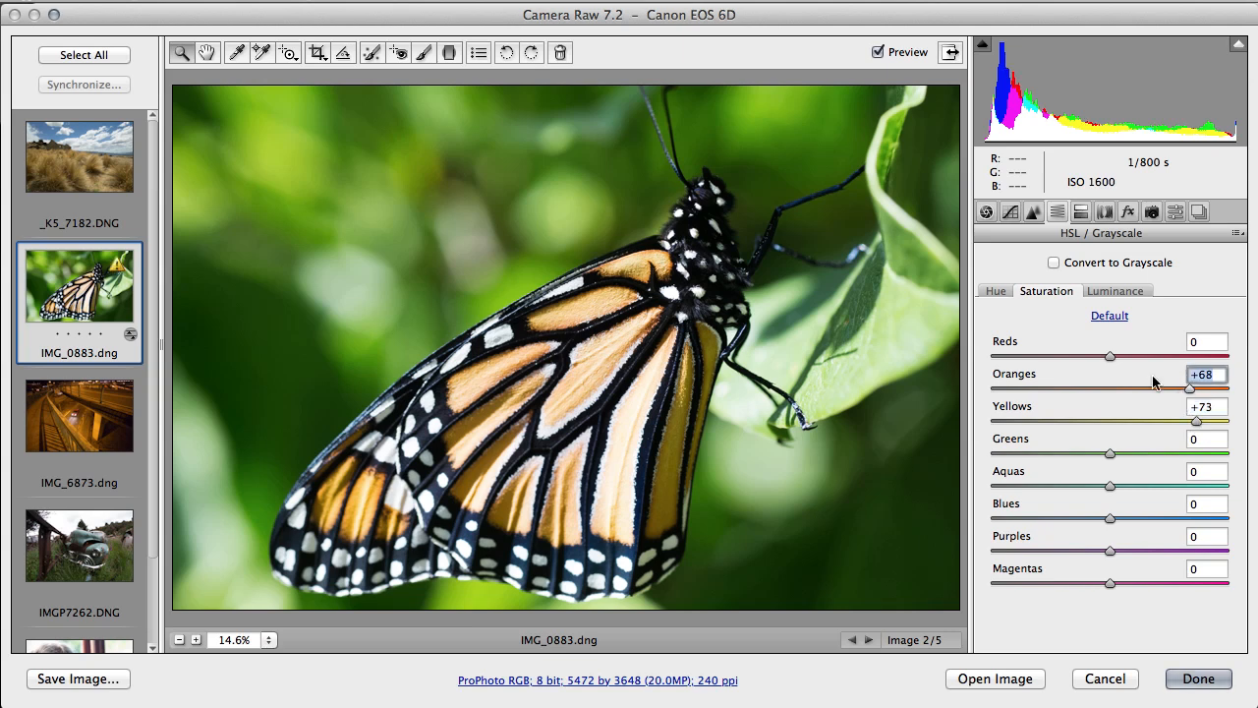
drag(1110, 356, 1140, 356)
text(0)
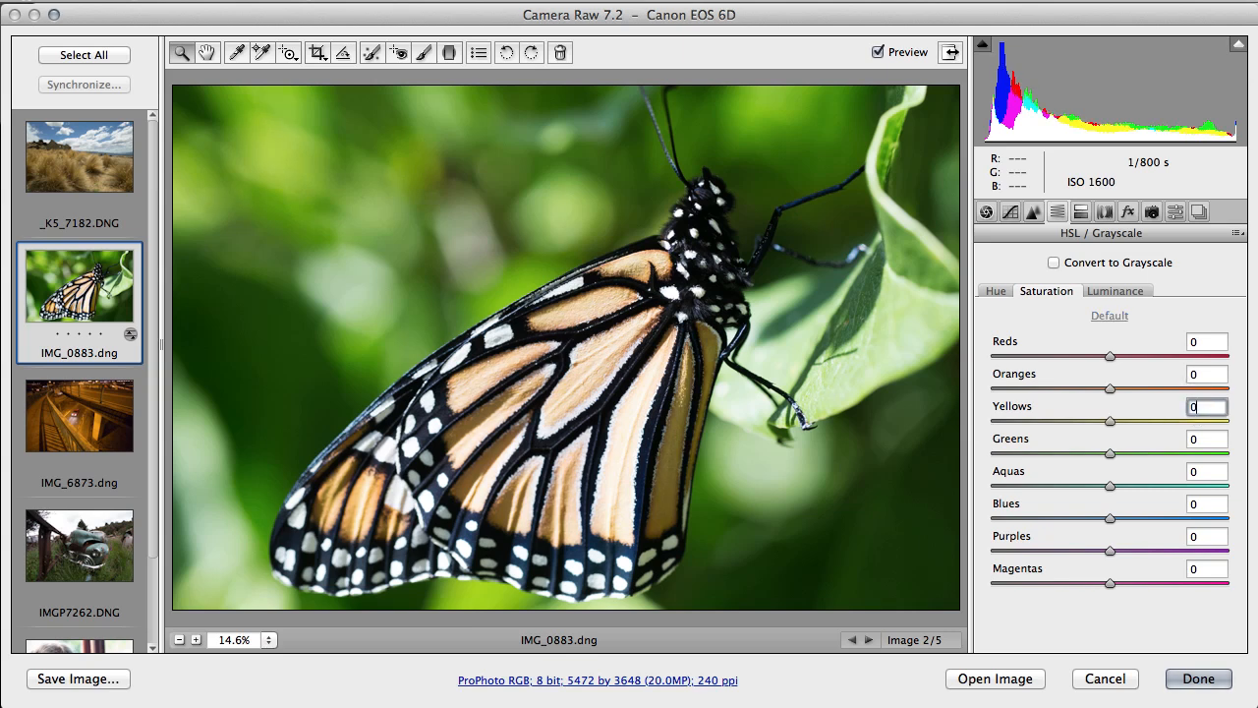
mouse_move(459, 118)
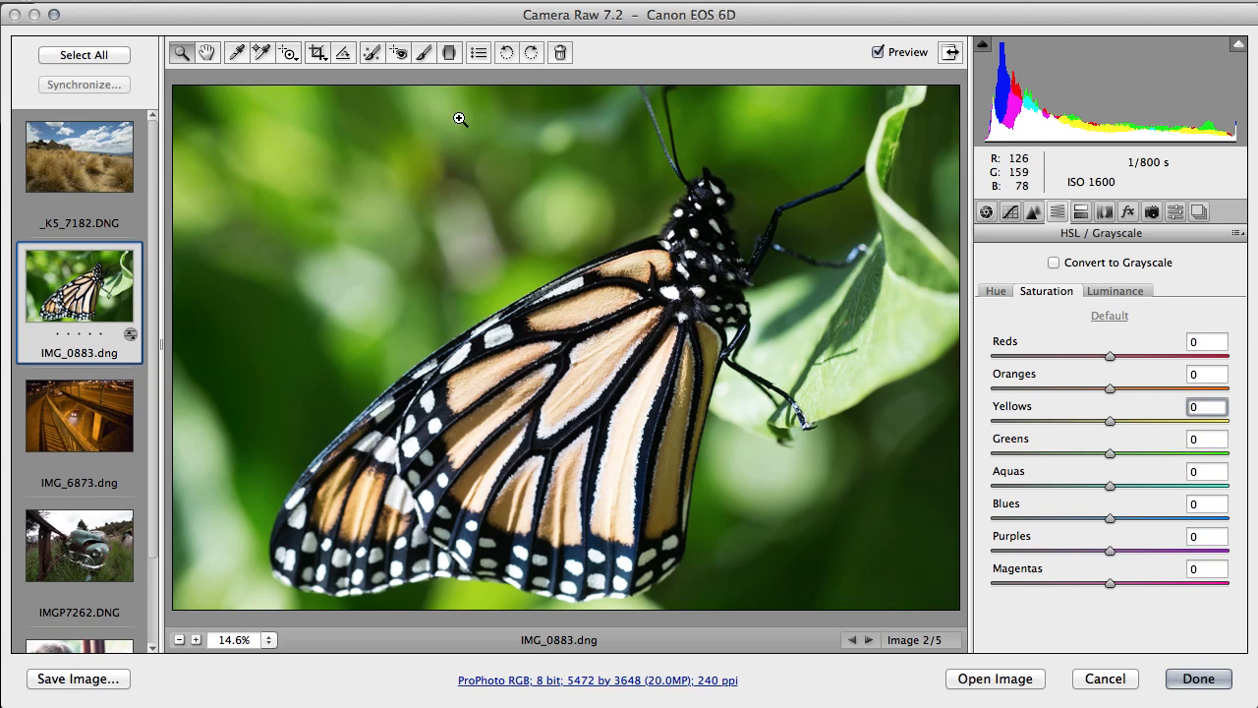
mouse_move(289, 52)
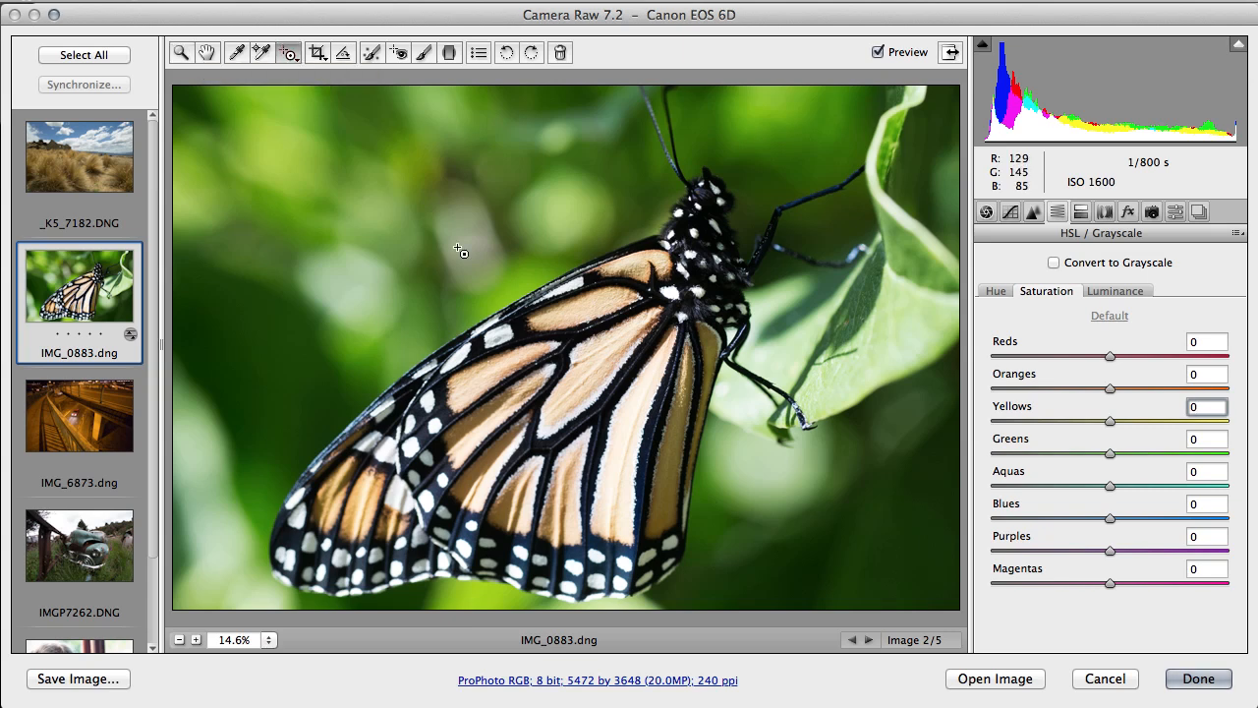
mouse_move(606, 356)
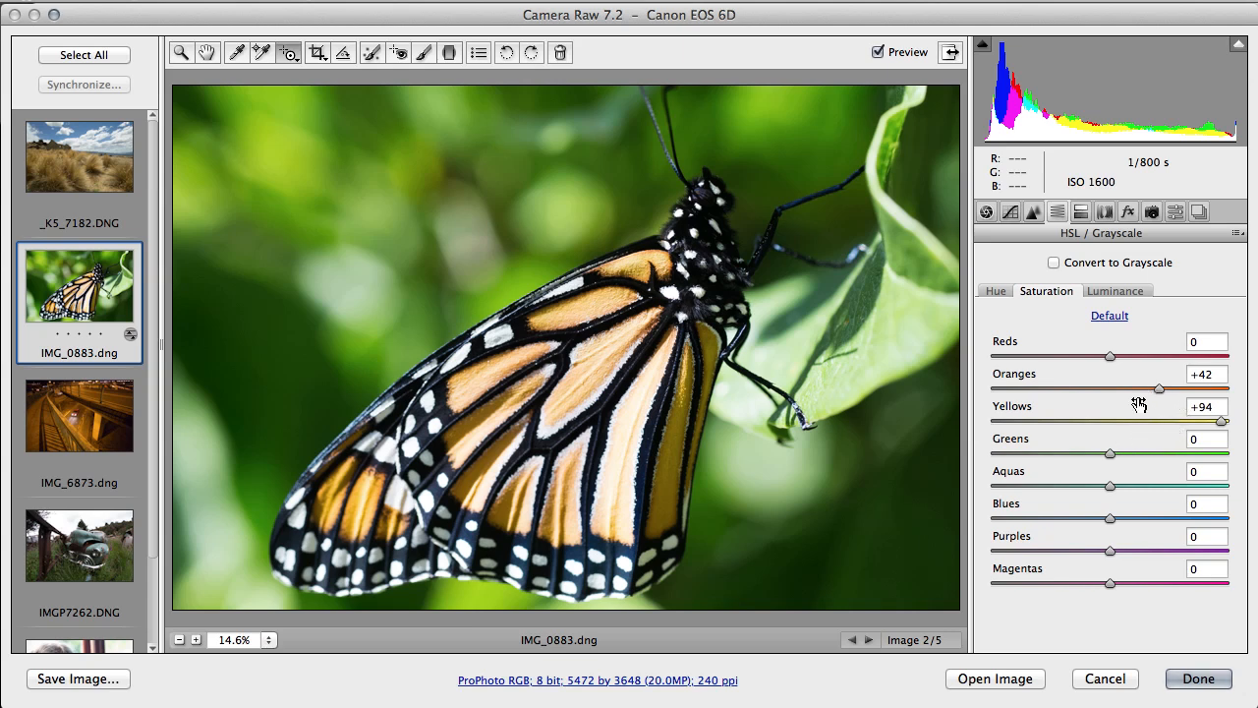
mouse_move(1153, 435)
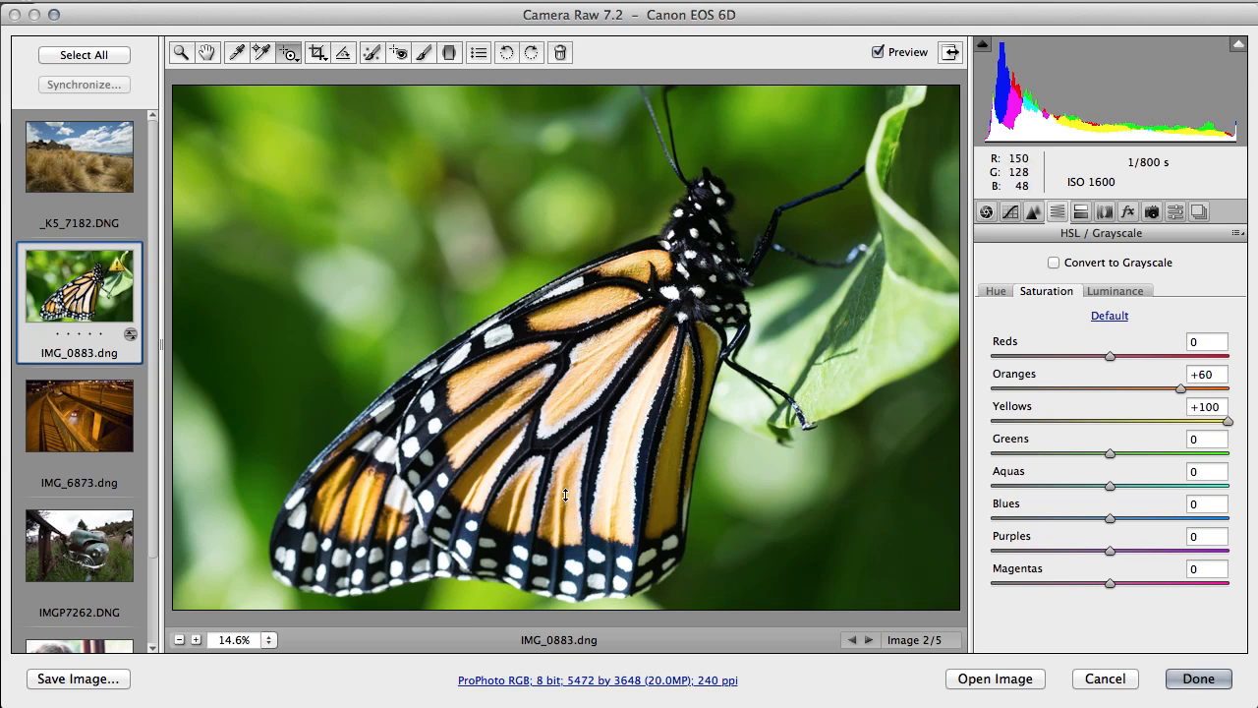
Step: Drag the orange wing with the Targeted Adjustment tool to push Oranges and Yellows to +100
drag(1135, 391, 1155, 391)
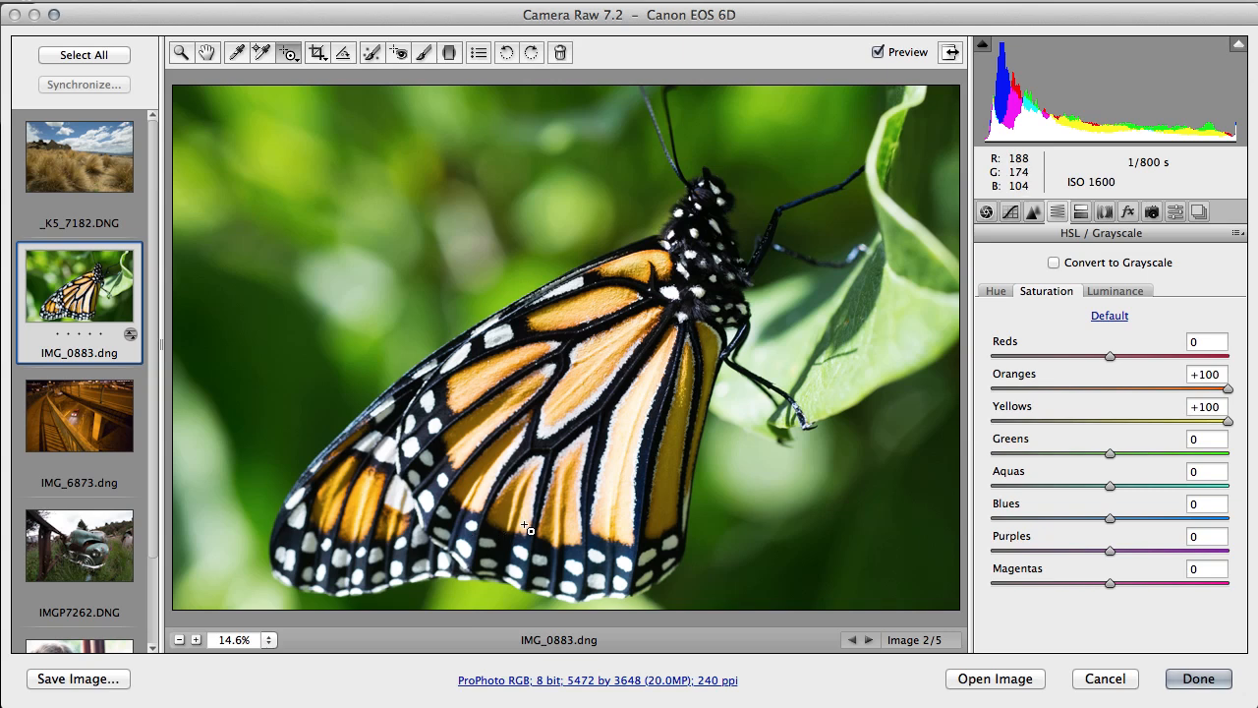
mouse_move(632, 480)
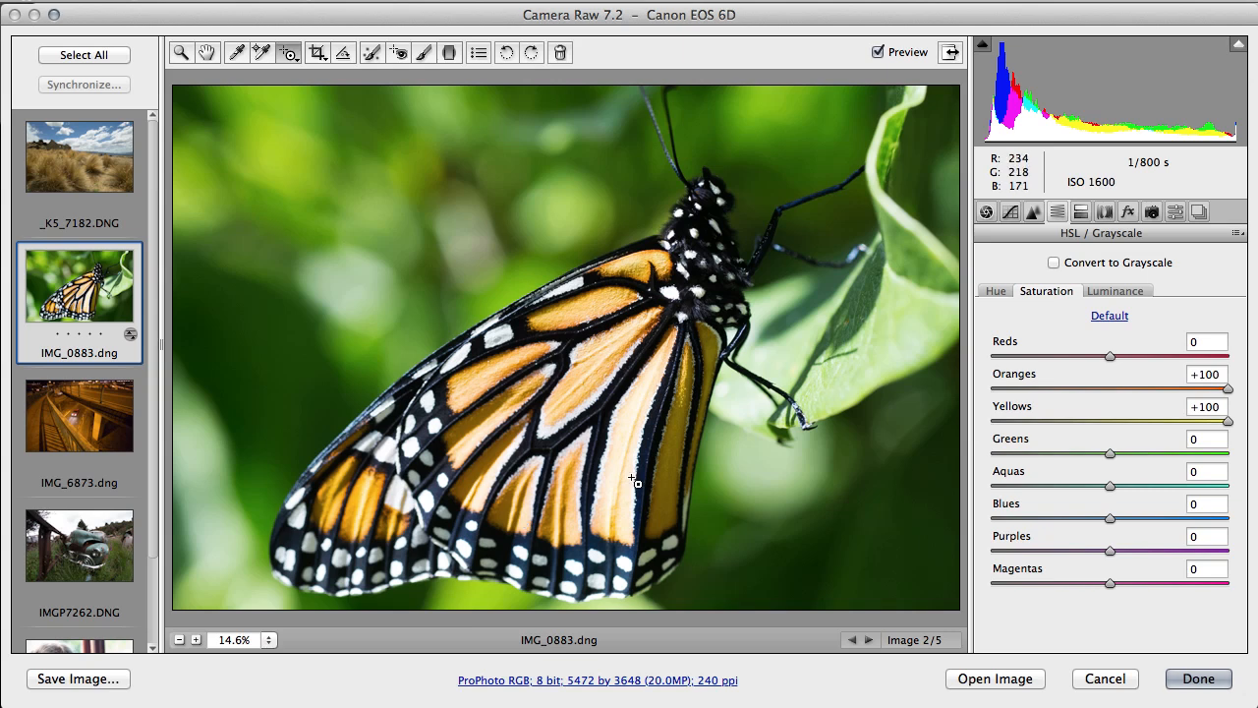
click(1010, 212)
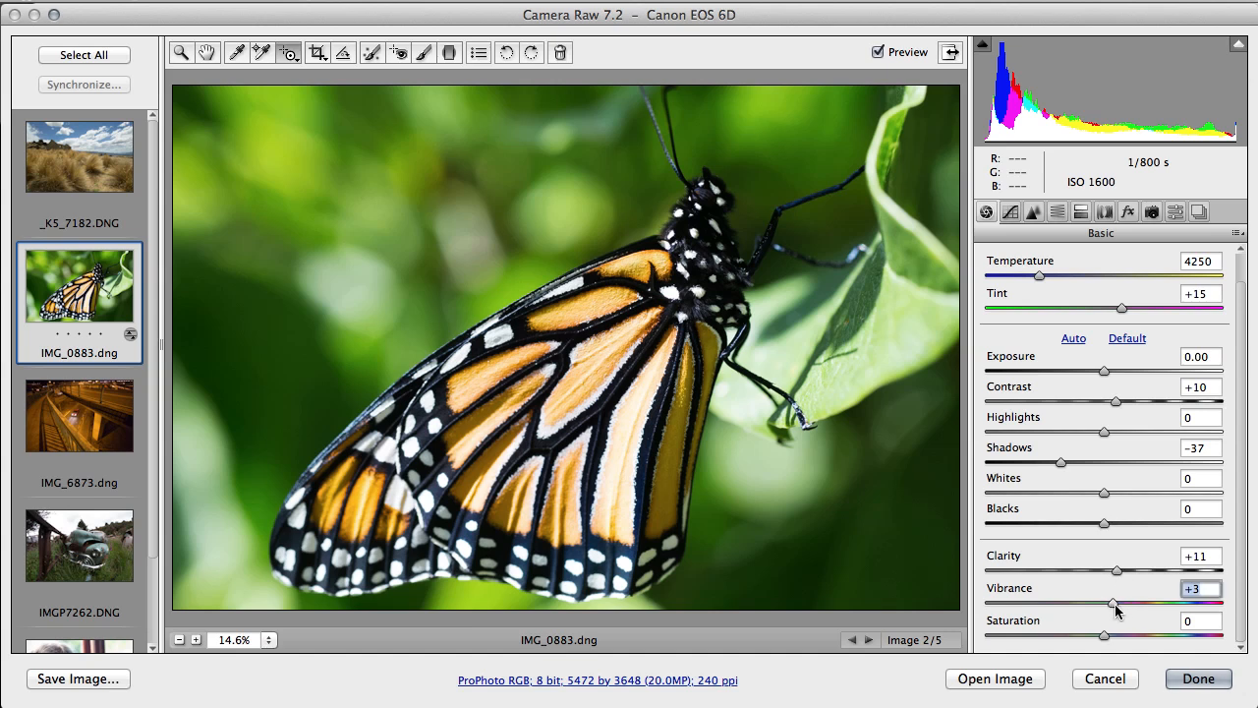
Step: Raise Vibrance from +3 through about +41 to +56
drag(1114, 603, 1153, 604)
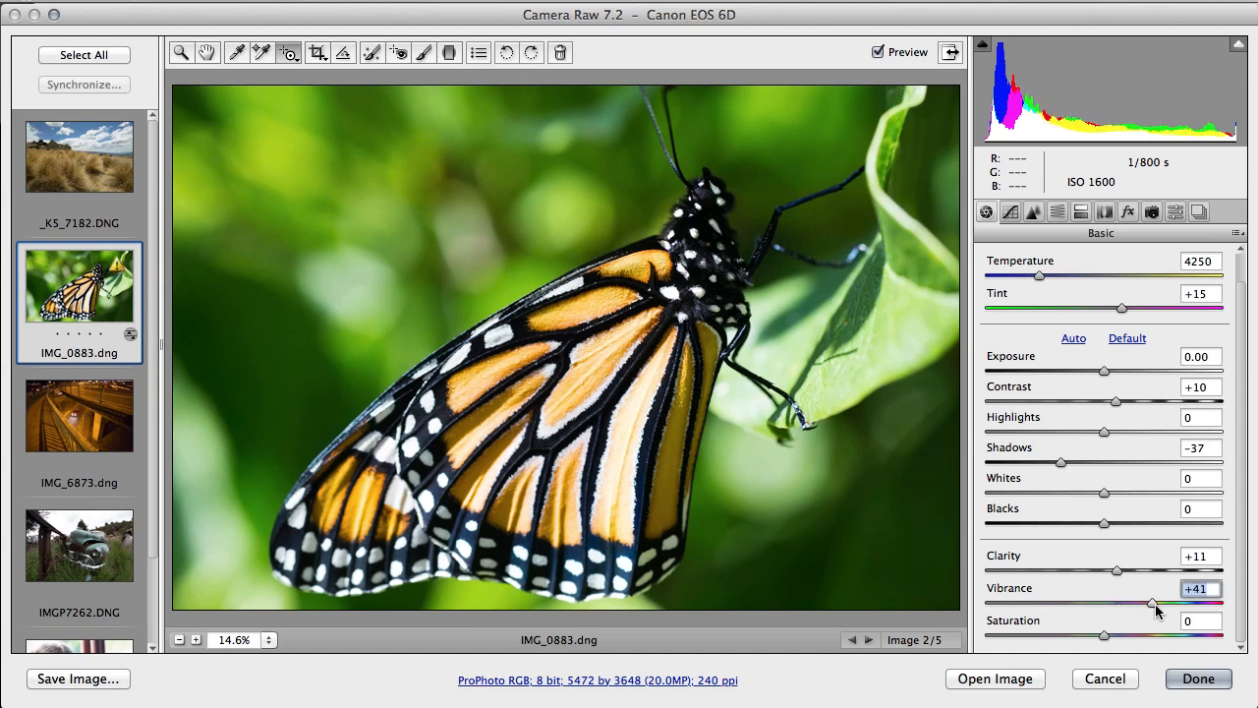
drag(1152, 603, 1175, 604)
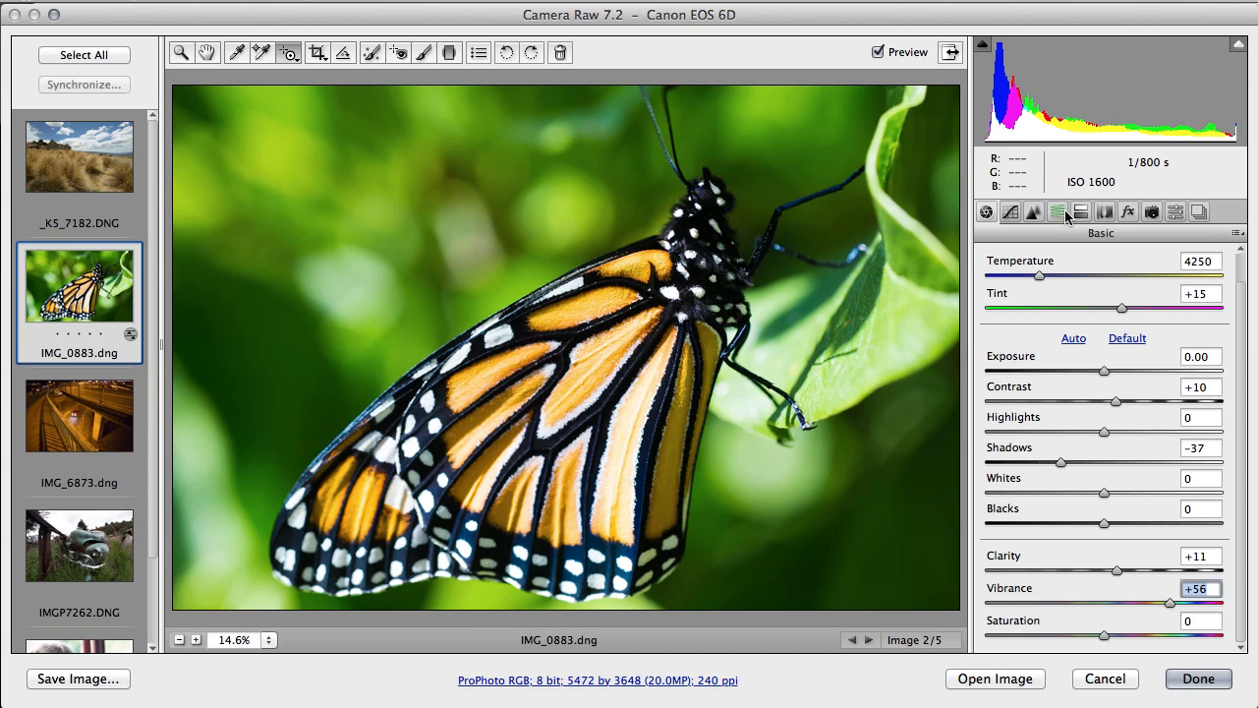
Step: Lower Greens saturation in HSL Saturation from -18 down to -39
click(1057, 211)
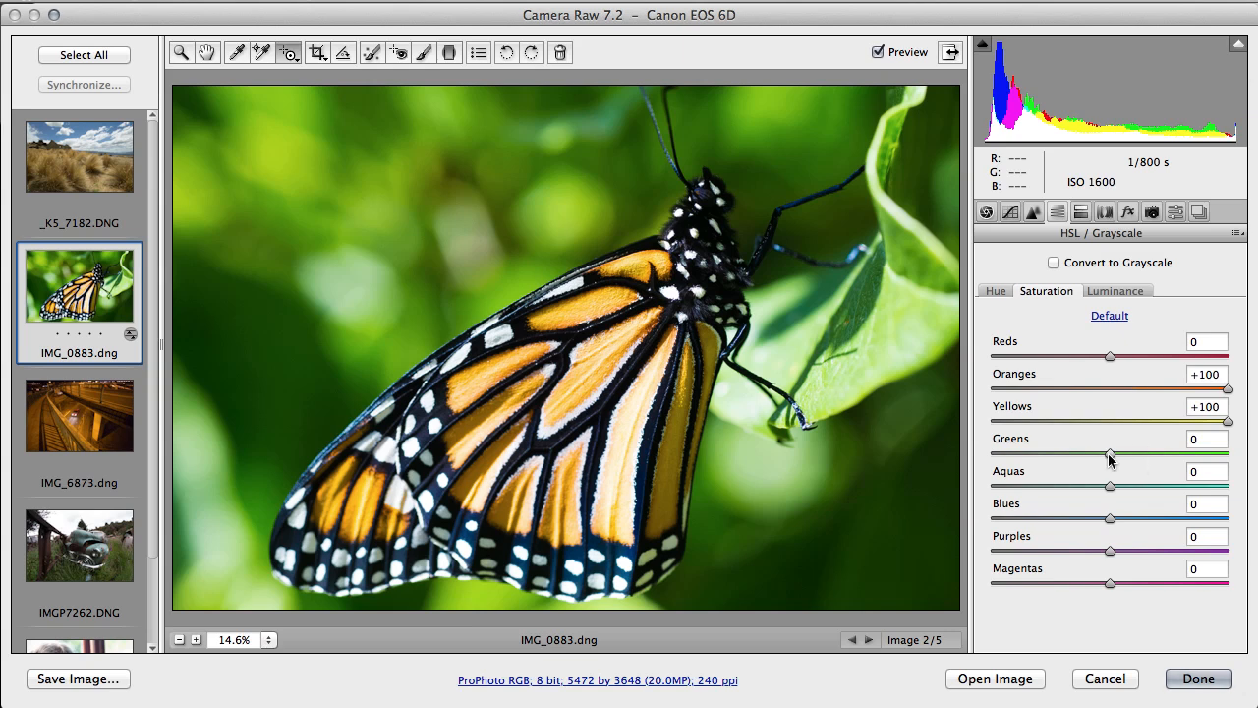
drag(1111, 458, 1086, 458)
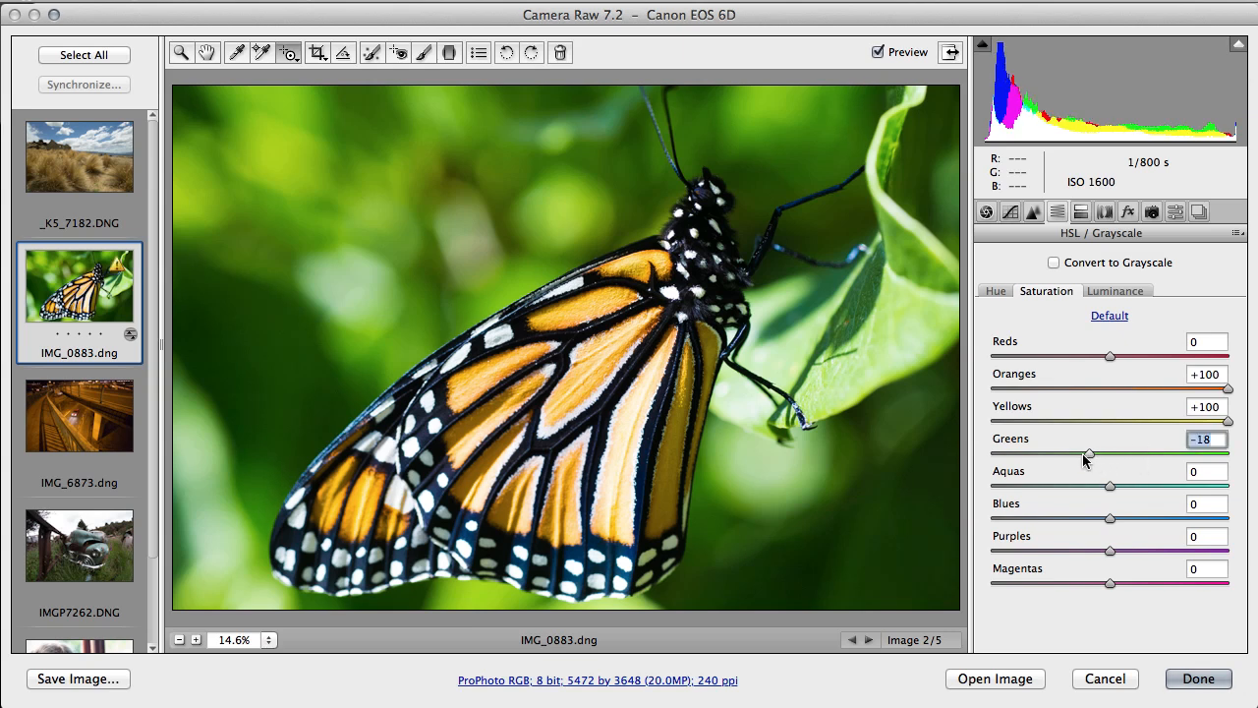
drag(1086, 455, 1061, 455)
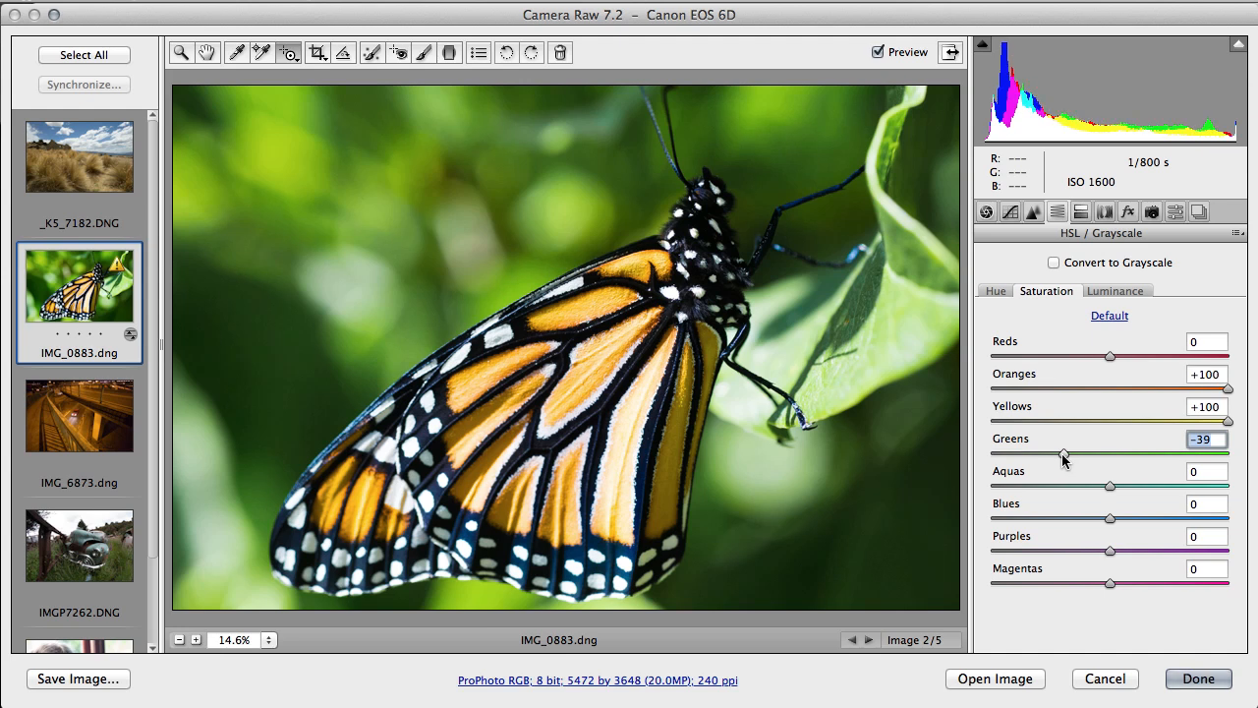
mouse_move(1120, 295)
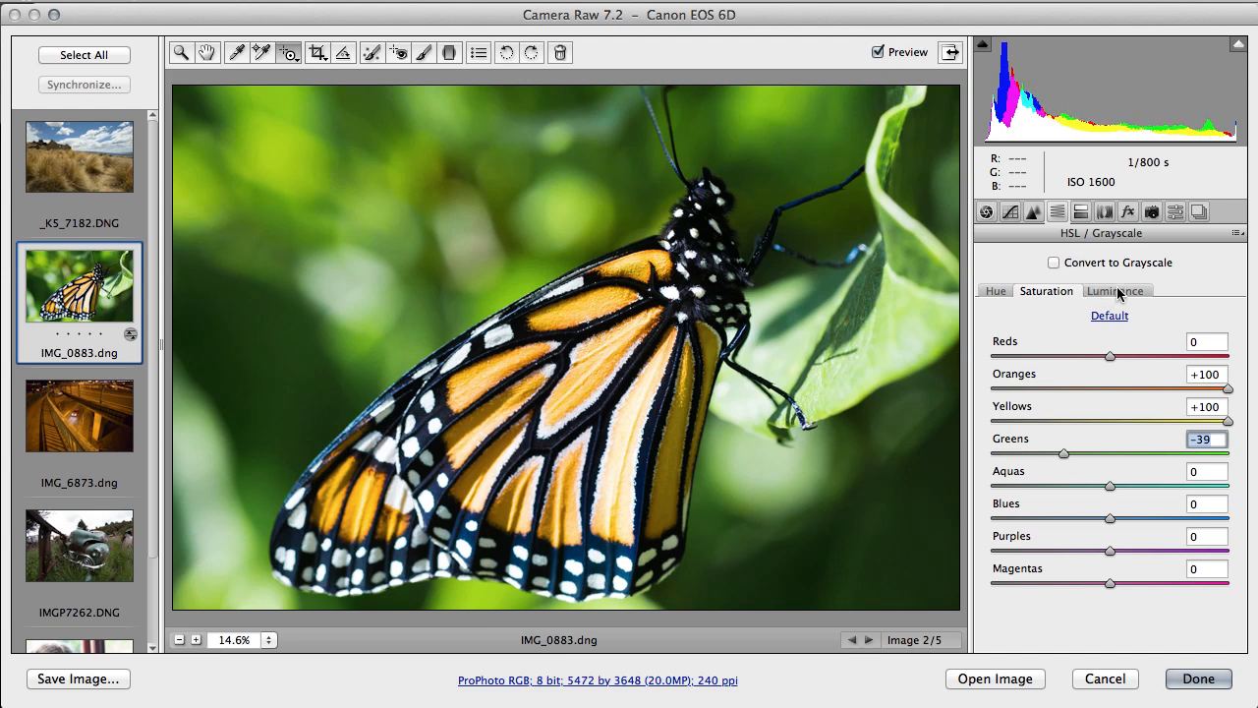
click(1116, 290)
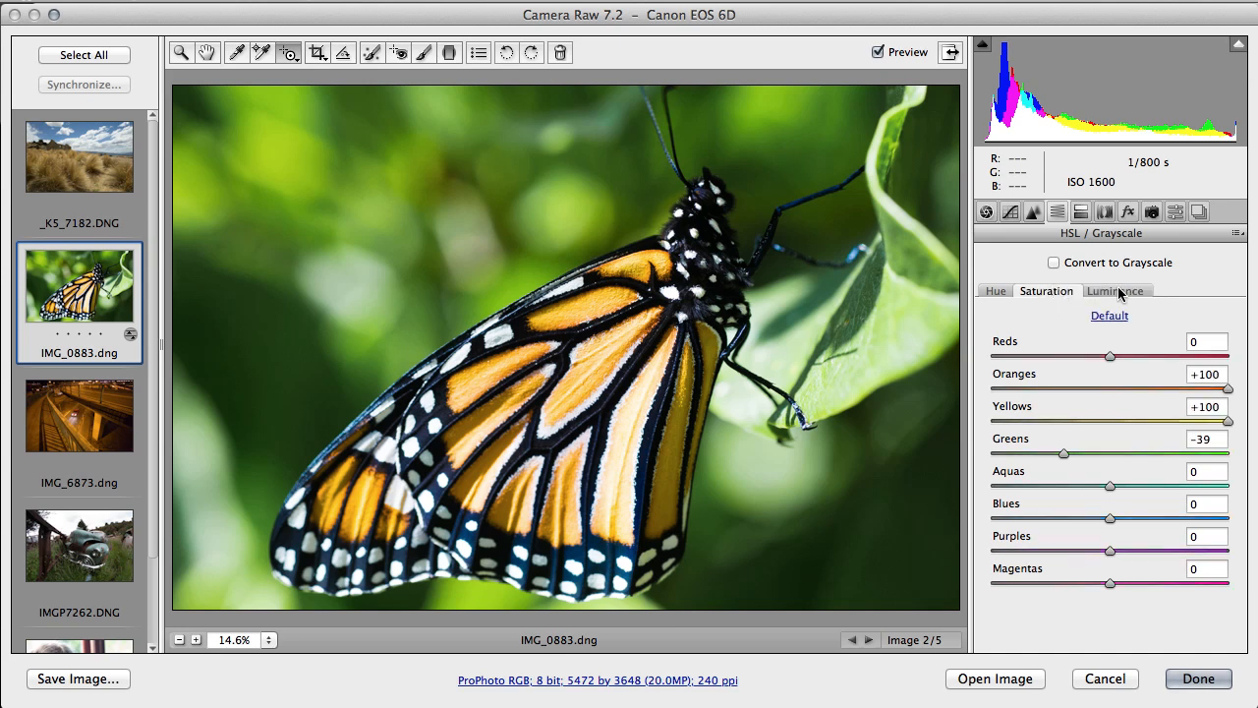
Step: Set HSL Luminance to Greens -34, Oranges -29 and Yellows -40
click(1115, 290)
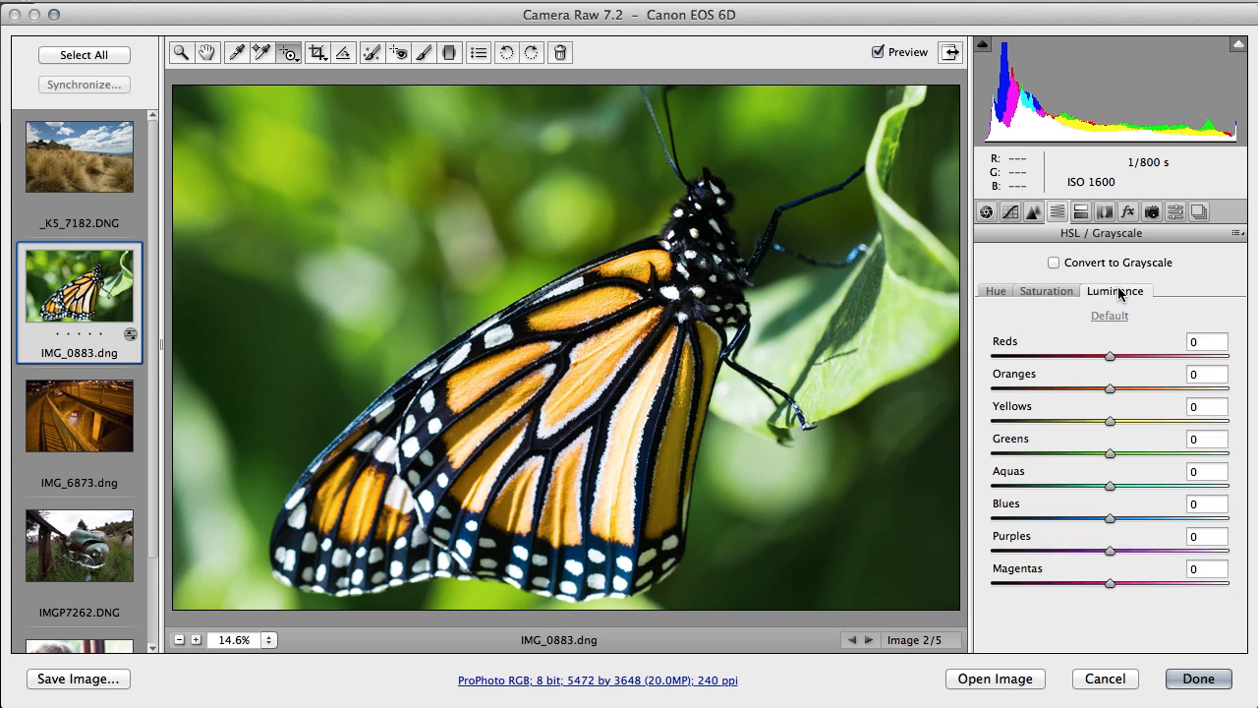
mouse_move(1110, 467)
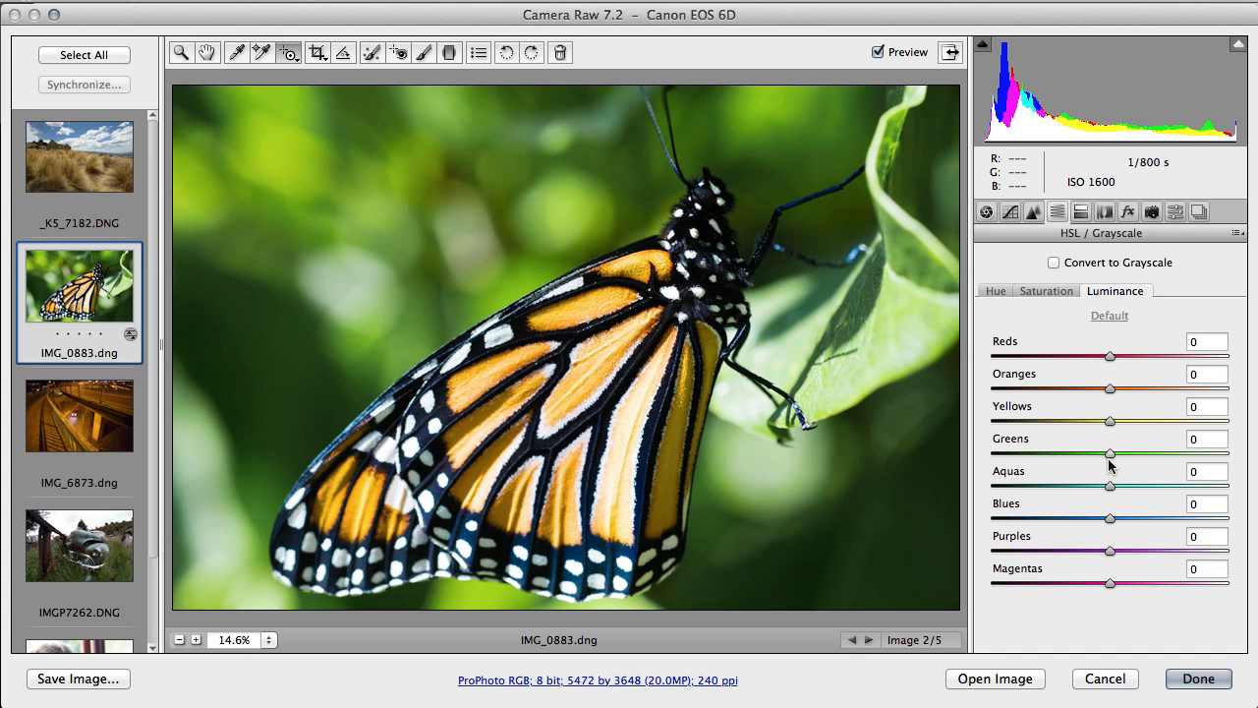
drag(1110, 453, 1070, 453)
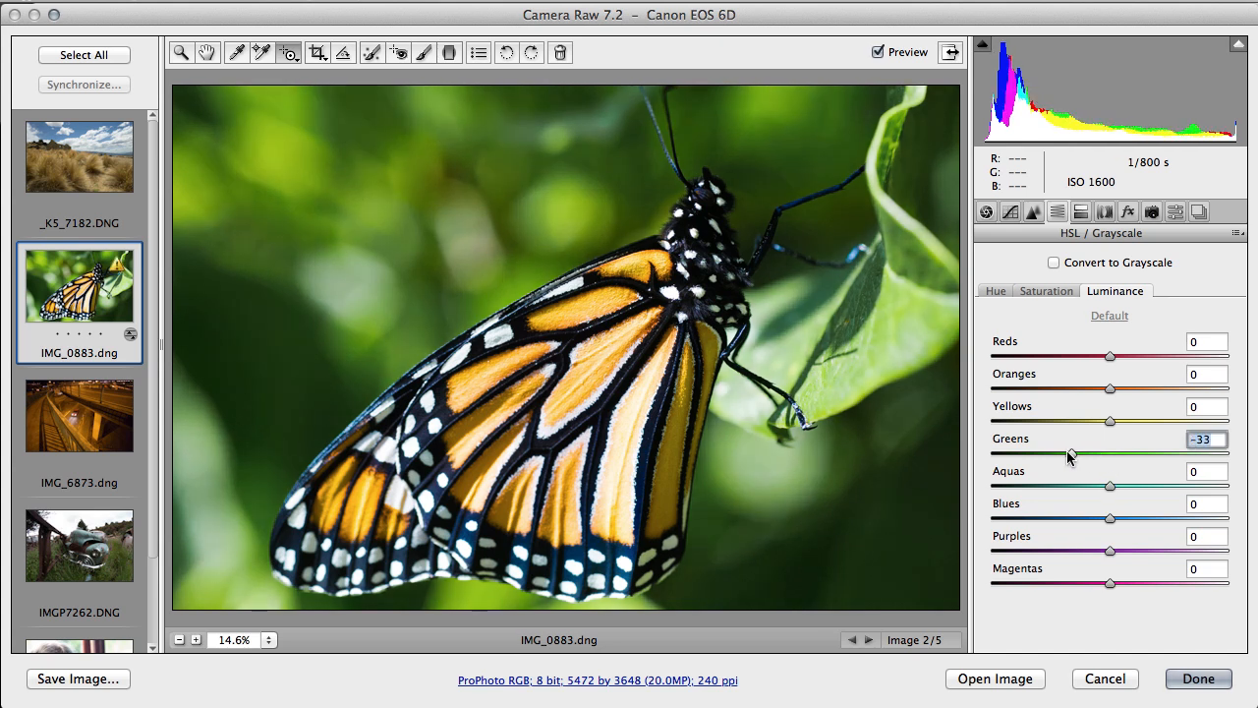
drag(1070, 453, 1069, 454)
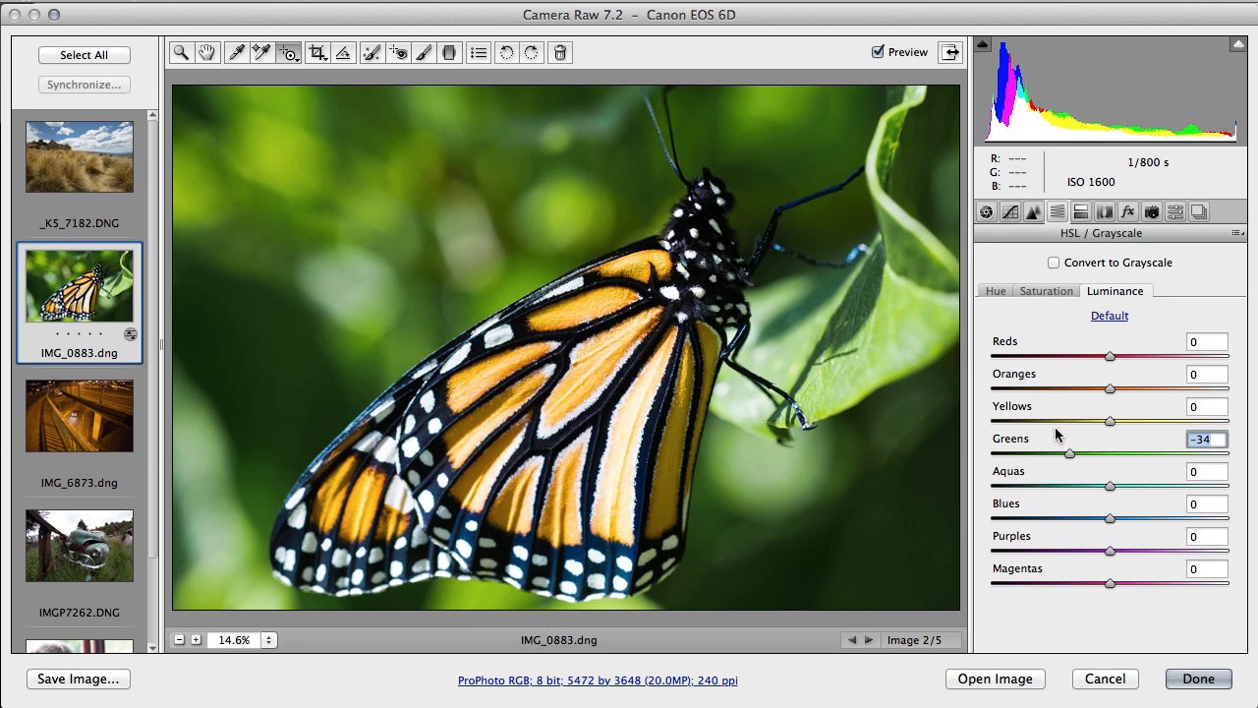
mouse_move(1111, 424)
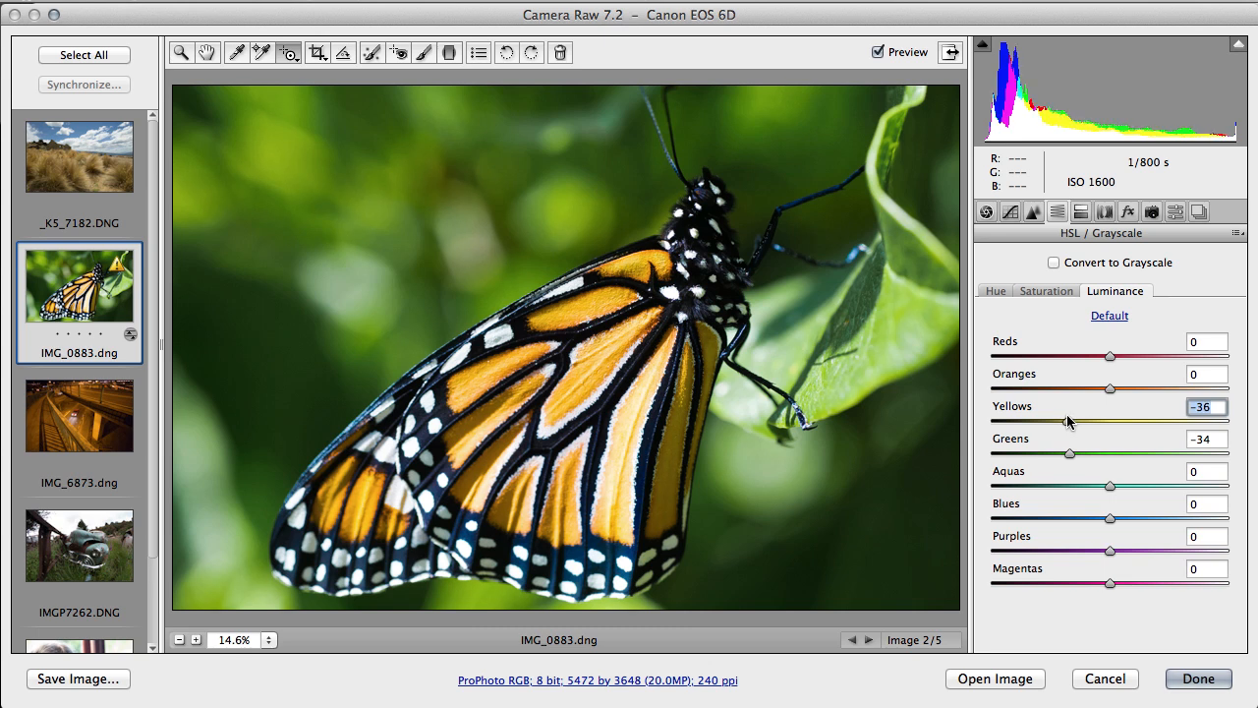
mouse_move(1032, 372)
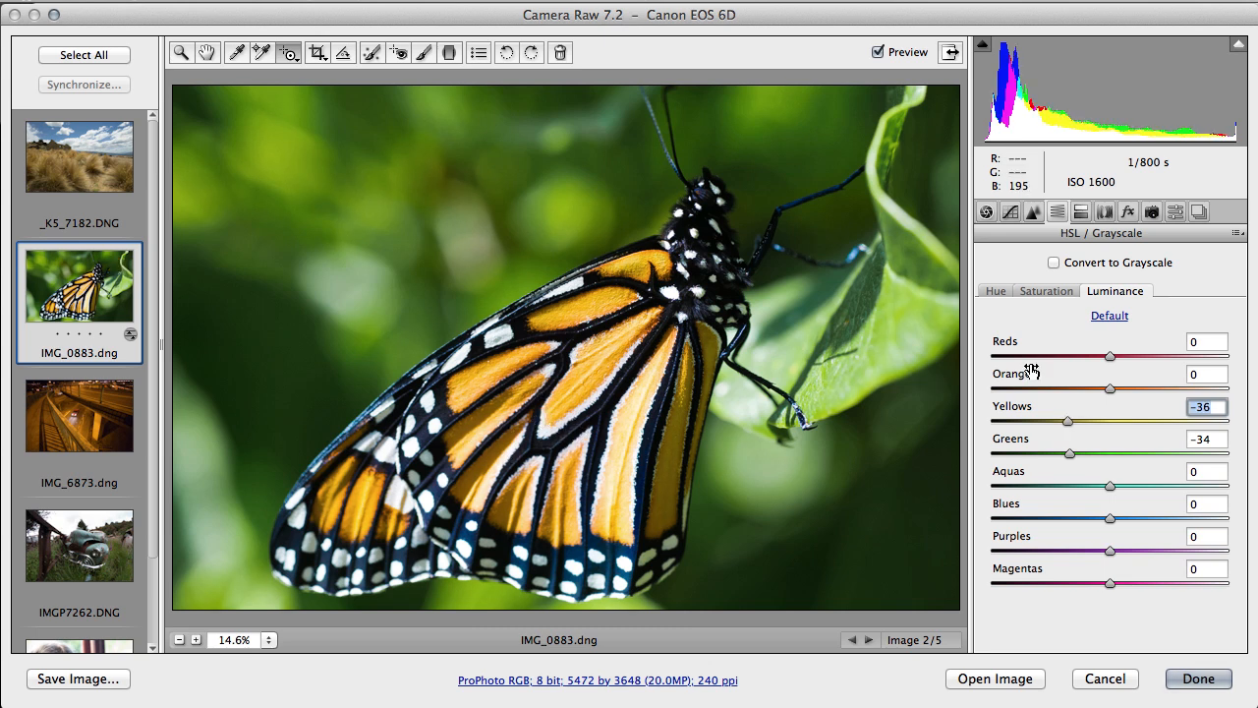
drag(1111, 389, 1082, 389)
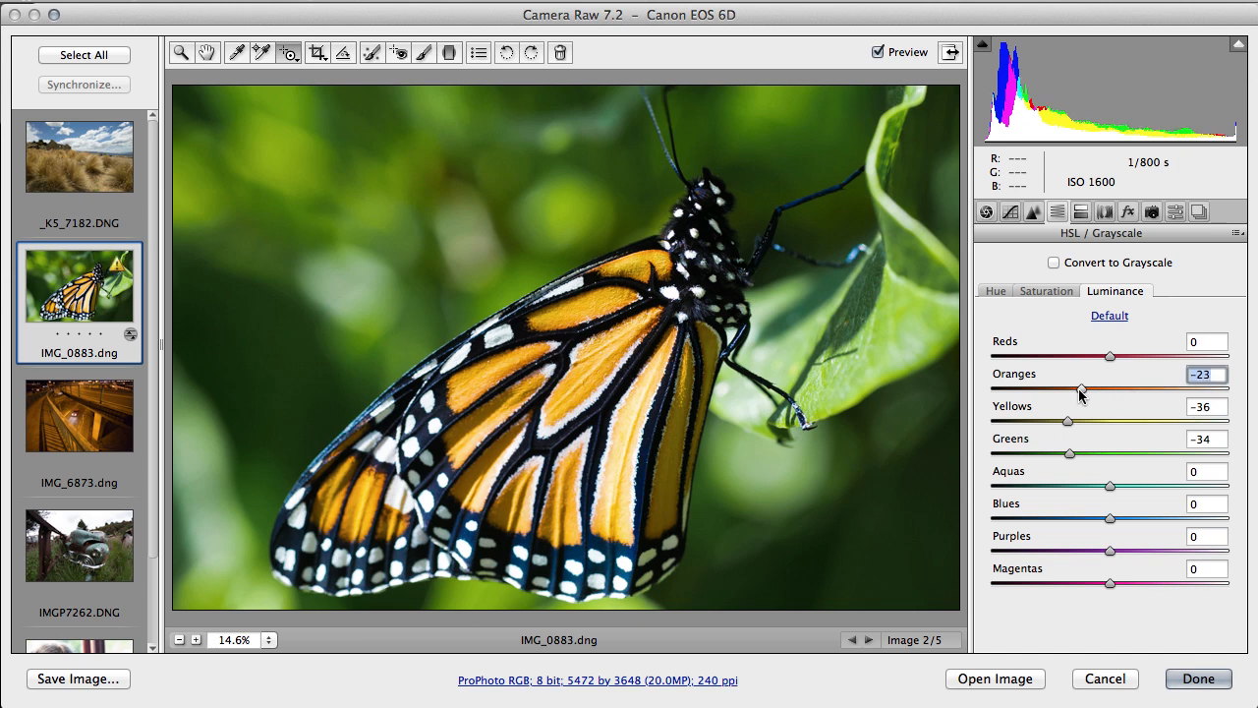
drag(1081, 390, 1076, 390)
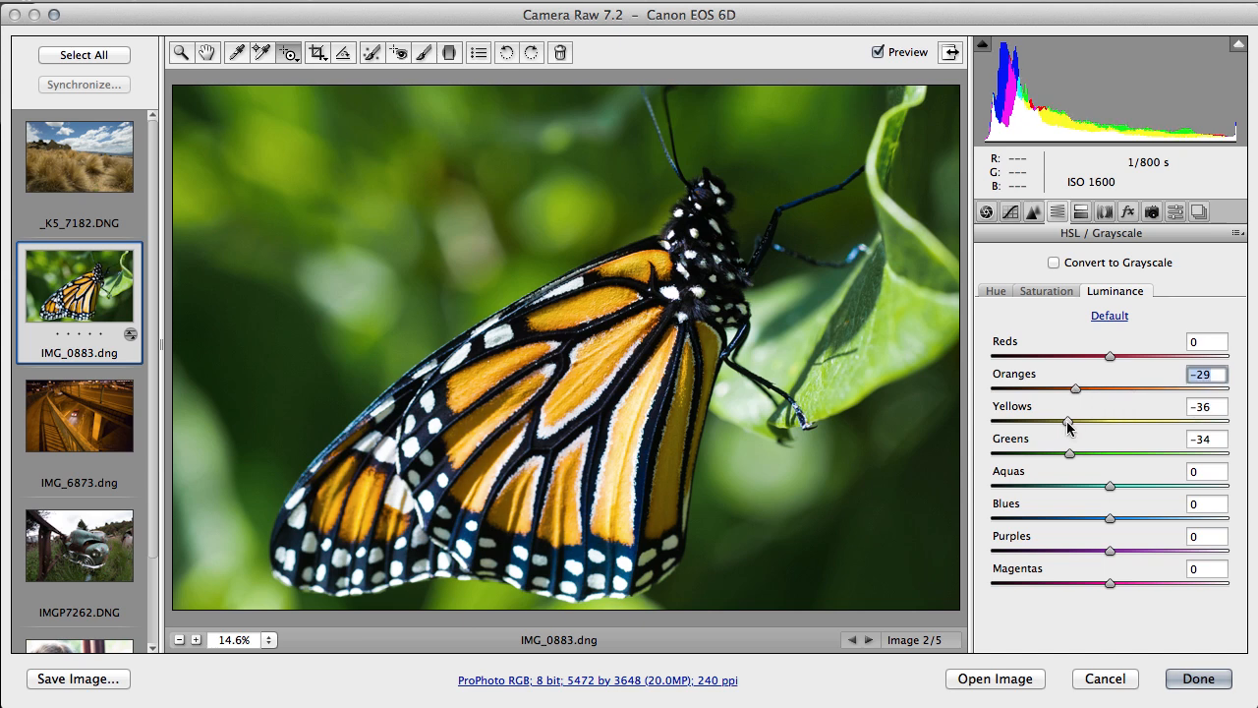
drag(1075, 420, 1061, 421)
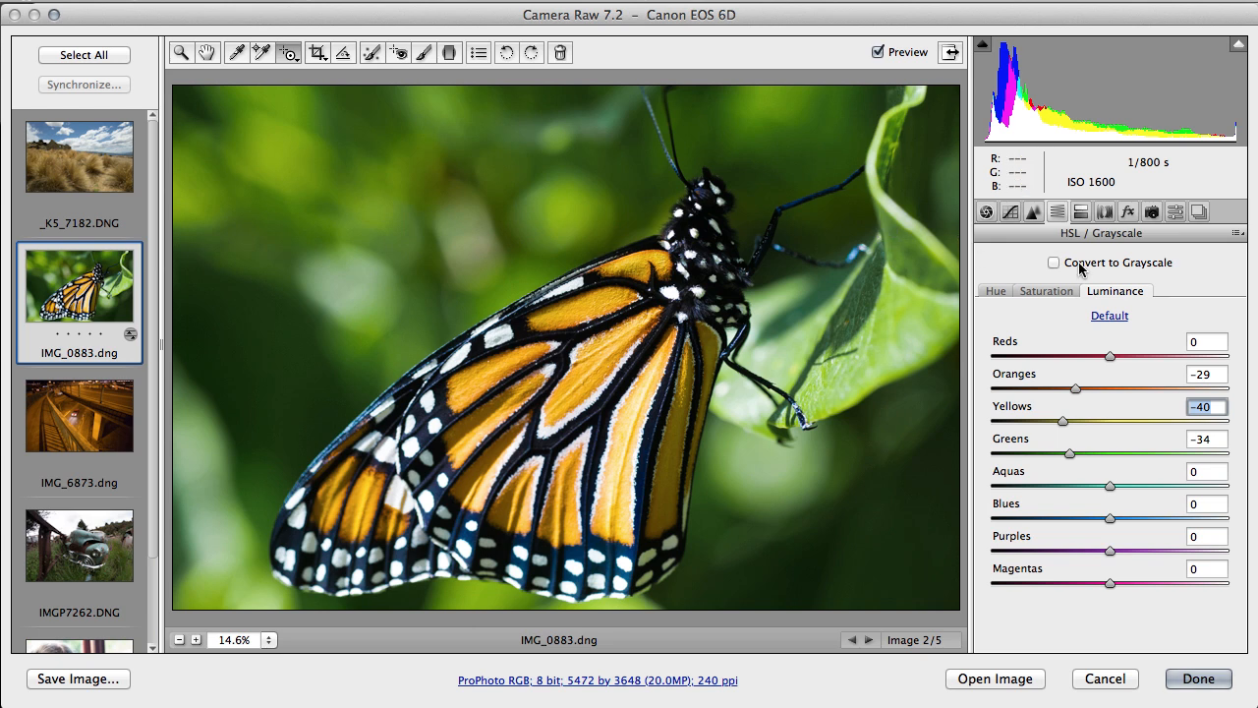
mouse_move(608, 439)
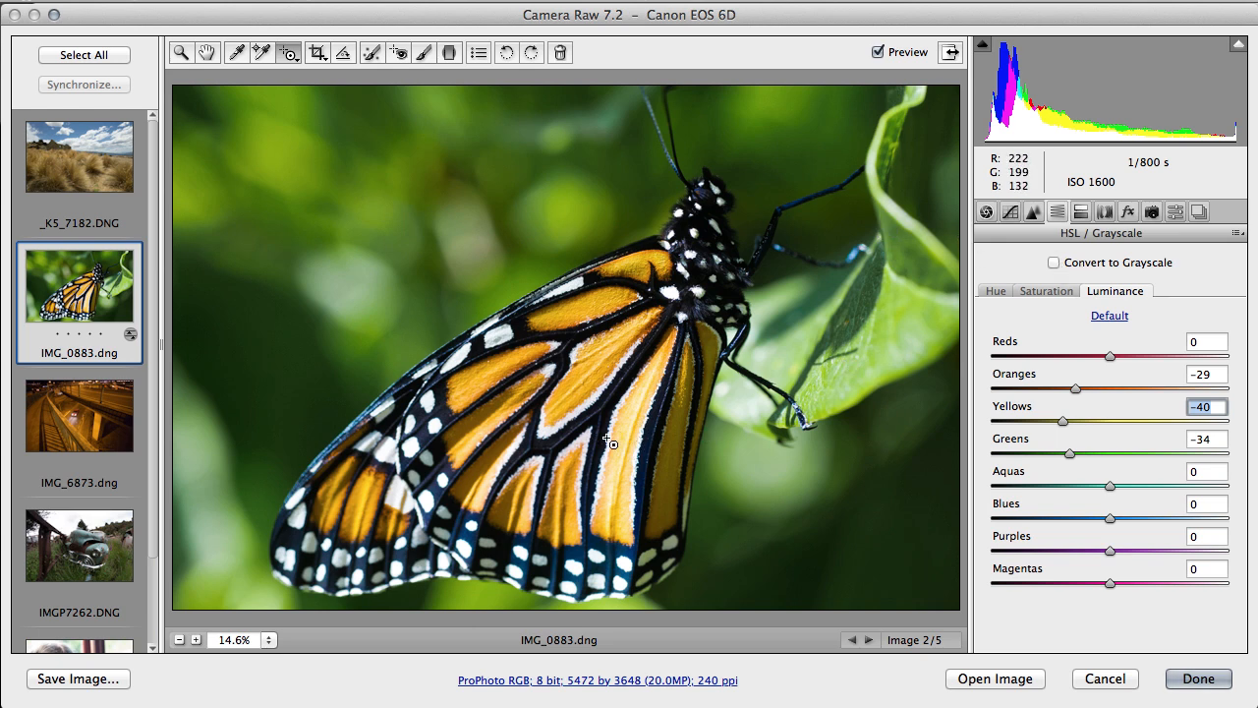
mouse_move(688, 411)
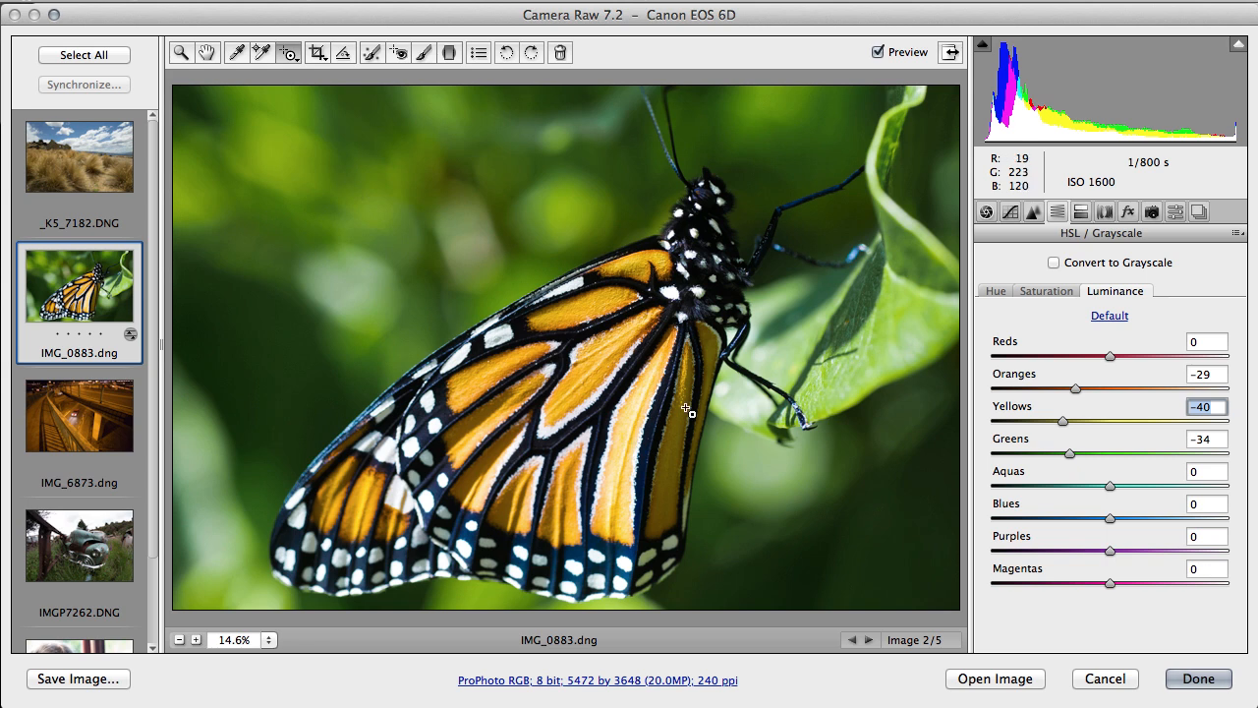
Step: Move through Split Toning to the Detail panel's Sharpening and Noise Reduction controls
click(1080, 211)
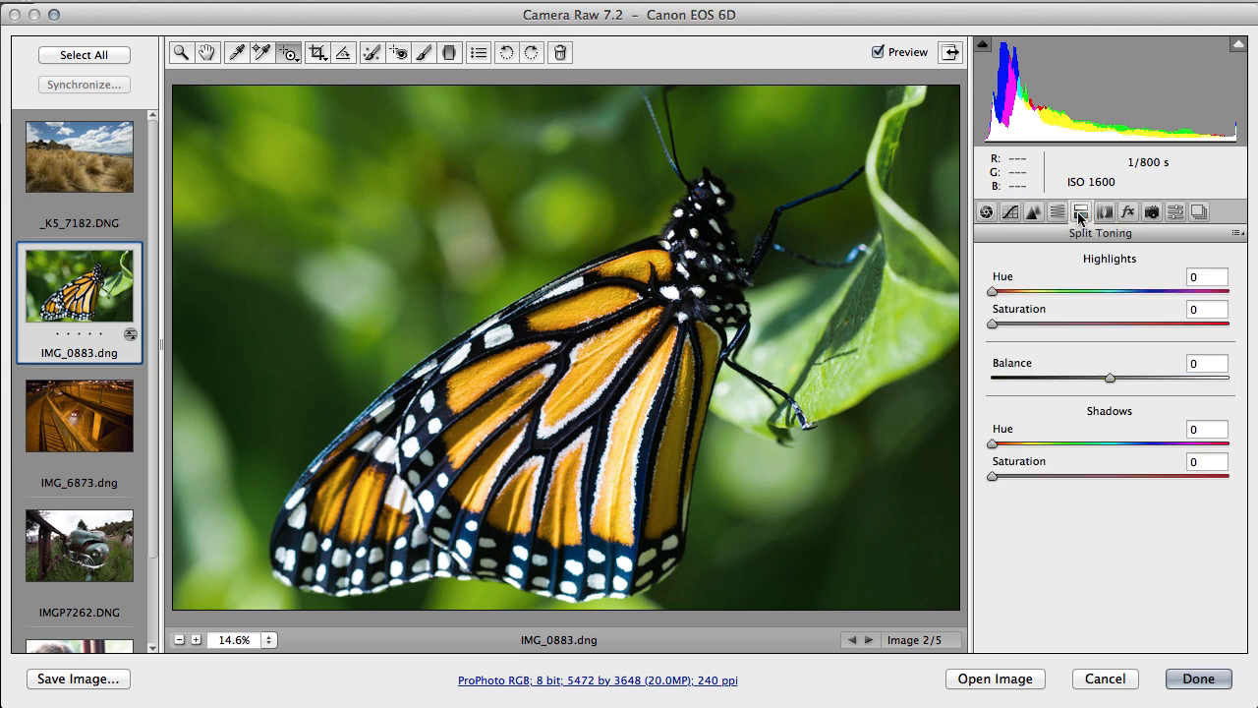
click(1081, 211)
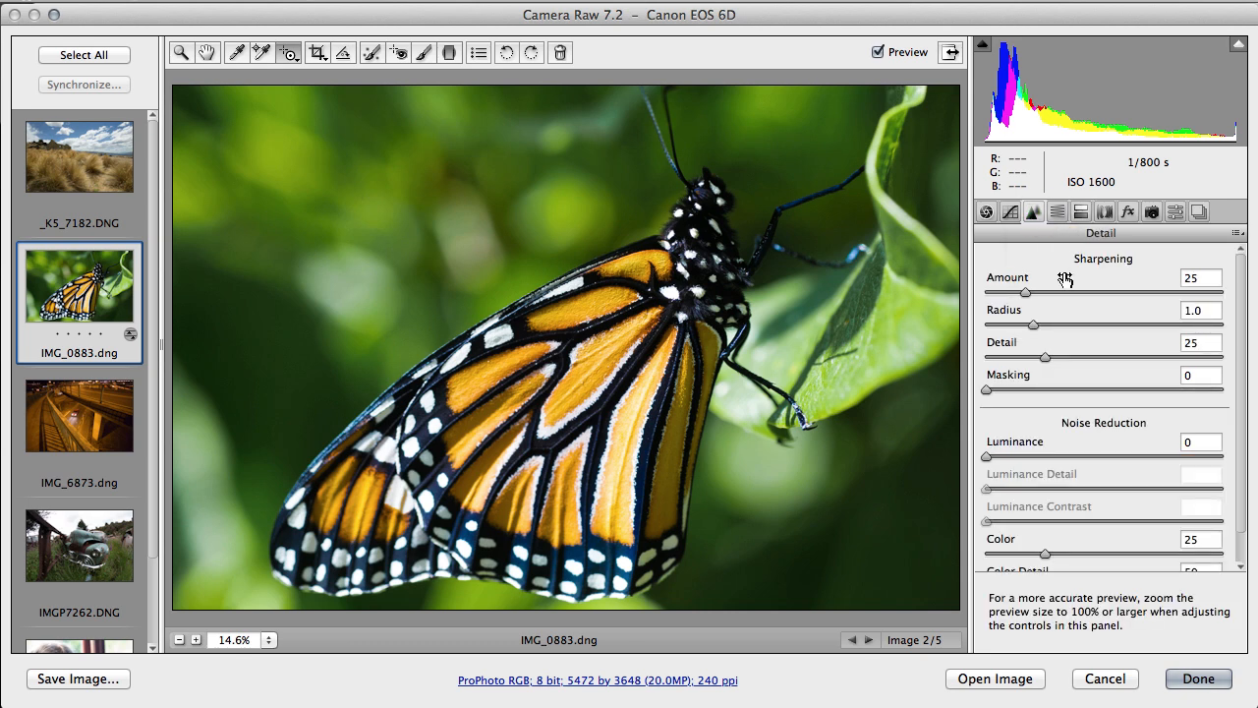
mouse_move(854, 489)
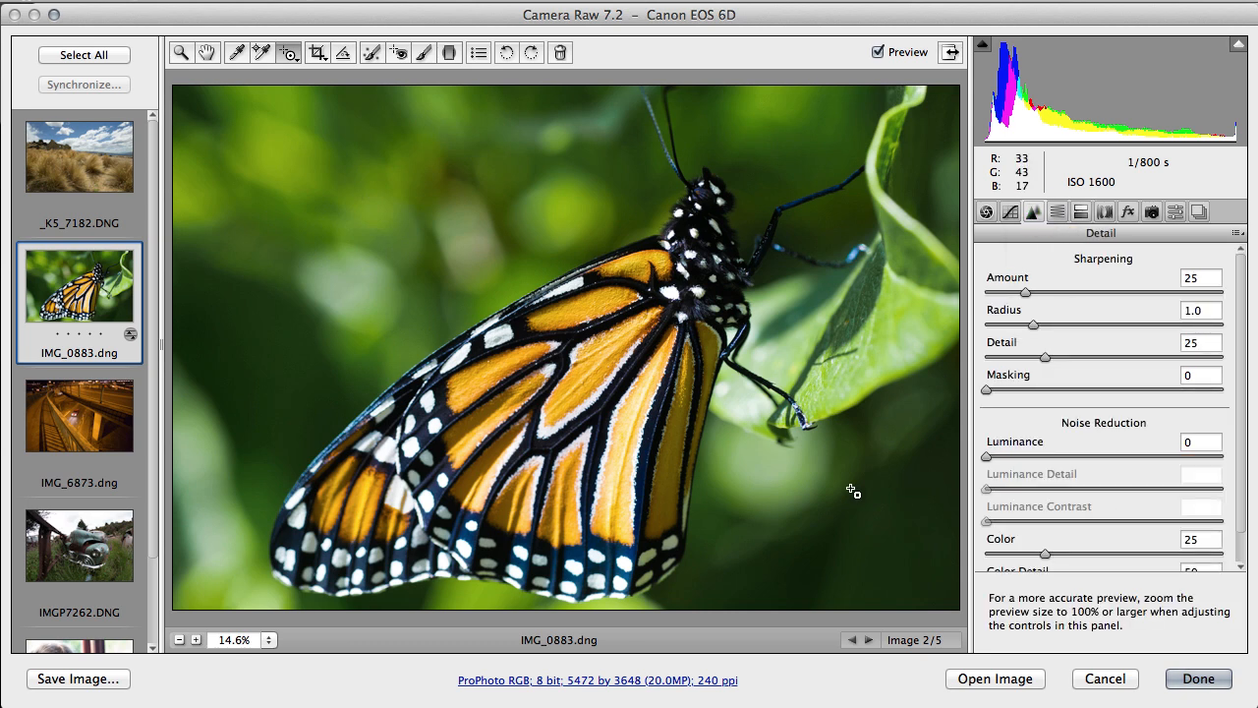
mouse_move(766, 480)
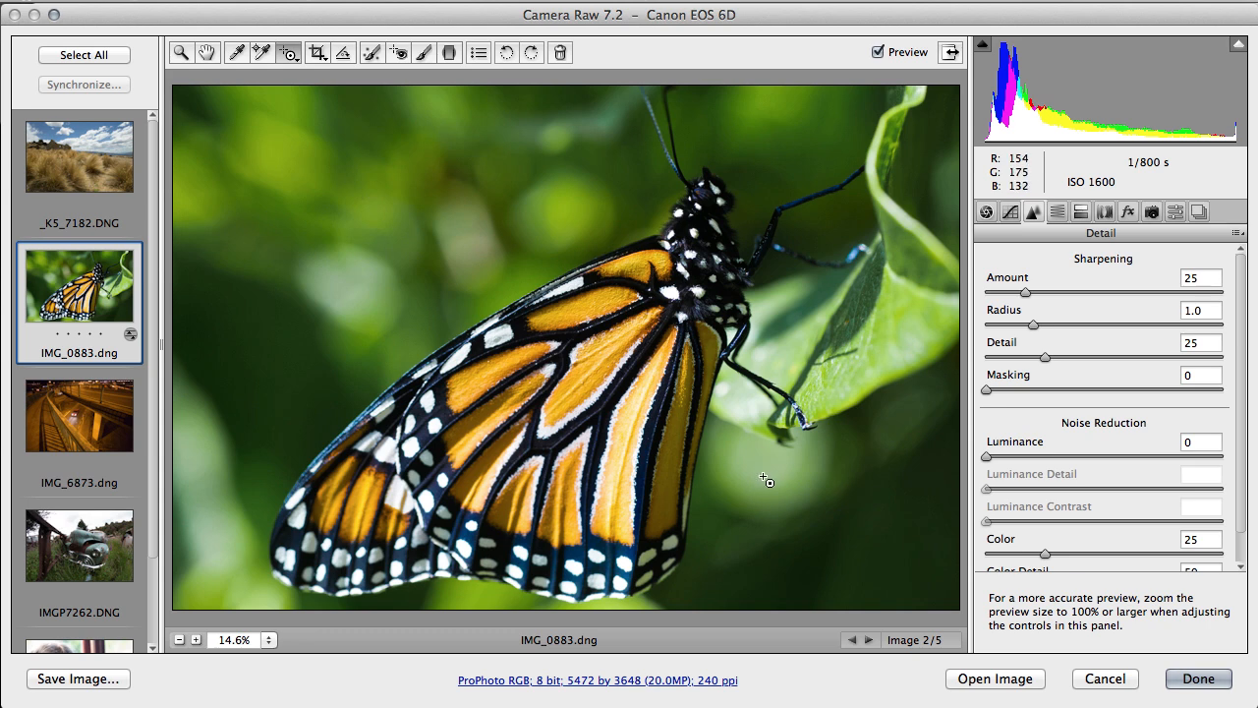
mouse_move(1129, 198)
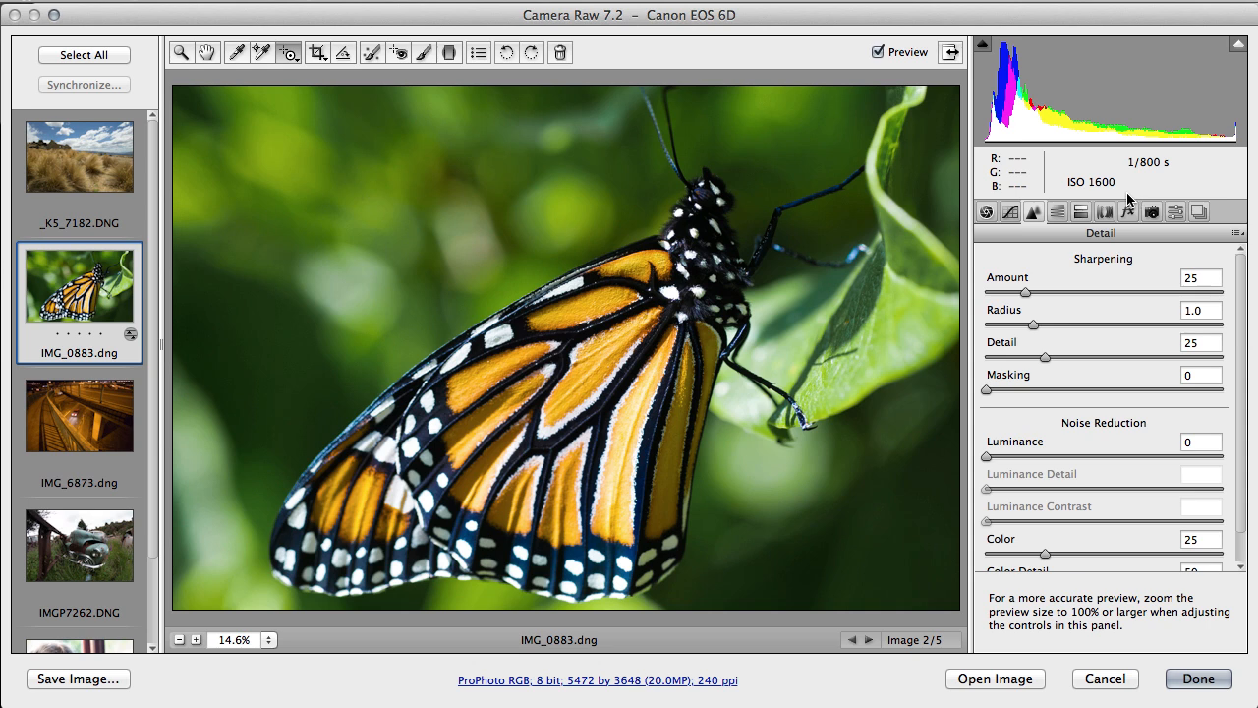
mouse_move(763, 83)
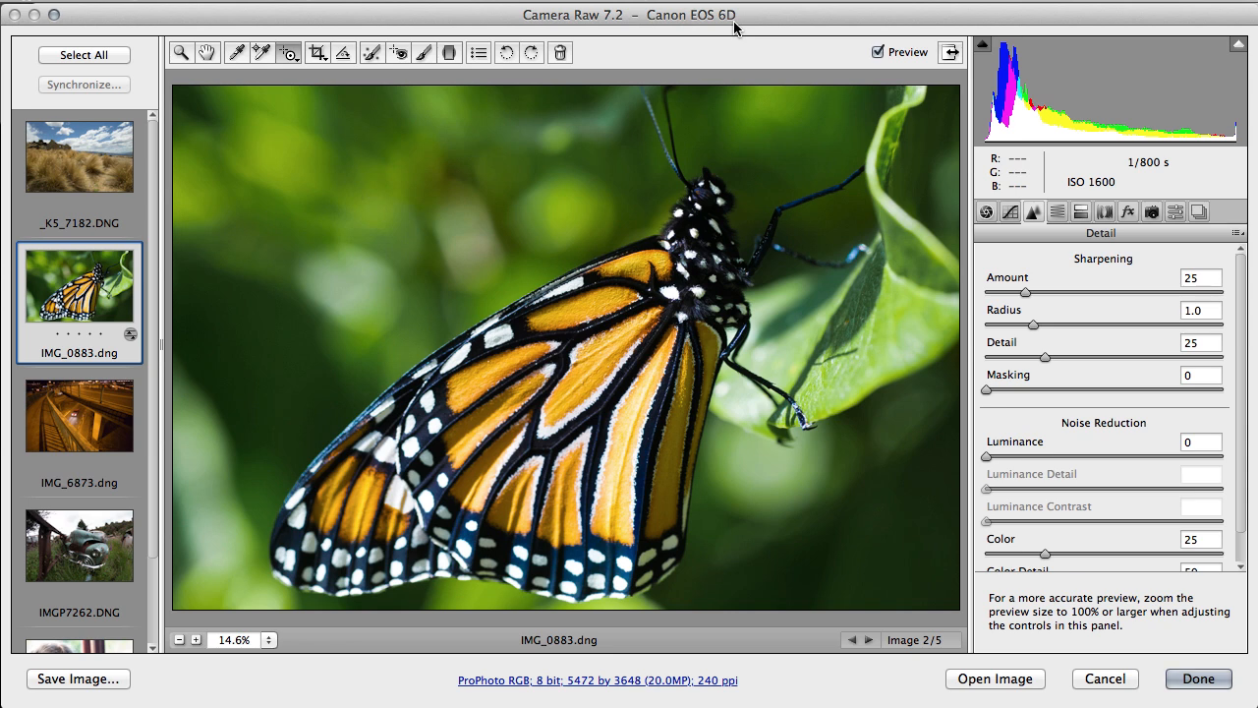
mouse_move(732, 32)
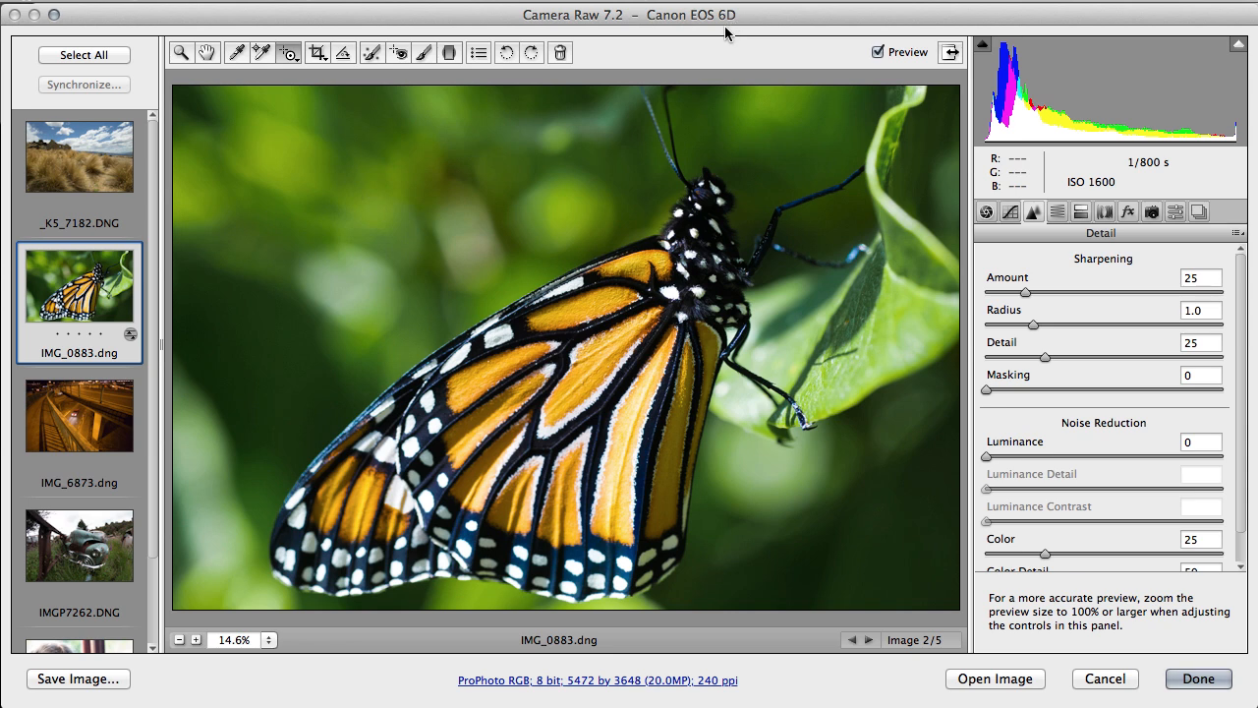
mouse_move(1091, 197)
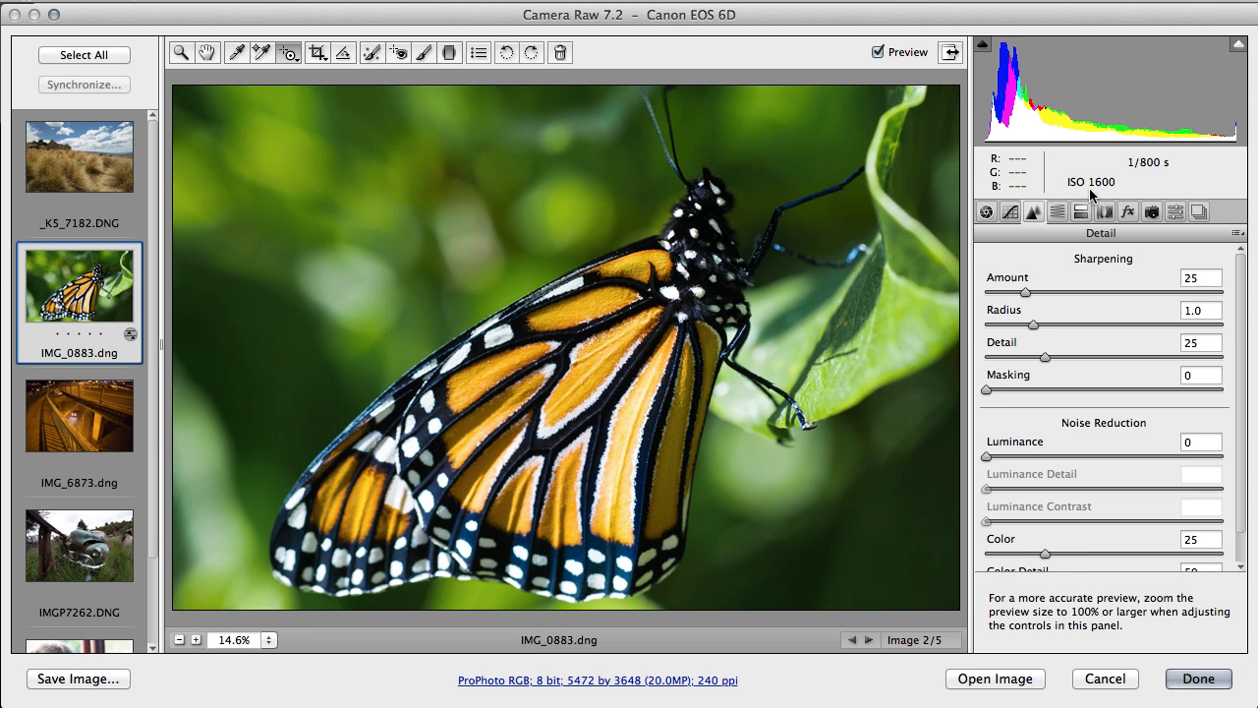
mouse_move(733, 22)
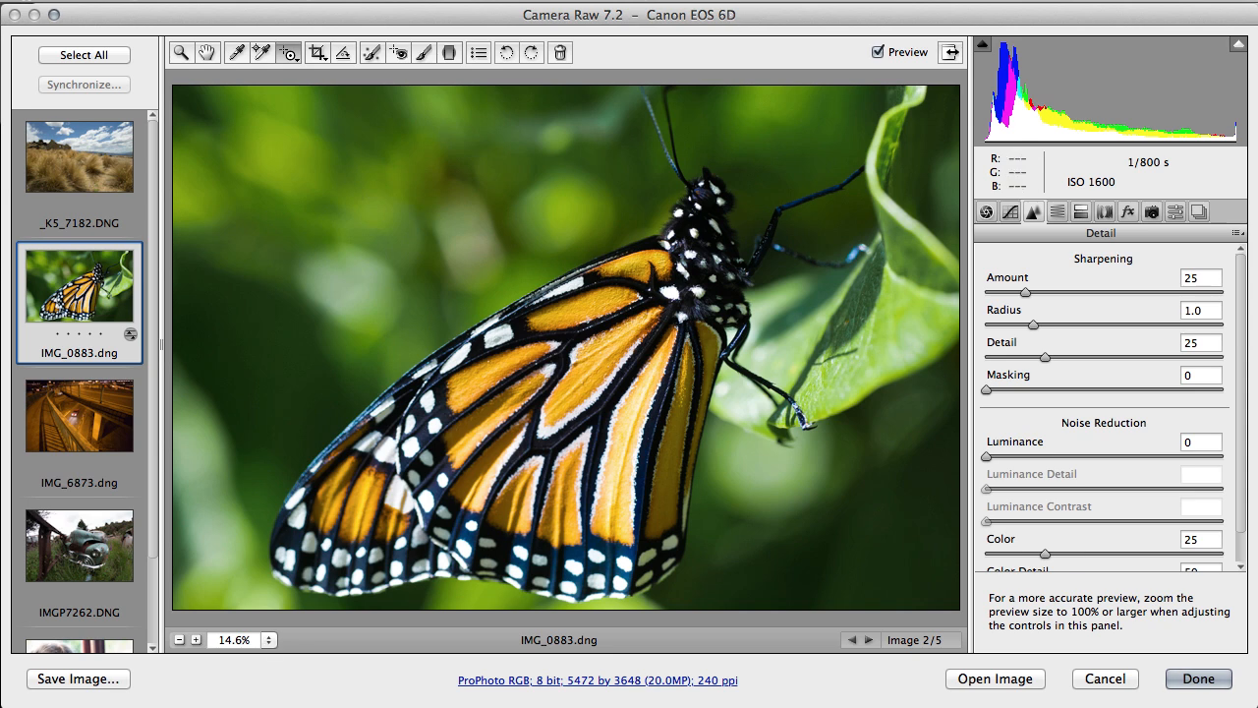
Step: Pick a 100% preview zoom level to inspect the butterfly's head and thorax
click(270, 639)
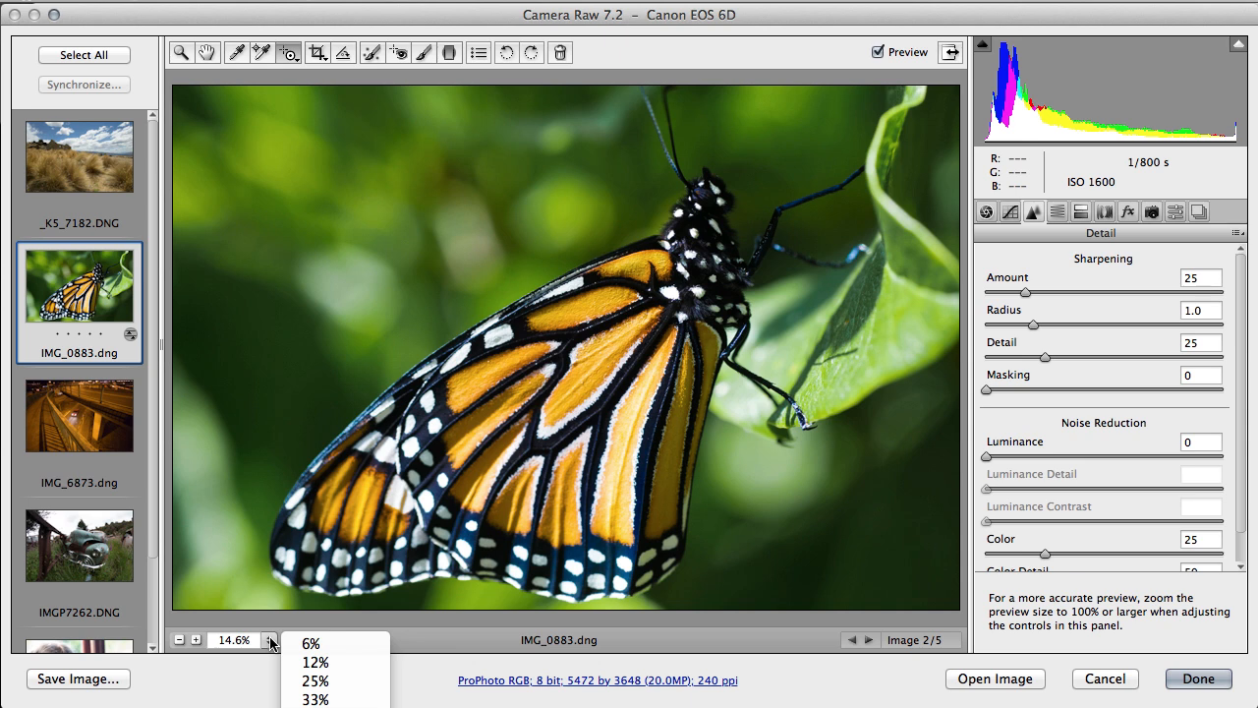
mouse_move(273, 645)
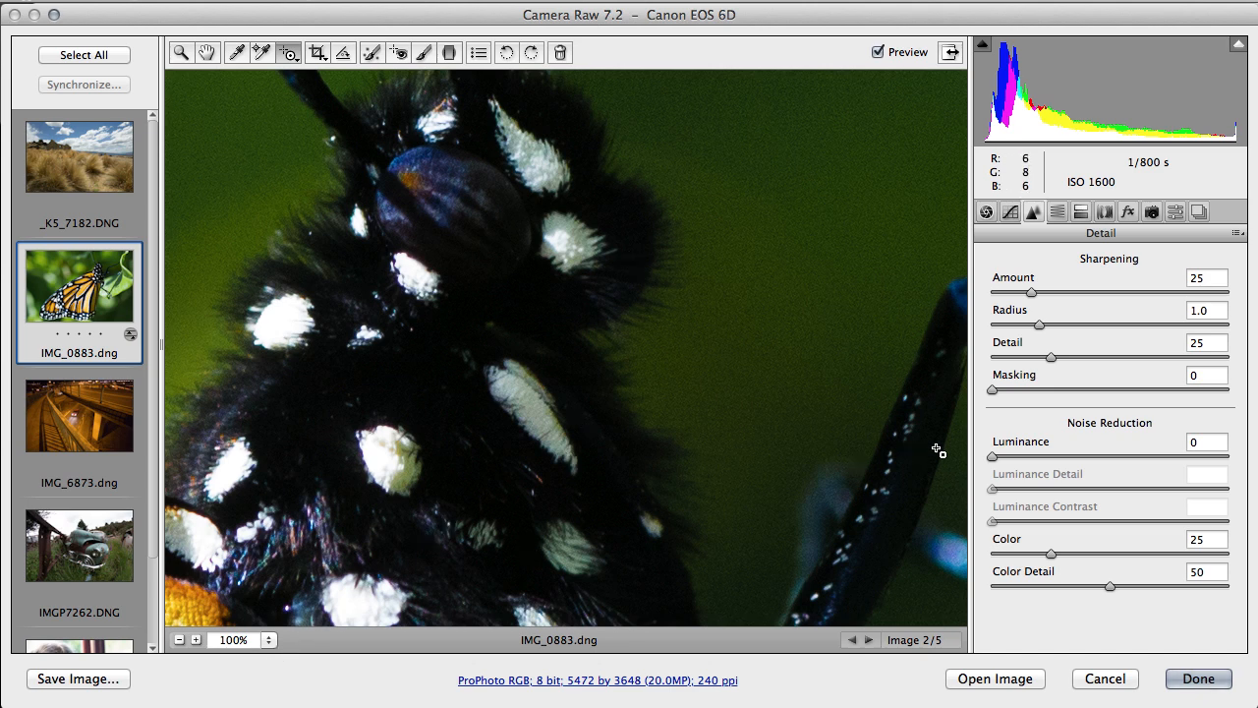
mouse_move(497, 411)
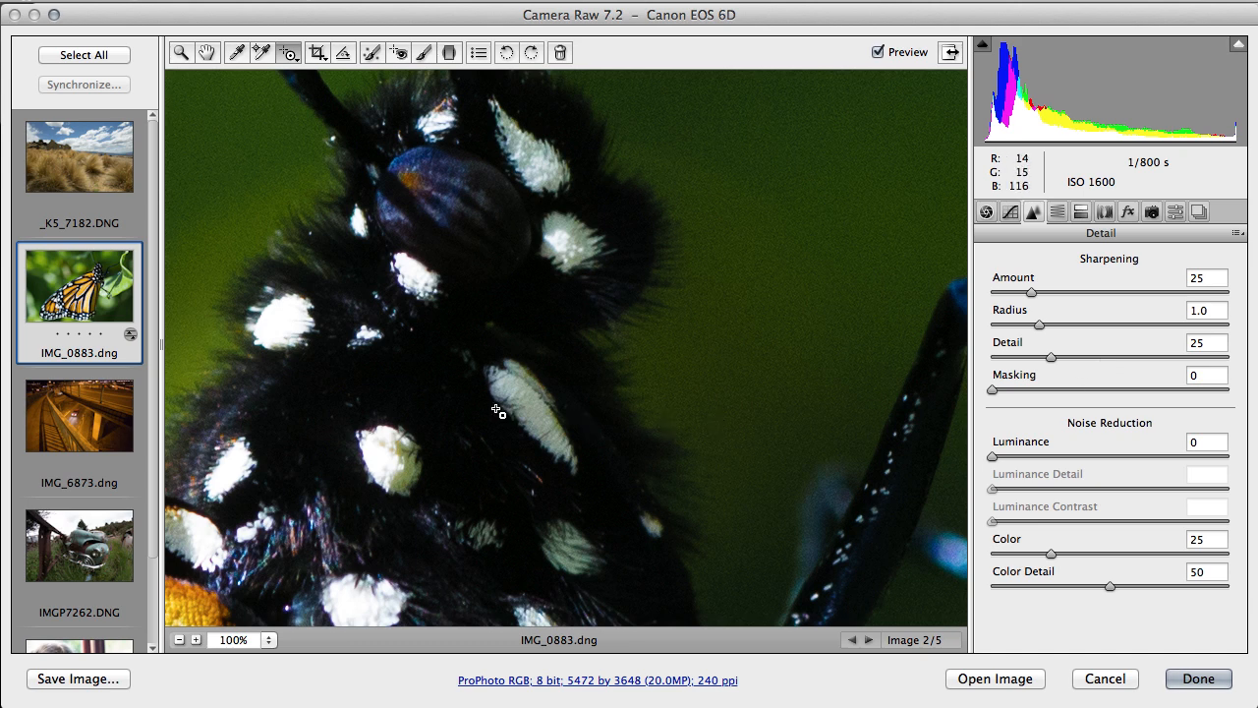
mouse_move(565, 390)
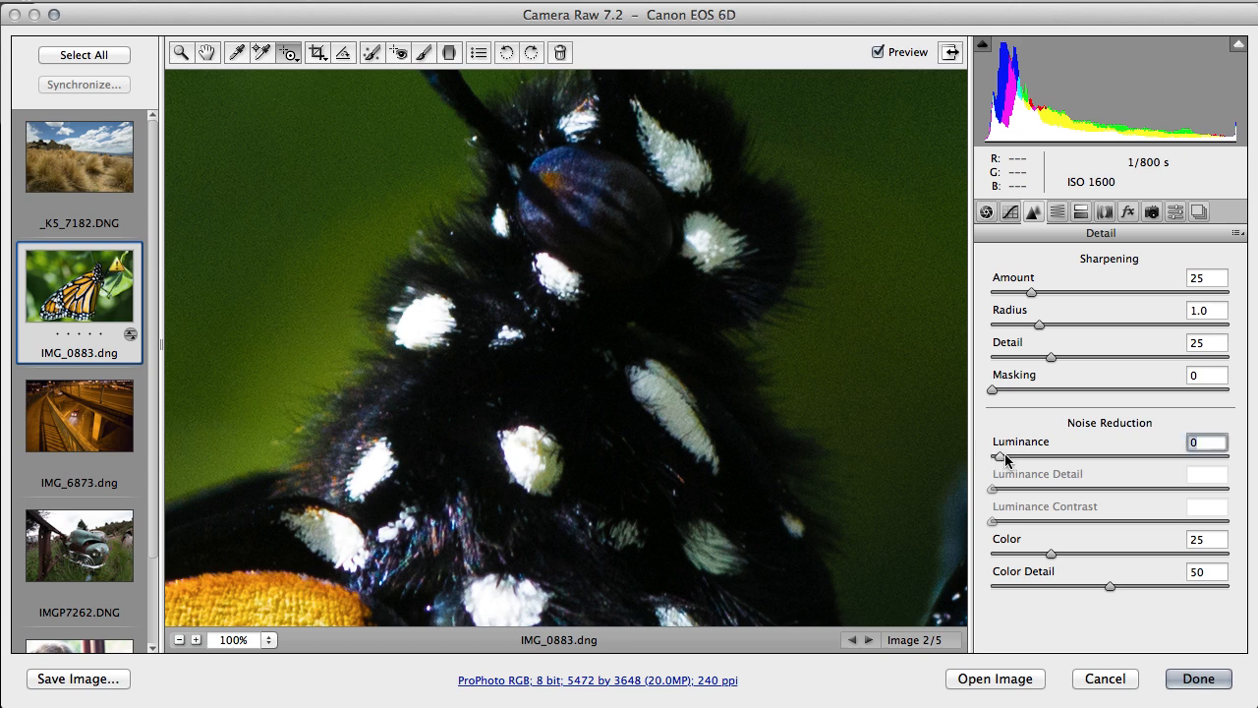
Step: Try Luminance noise reduction values up to 100, then set Luminance Detail to 44
drag(991, 457, 1024, 458)
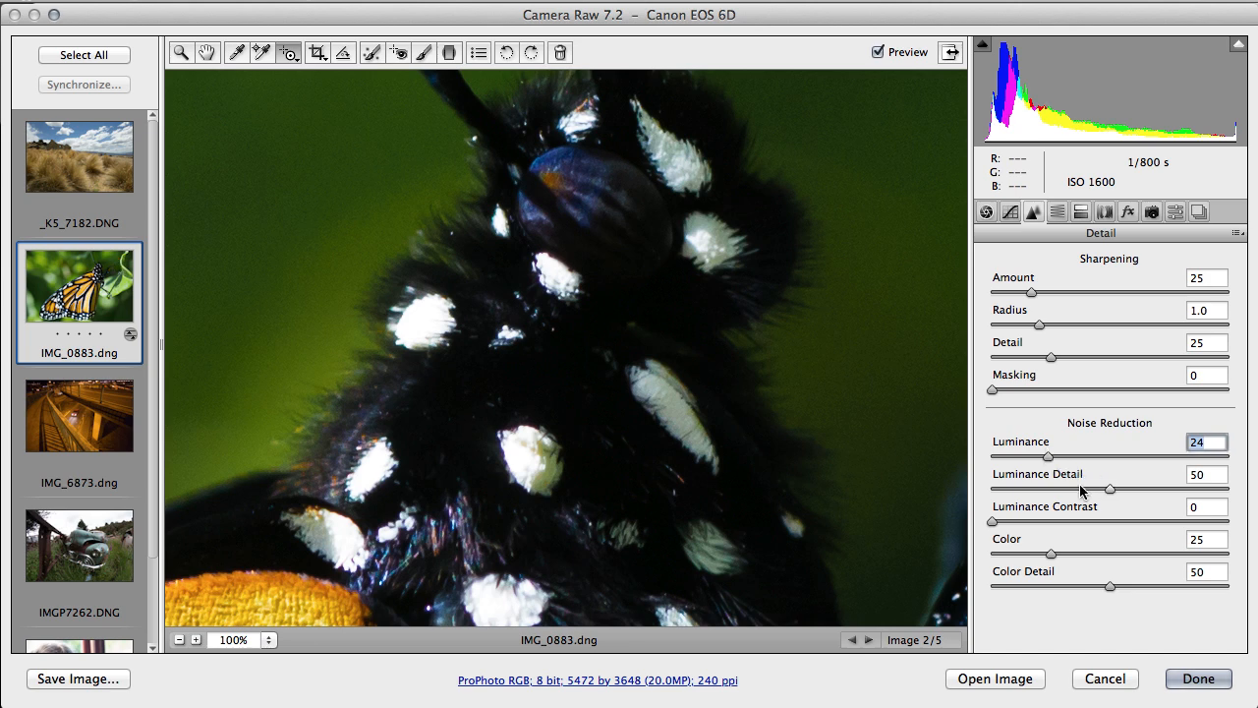
drag(1032, 456, 1227, 456)
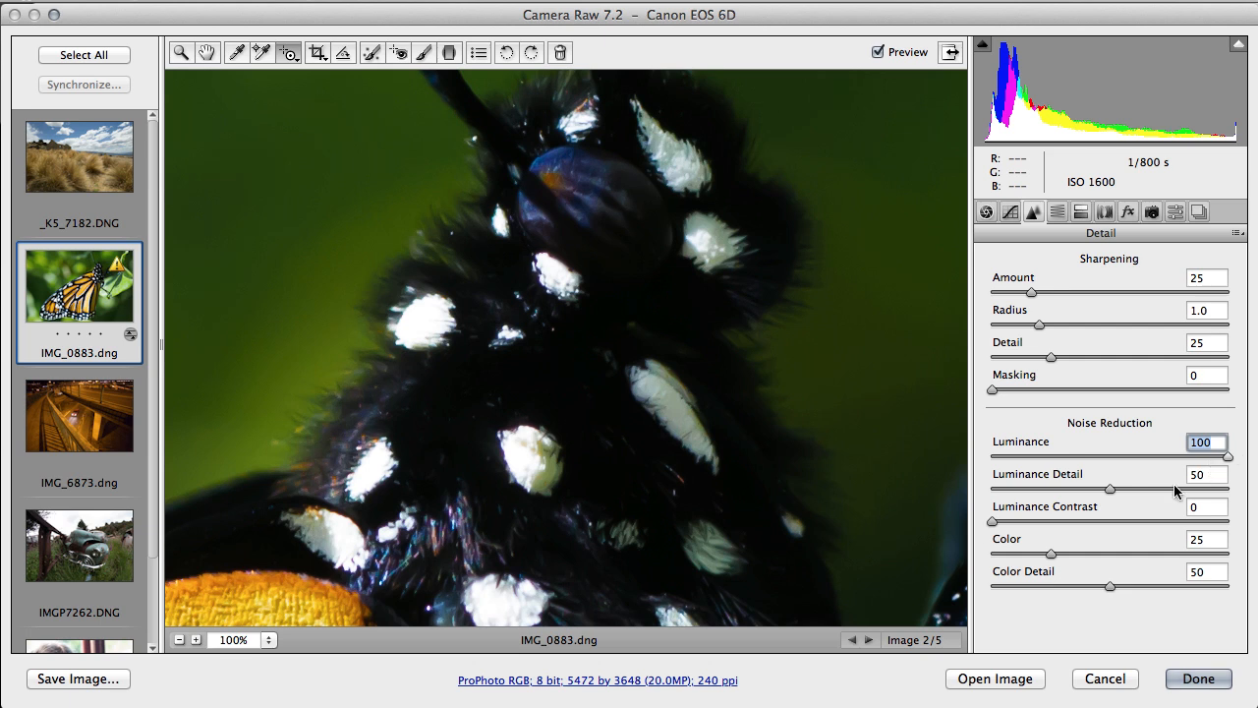
drag(1110, 490, 987, 490)
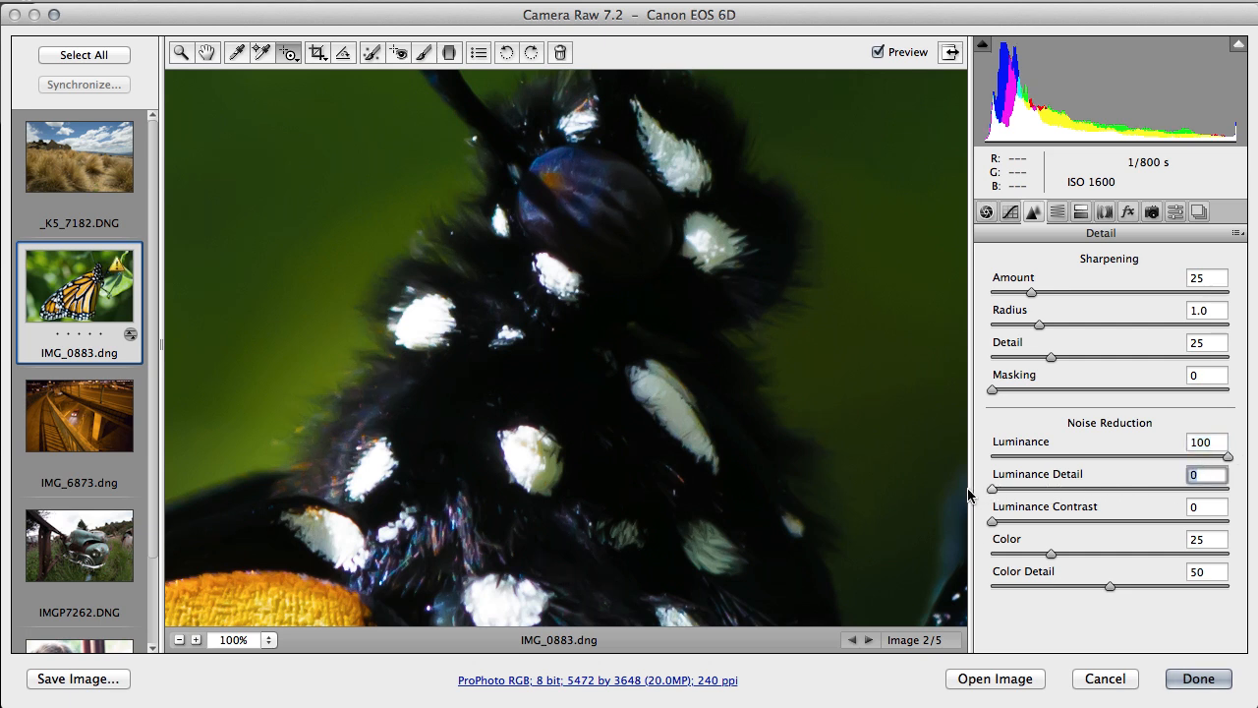
mouse_move(313, 327)
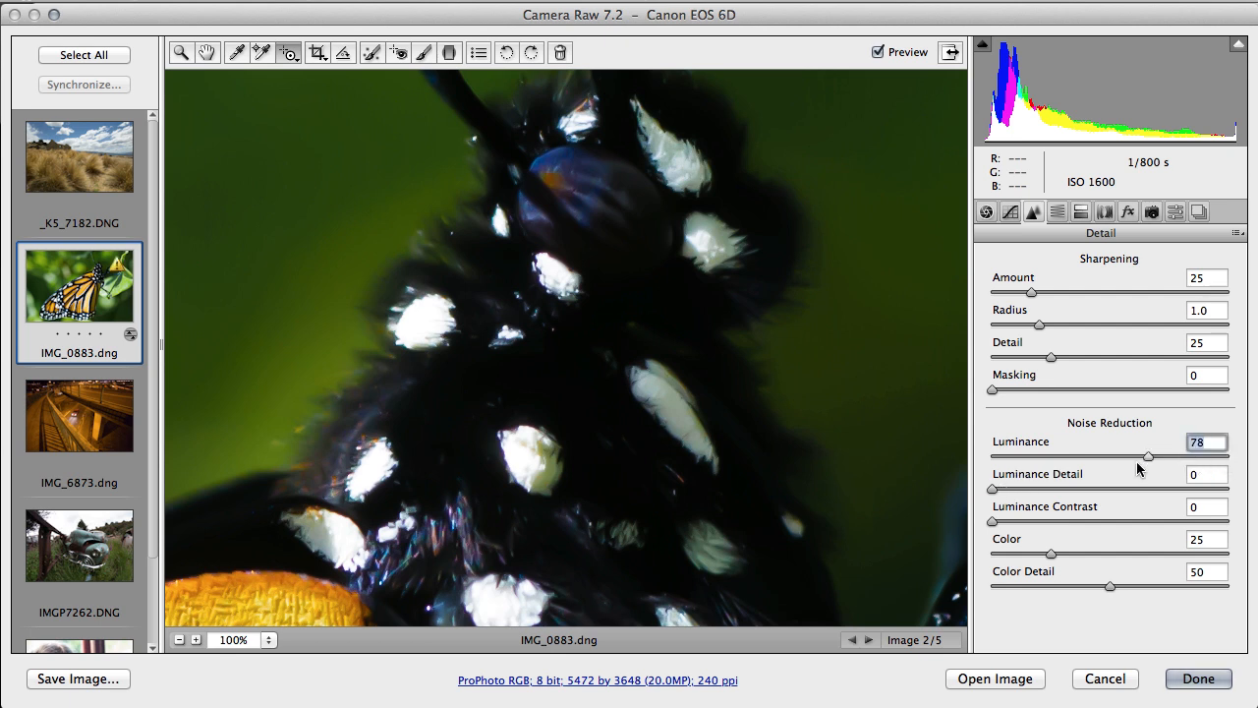
drag(1150, 456, 1089, 456)
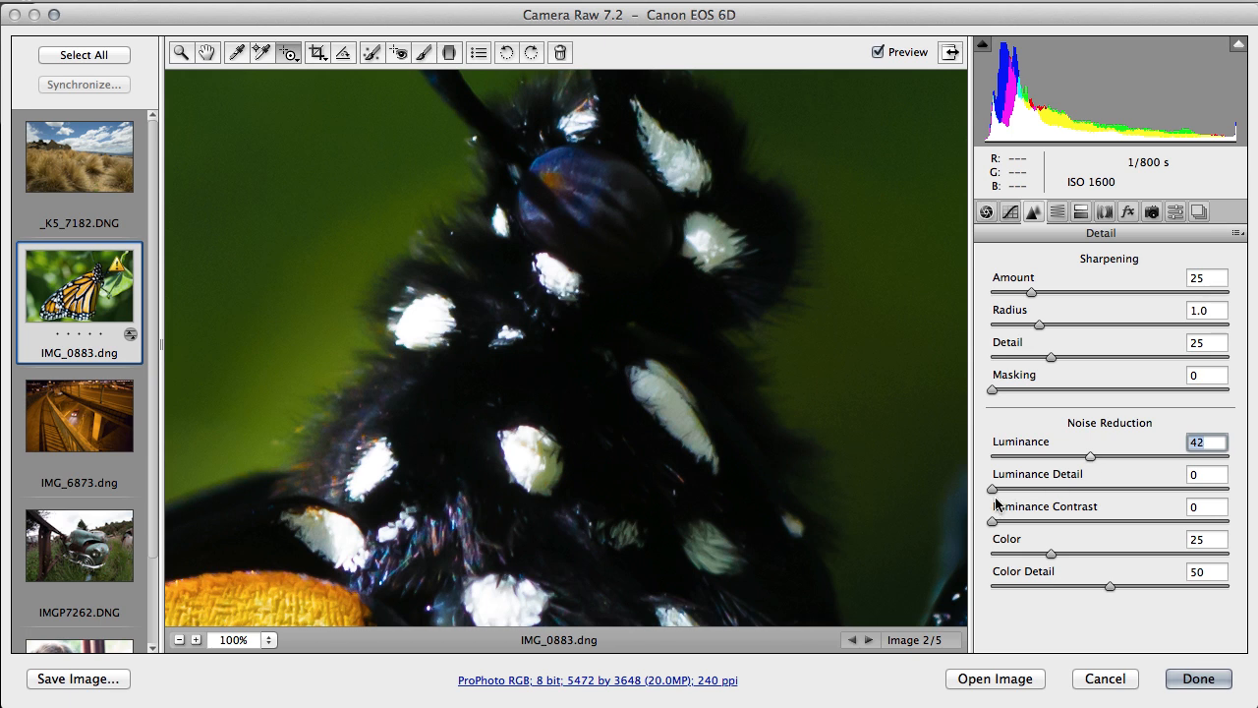
drag(993, 489, 1092, 490)
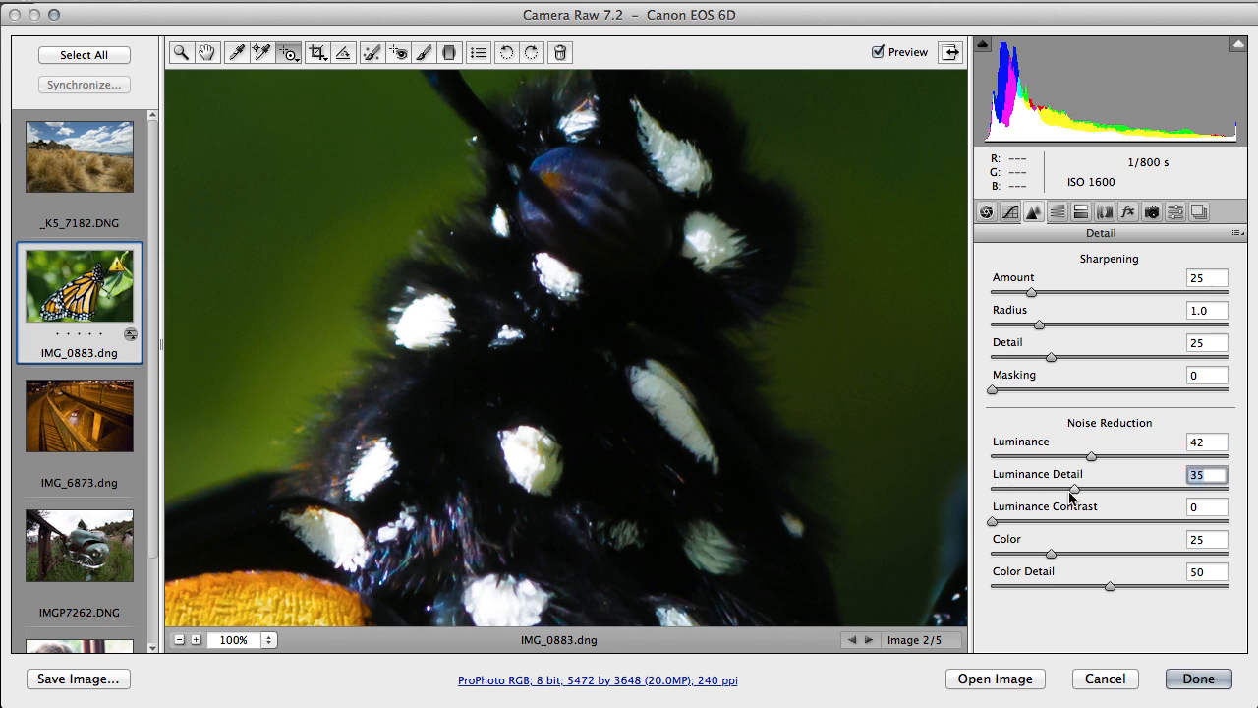
drag(1071, 490, 1076, 489)
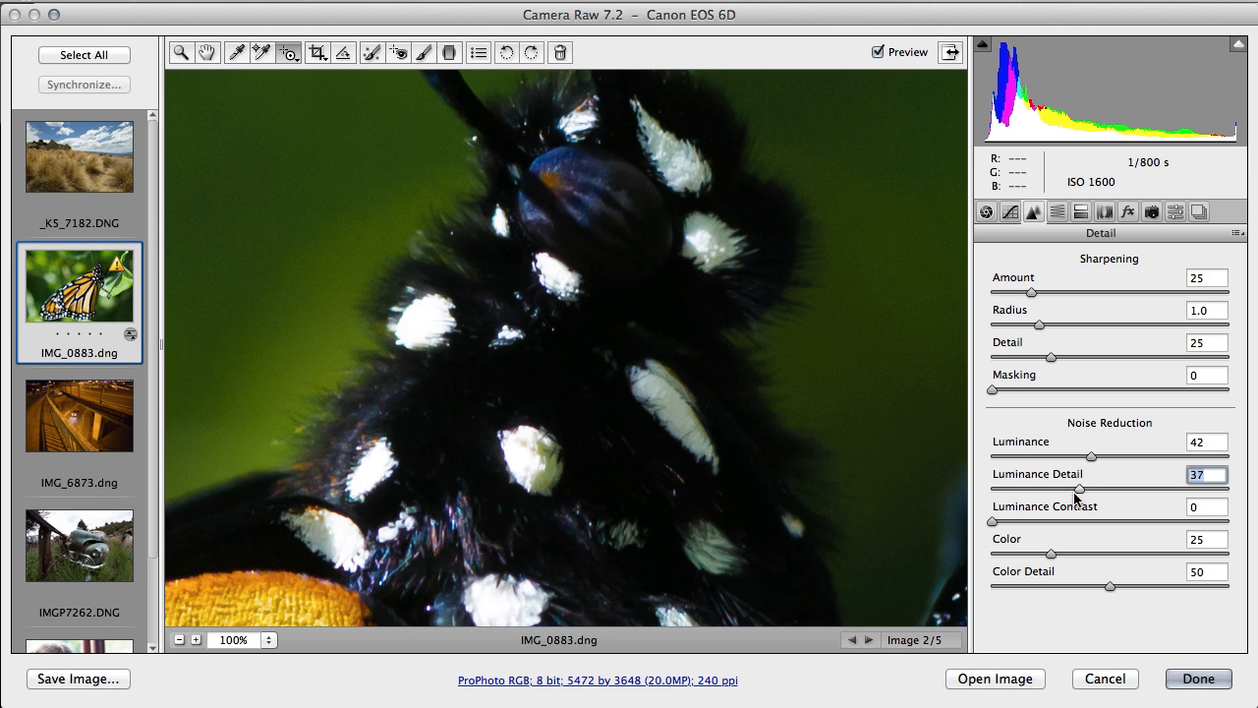
drag(1089, 484, 1094, 488)
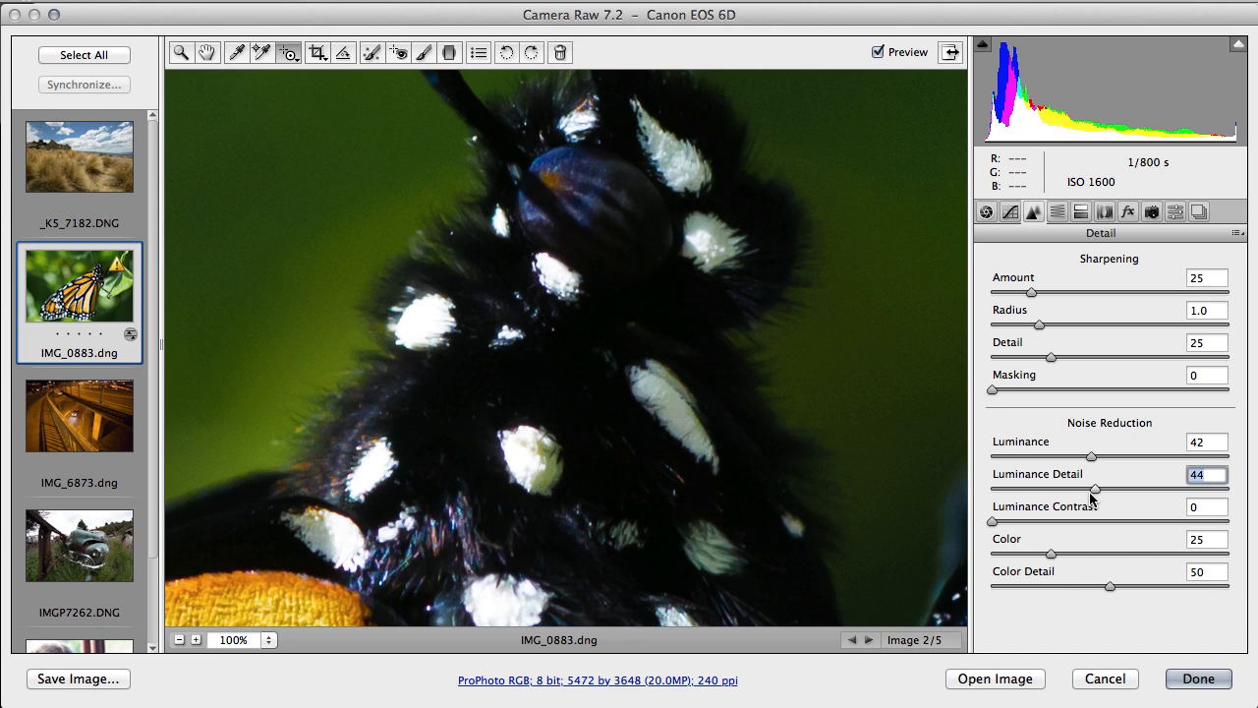
mouse_move(1091, 462)
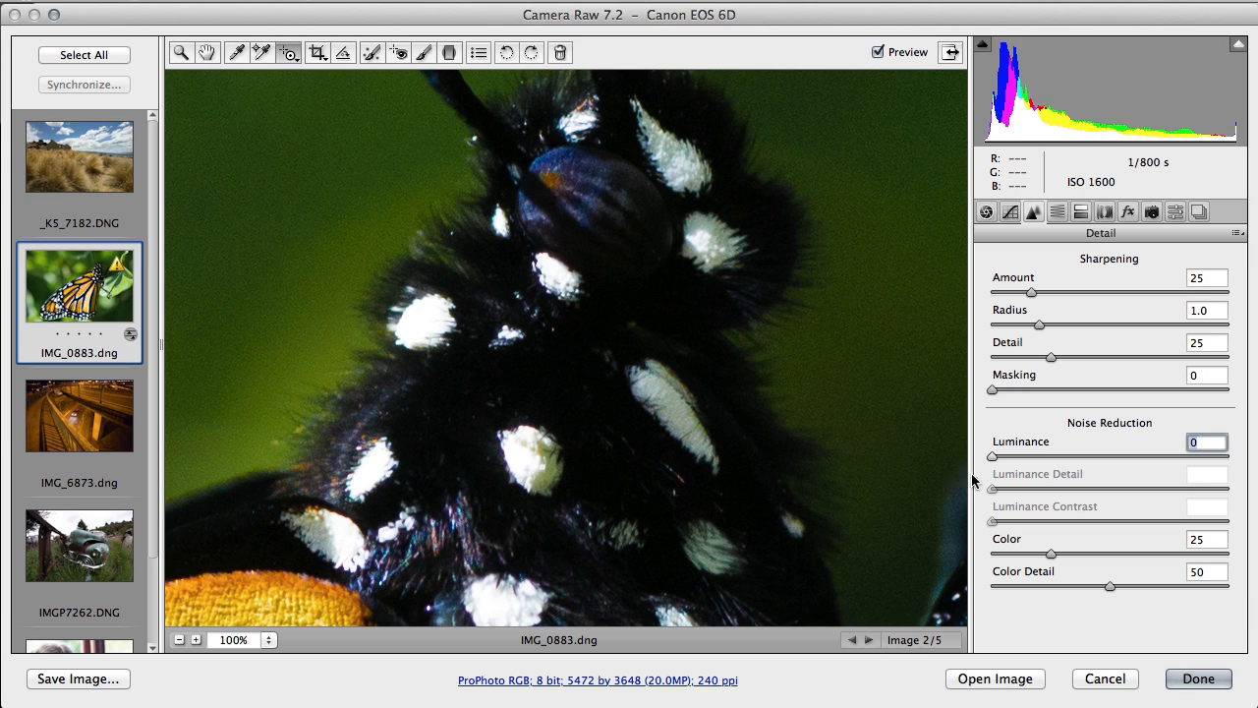
Step: Raise Luminance noise reduction from 0 and settle it at 34
drag(990, 456, 1025, 456)
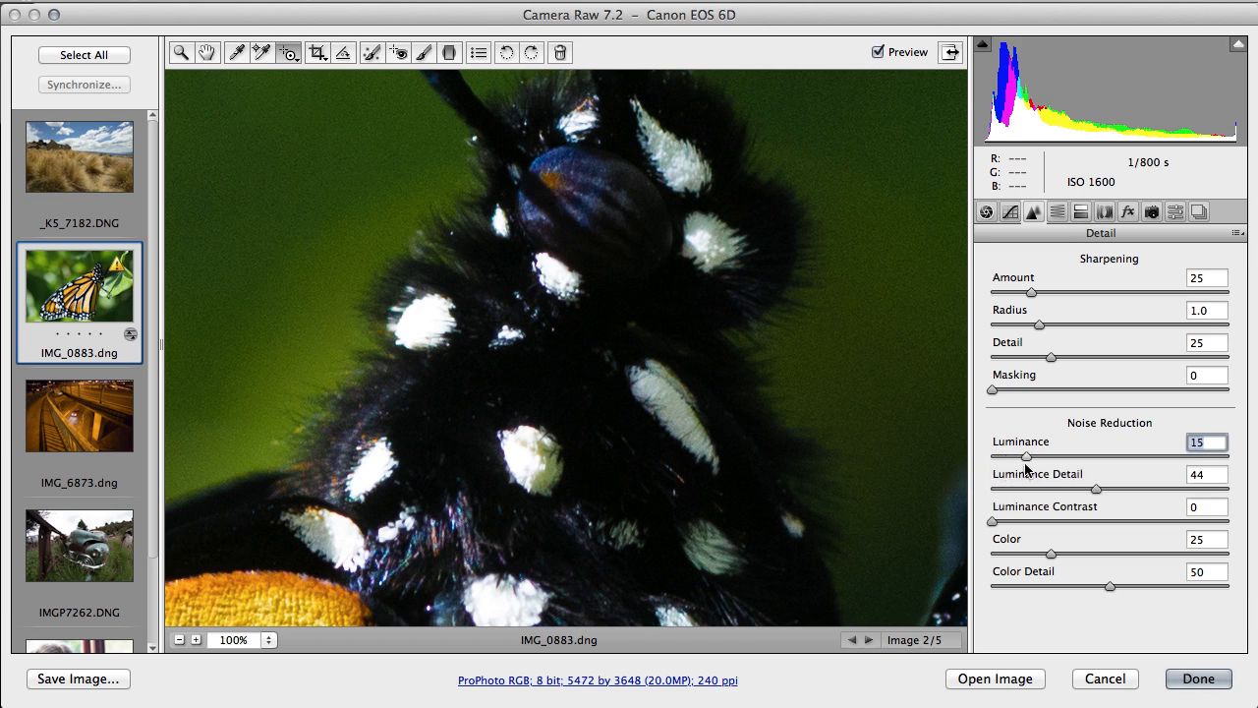
drag(1025, 457, 1062, 457)
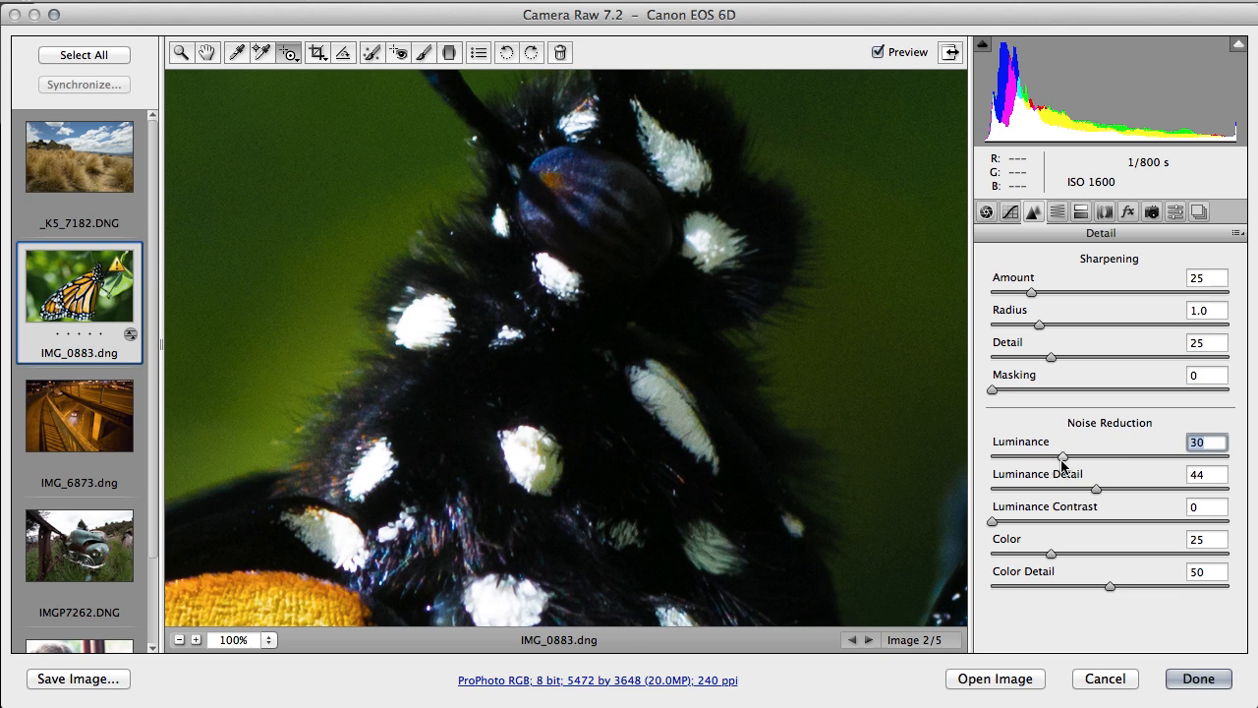
drag(1062, 457, 1073, 457)
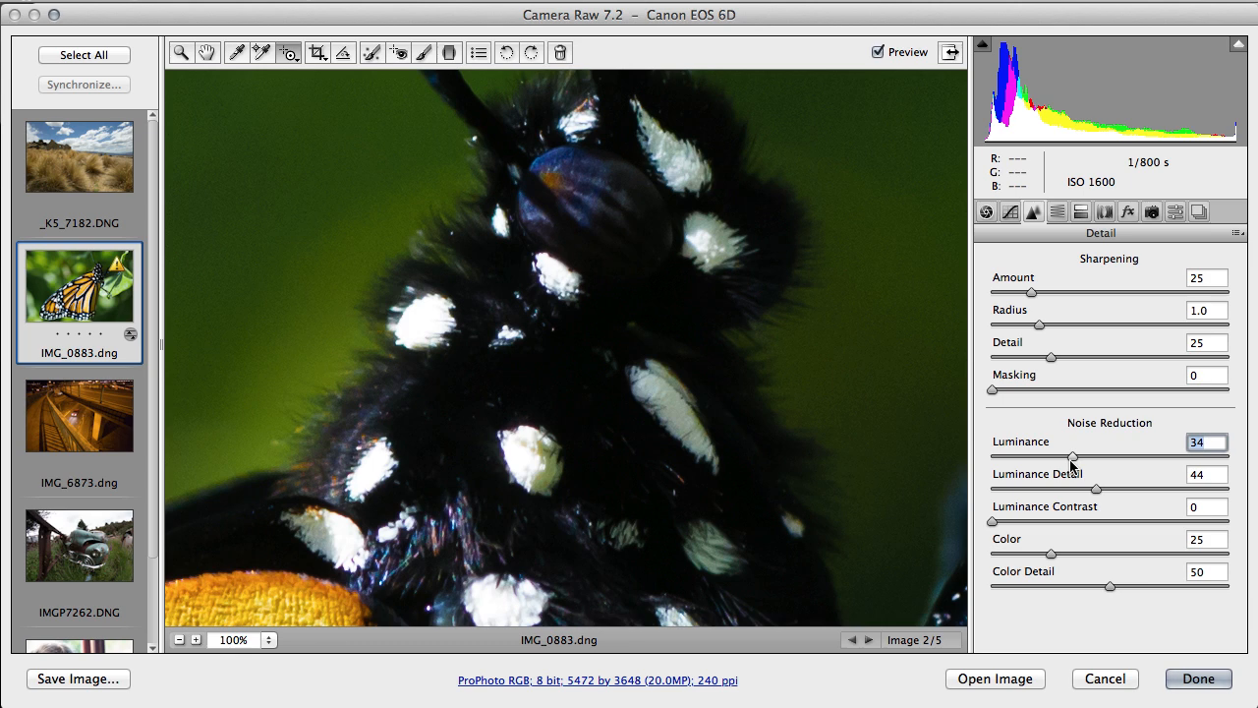
mouse_move(664, 420)
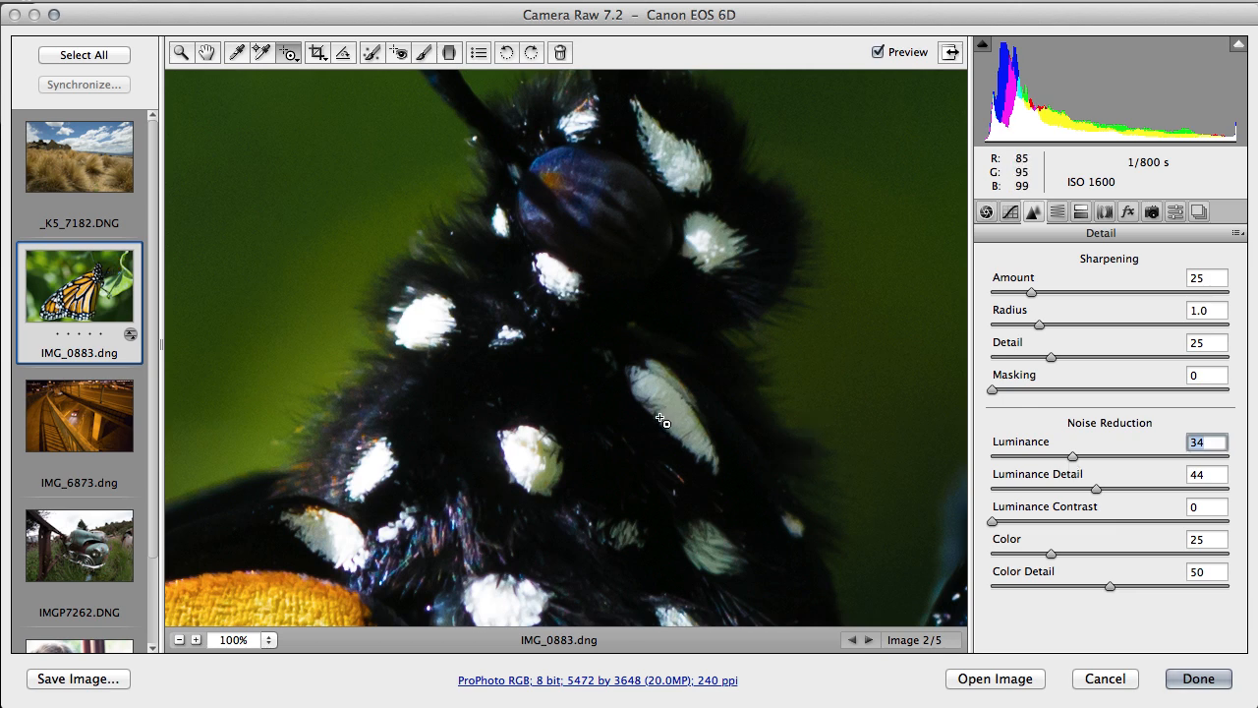
mouse_move(275, 666)
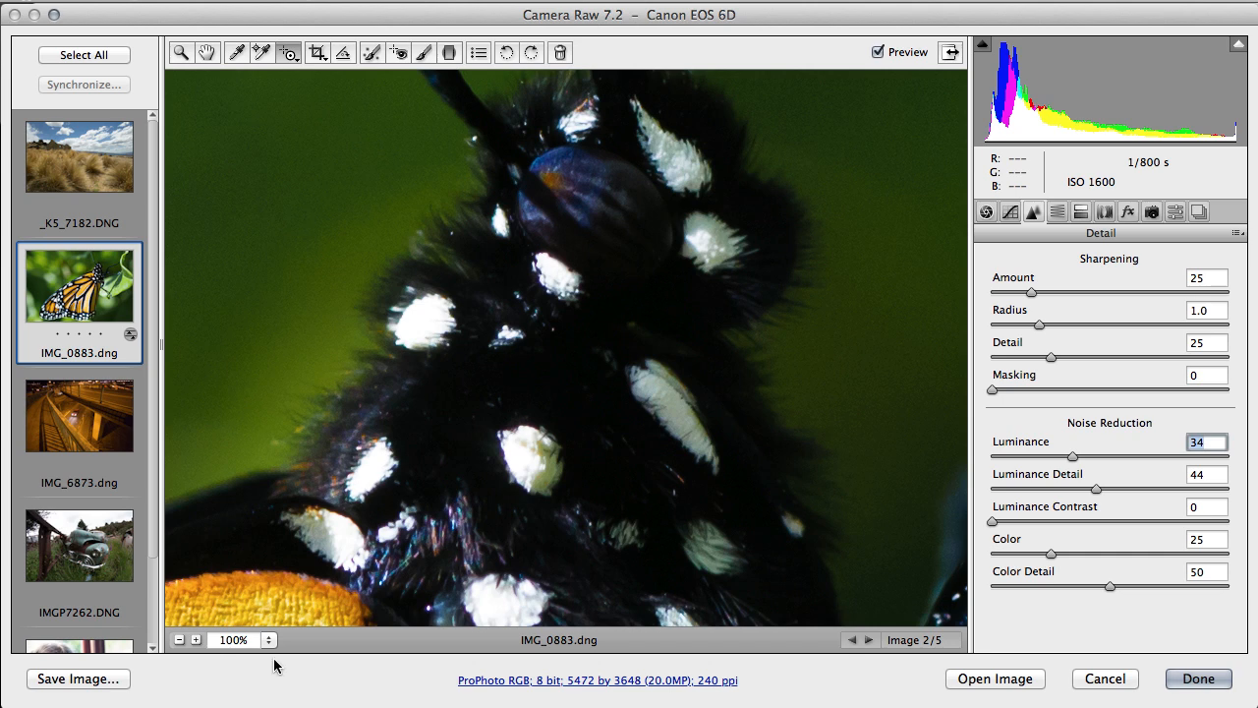
Step: Zoom the preview to Fit in View (14.6%) to show the whole butterfly
click(265, 640)
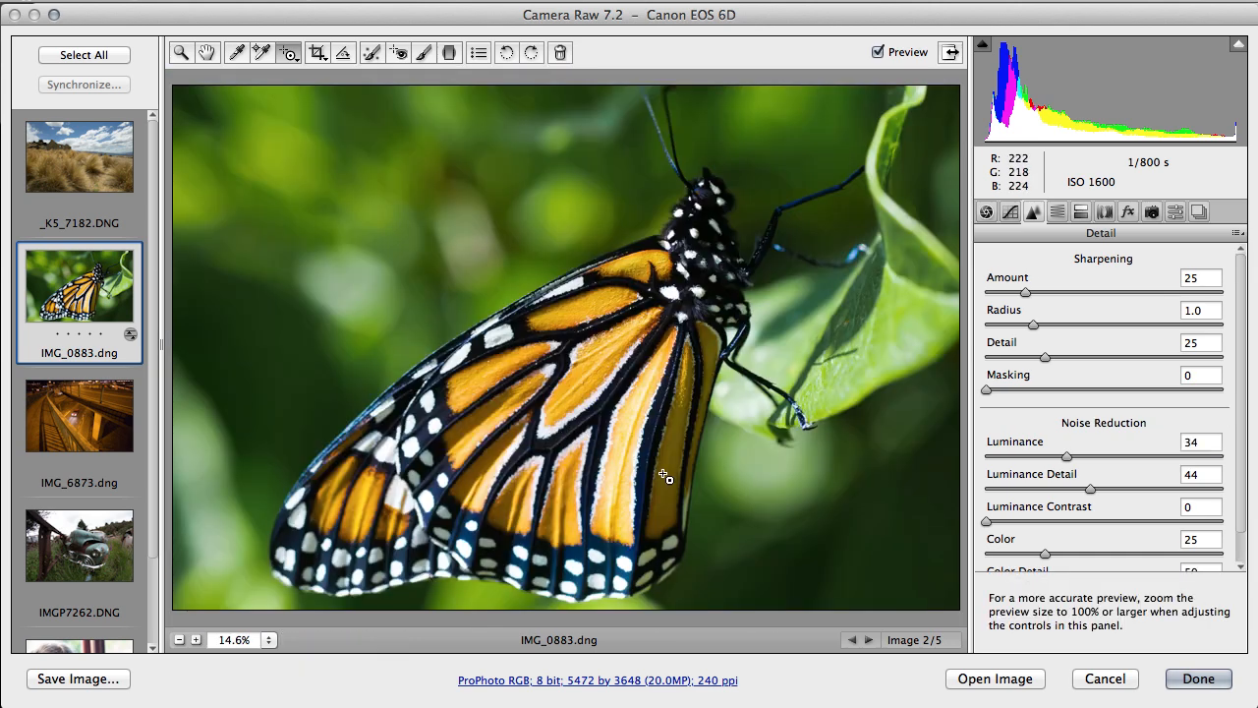
mouse_move(722, 510)
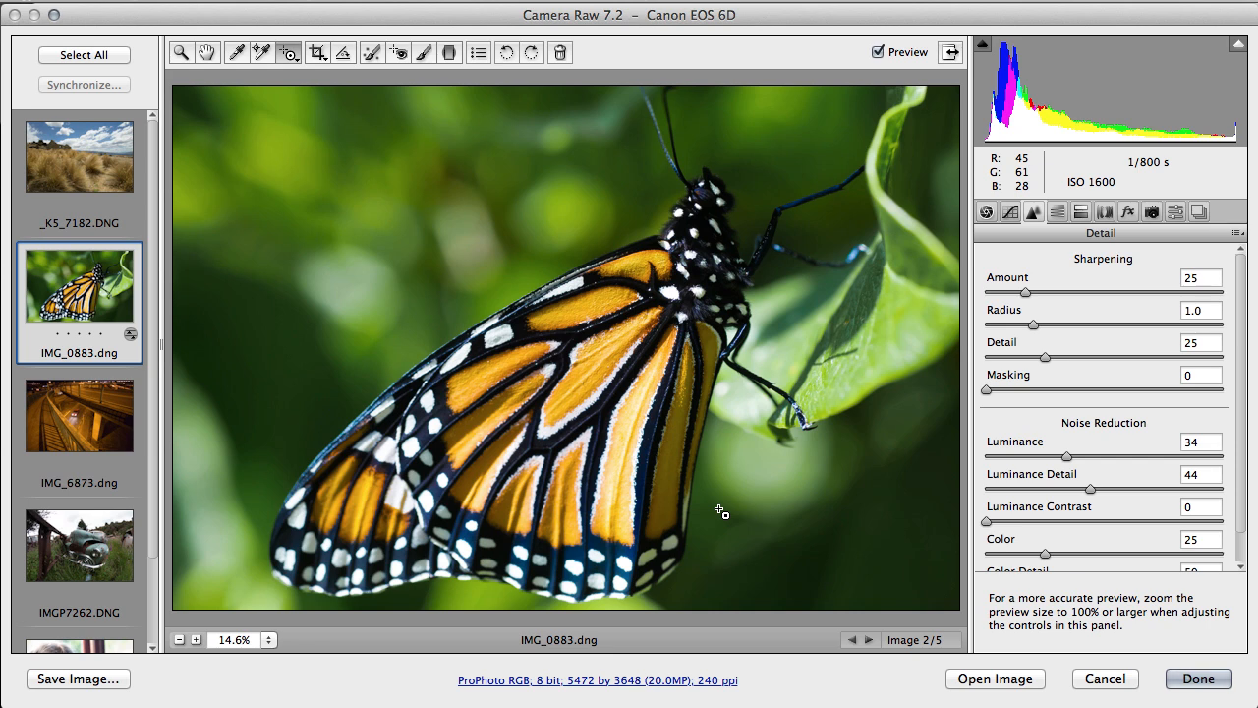
Step: Browse the Lens Corrections options, then reach the Effects grain and post-crop vignetting settings
click(1103, 212)
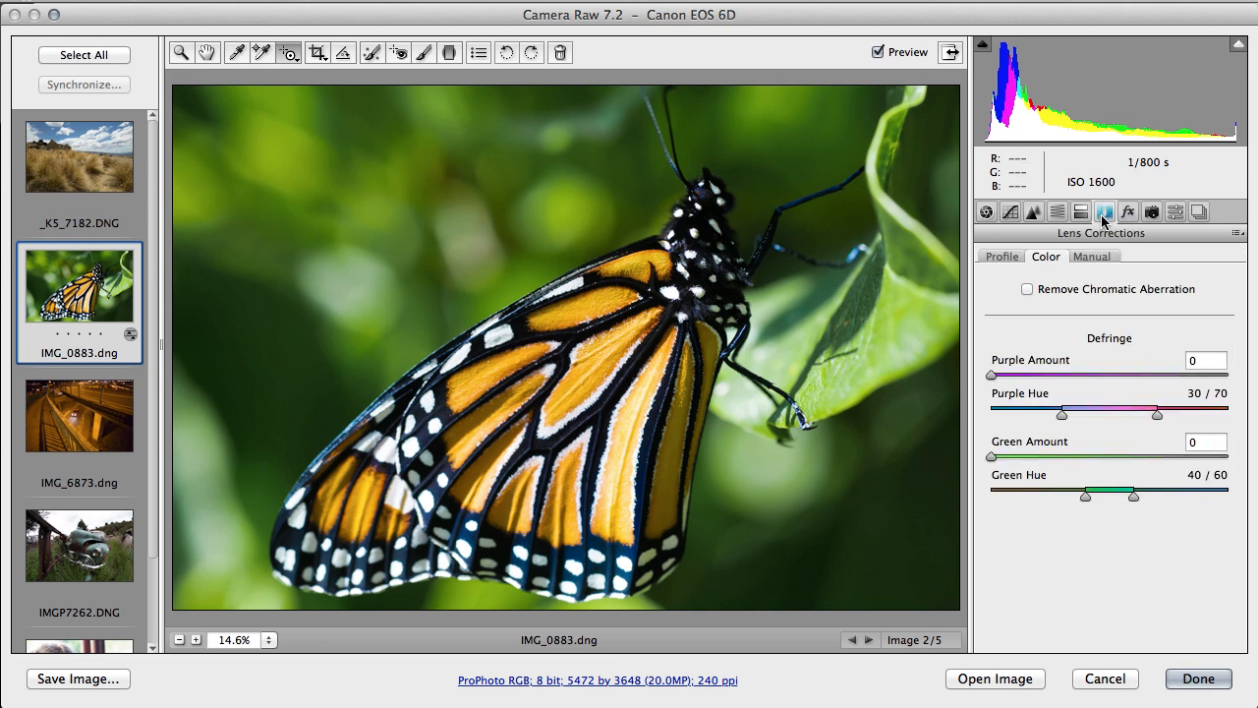
mouse_move(1129, 211)
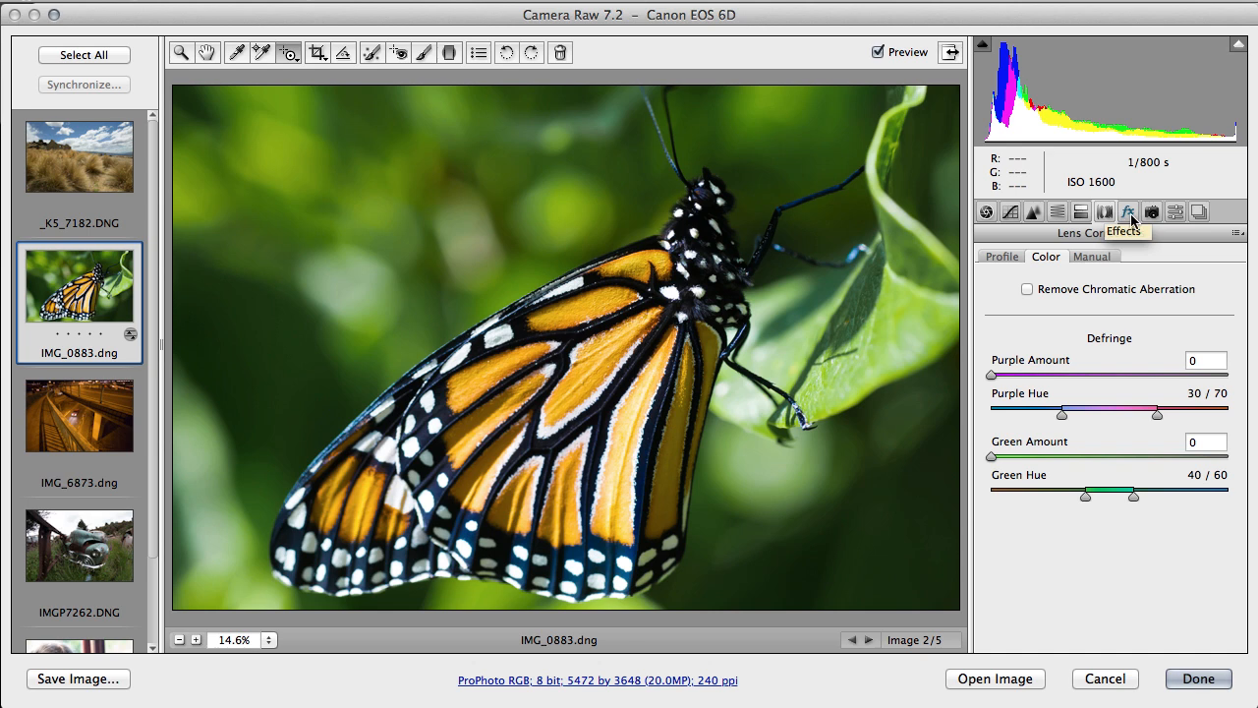
click(1127, 211)
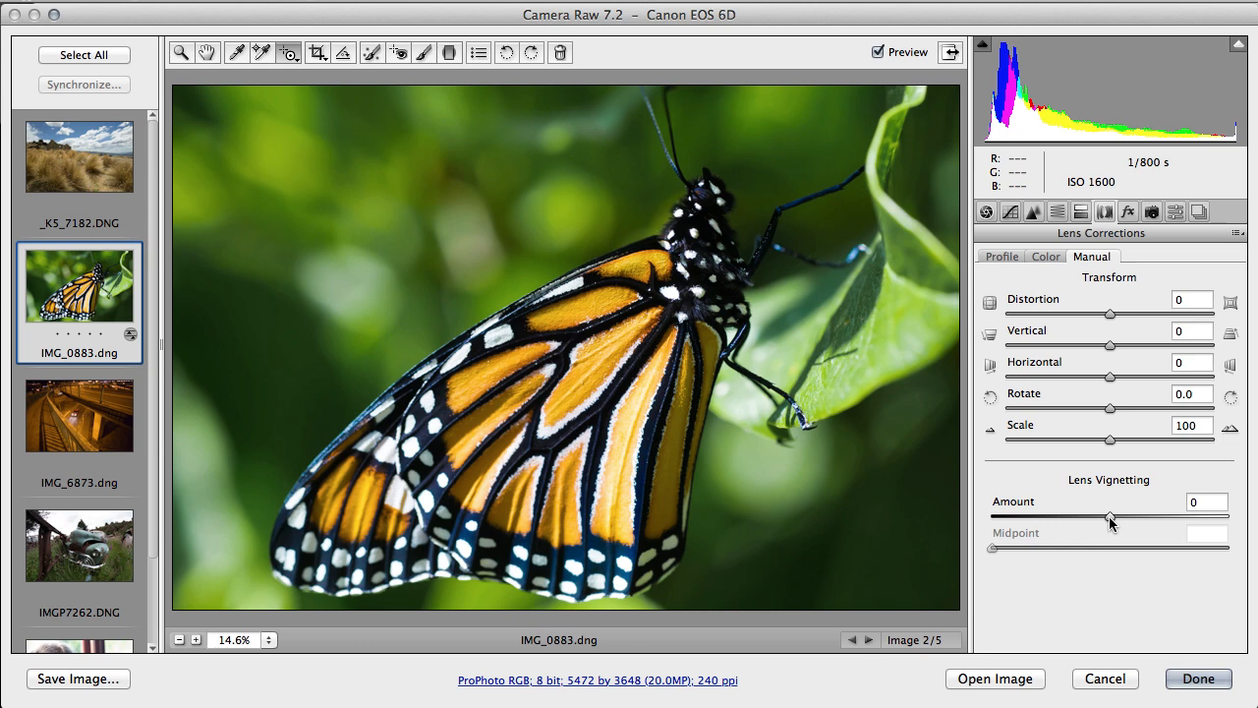
click(1128, 212)
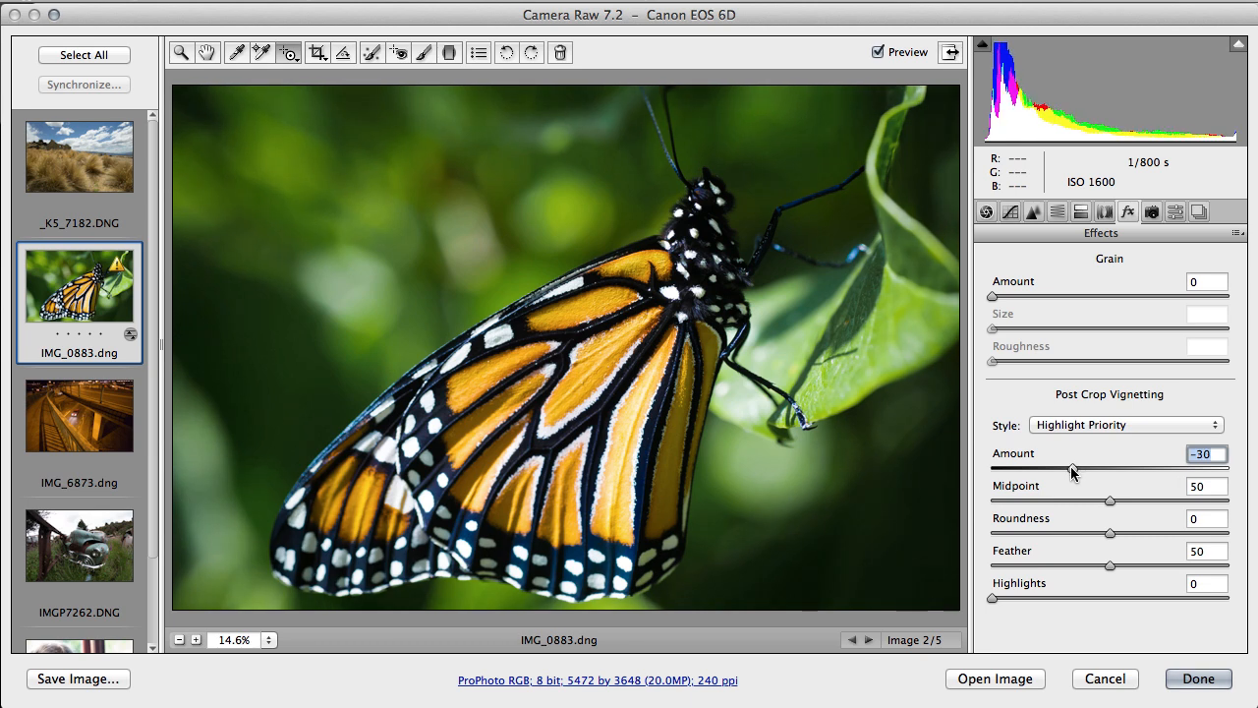
Step: Set Post Crop Vignetting Amount to -54 and its Highlights to 33
drag(1072, 469, 1046, 469)
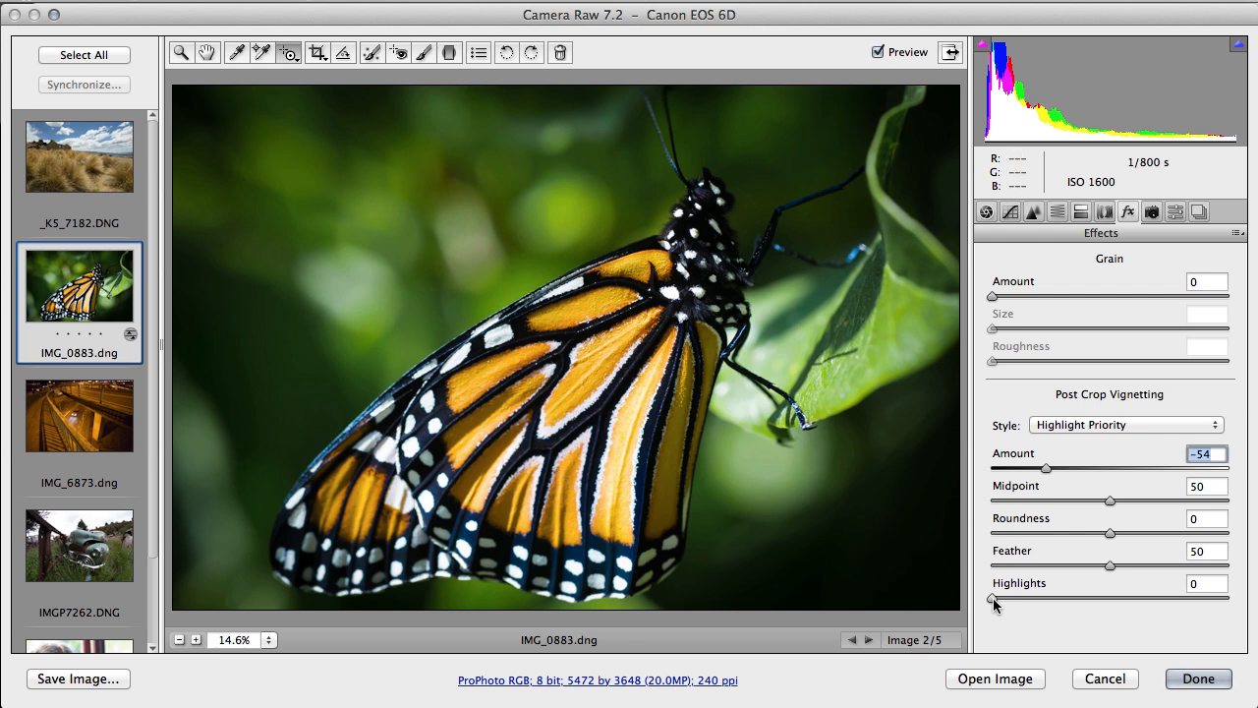
drag(994, 600, 1051, 601)
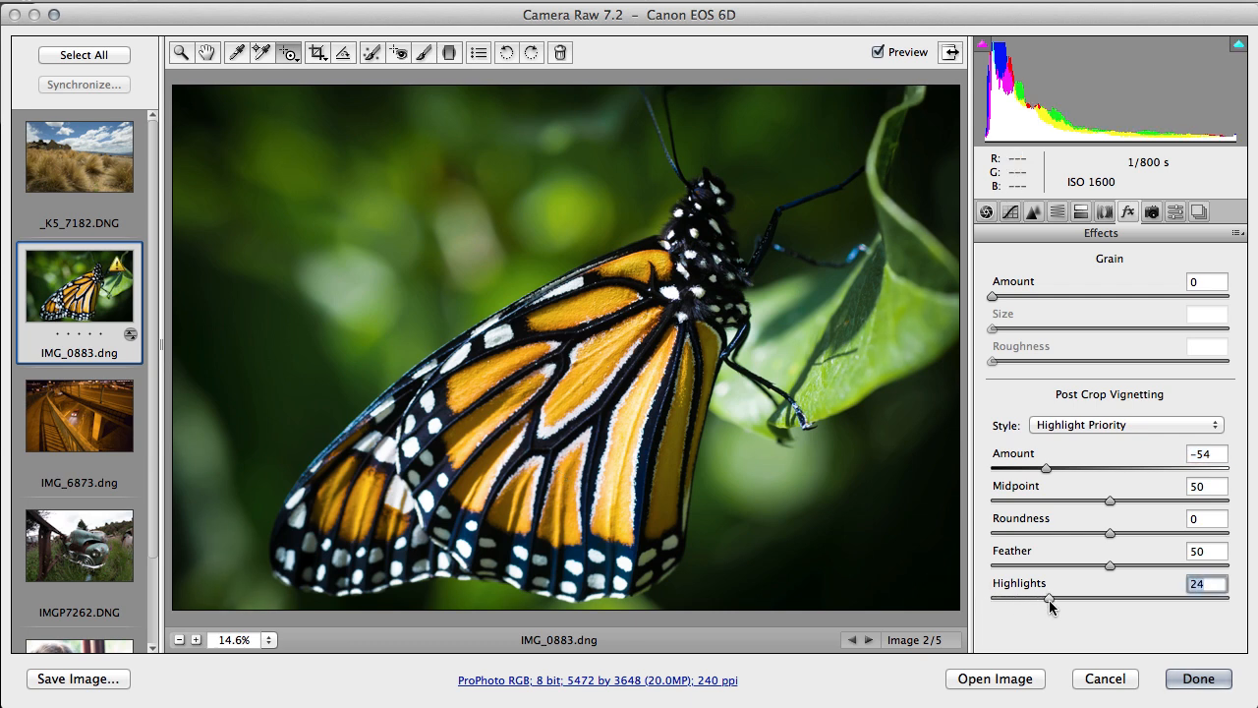
drag(1050, 600, 1071, 599)
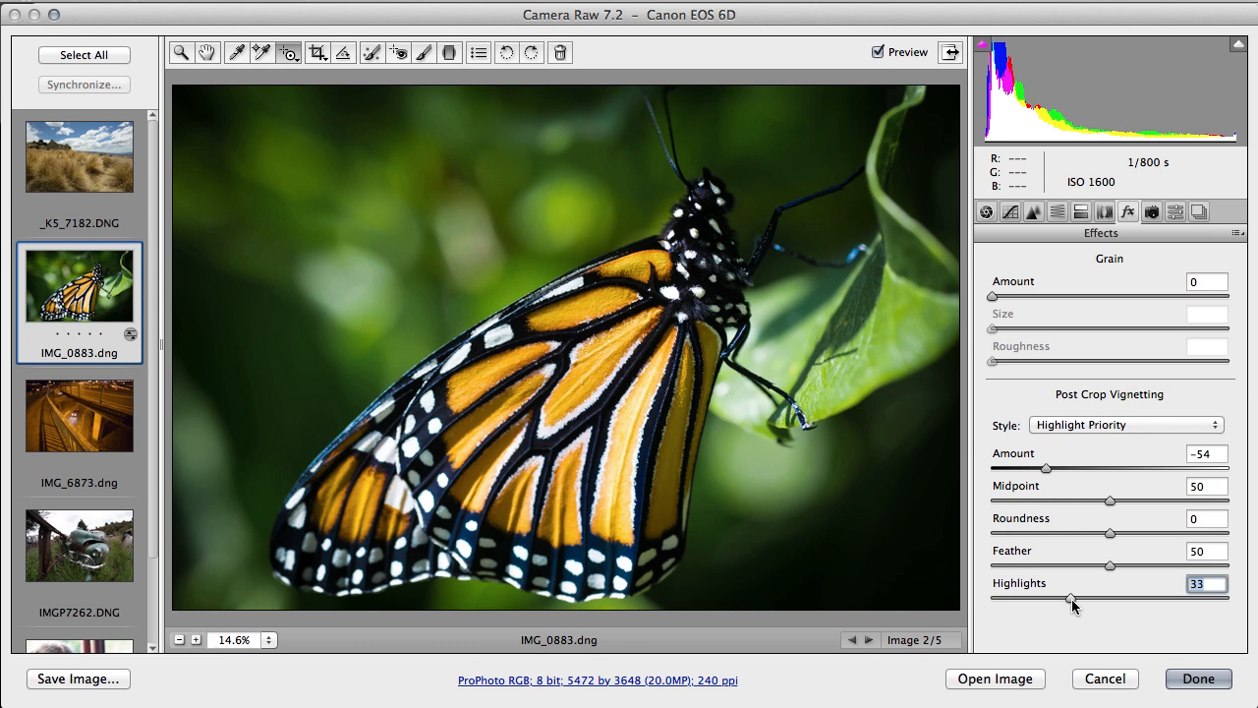
mouse_move(929, 261)
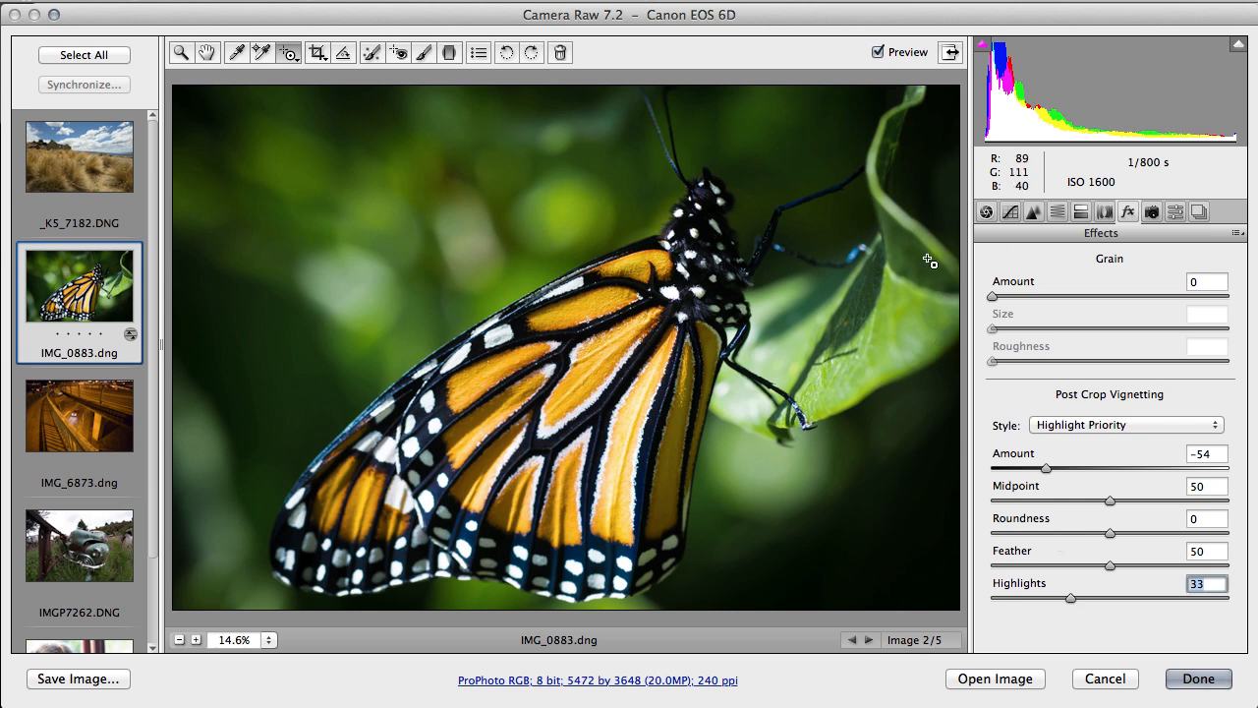